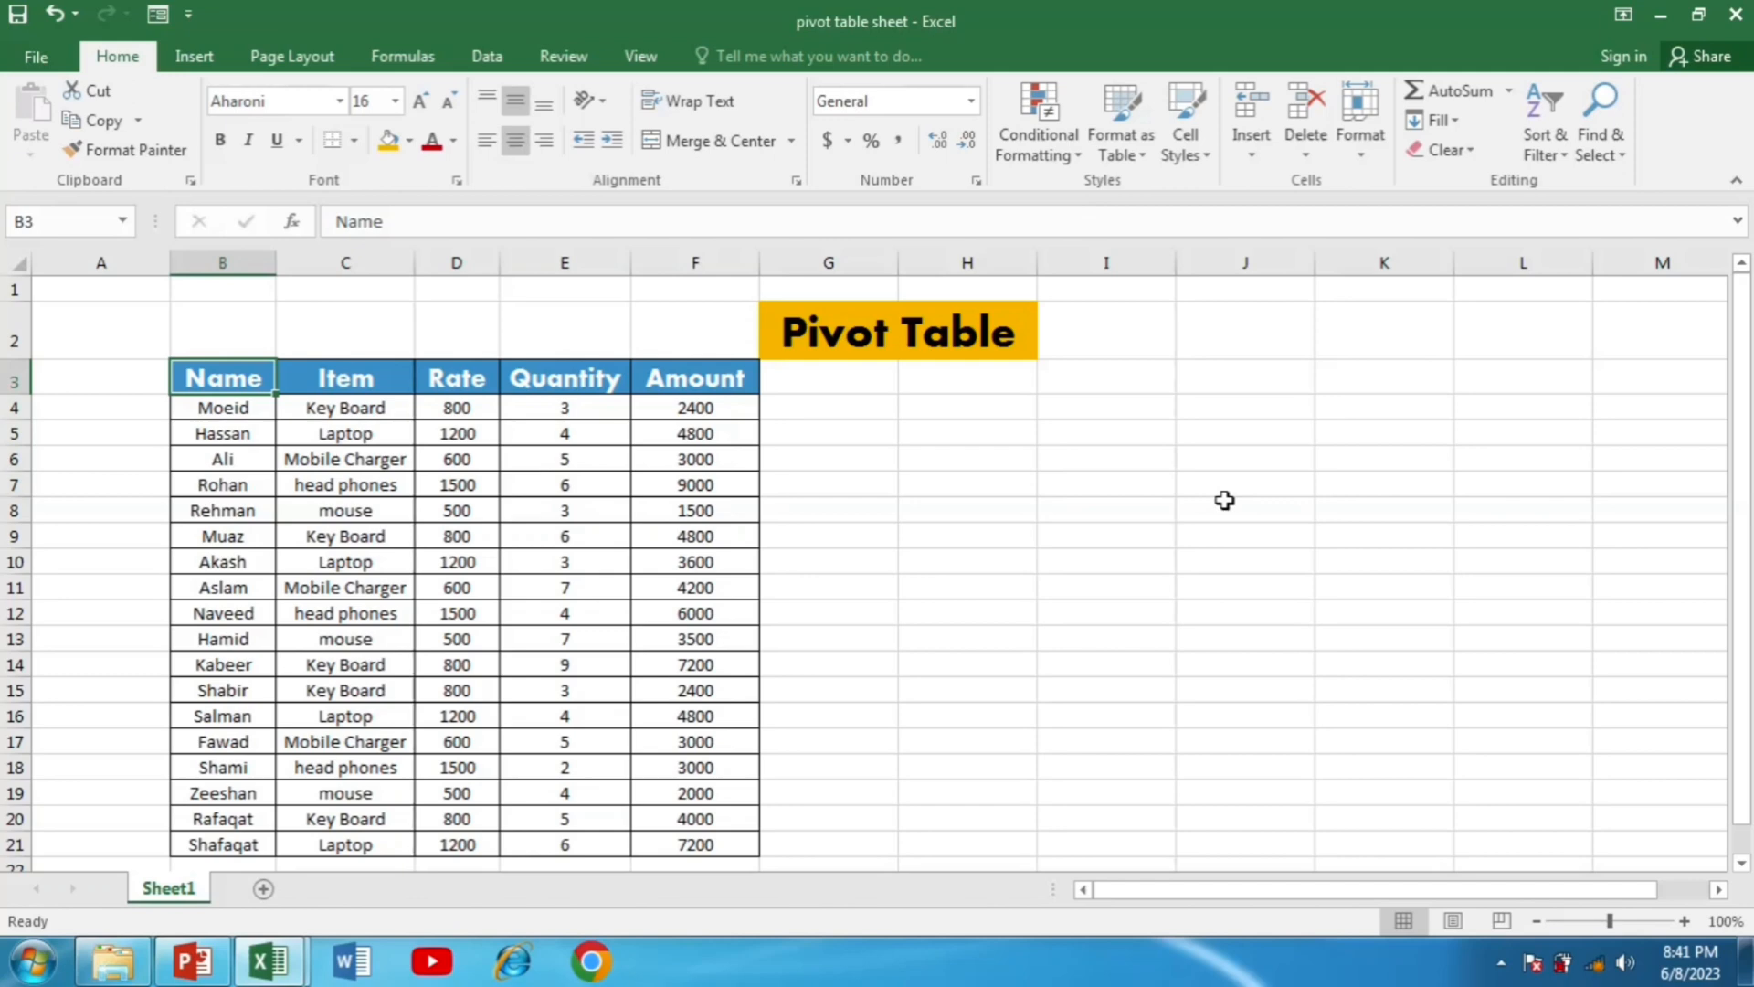
pyautogui.moveTo(815, 526)
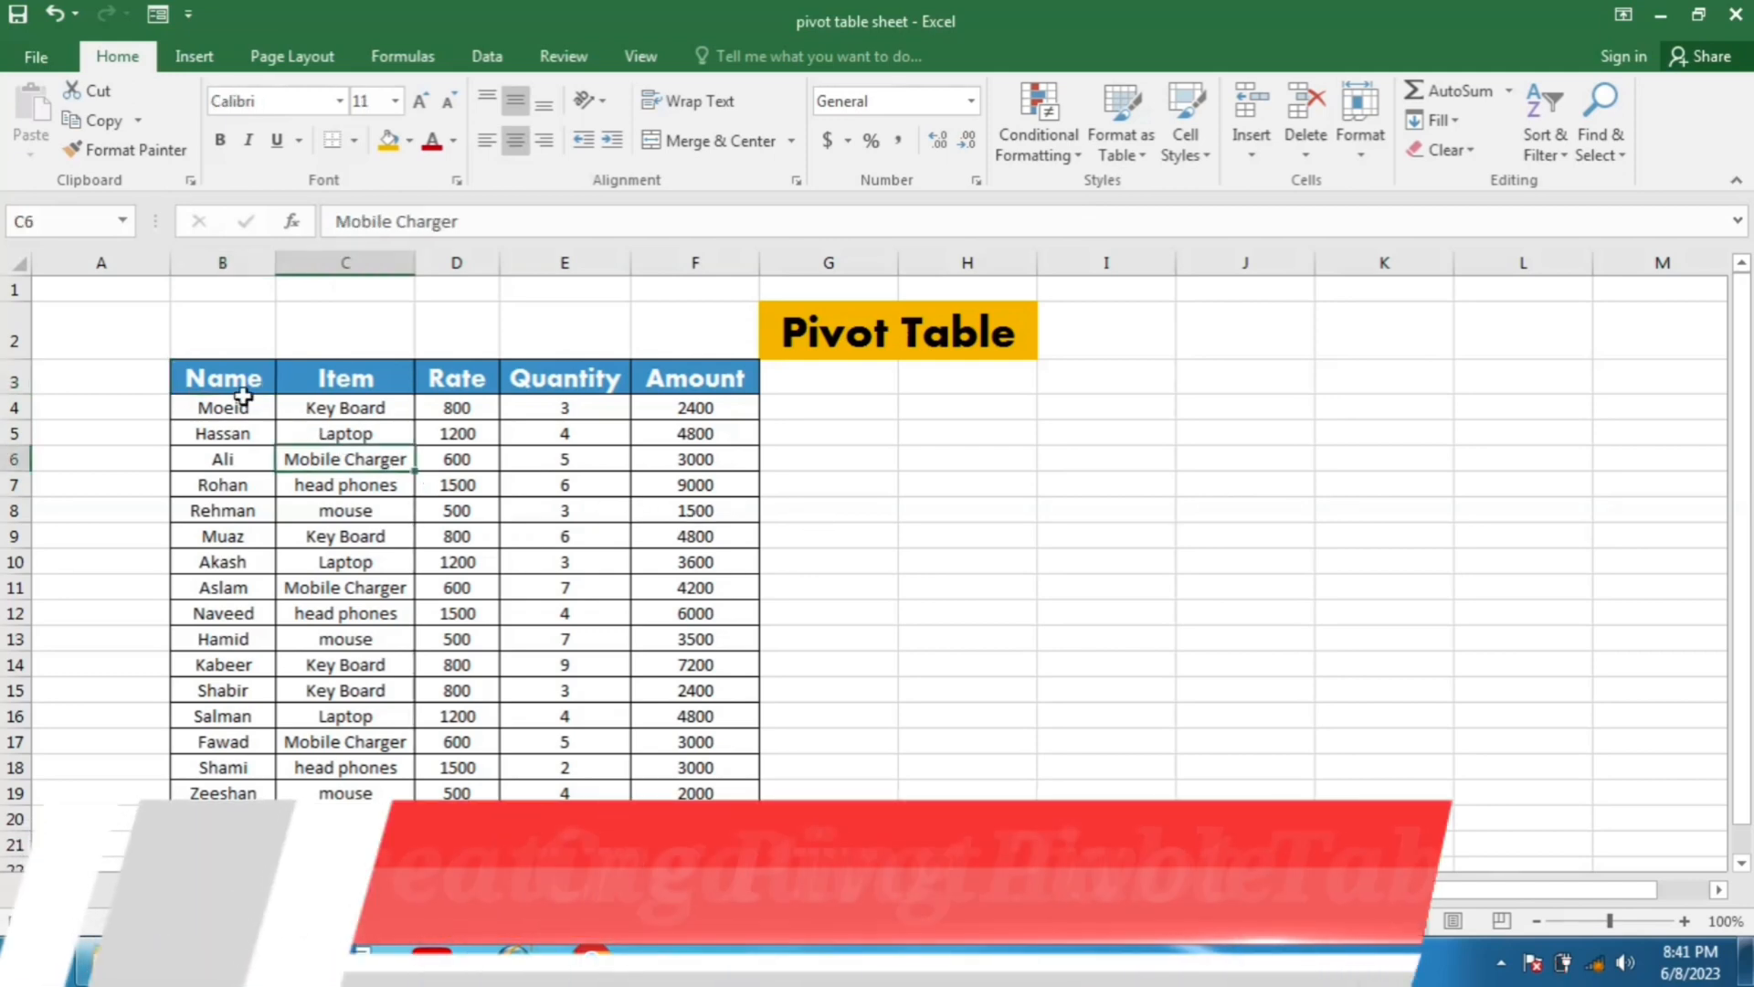
# - Select cell B3 inside the sales data and bring up the Insert commands
pyautogui.click(221, 377)
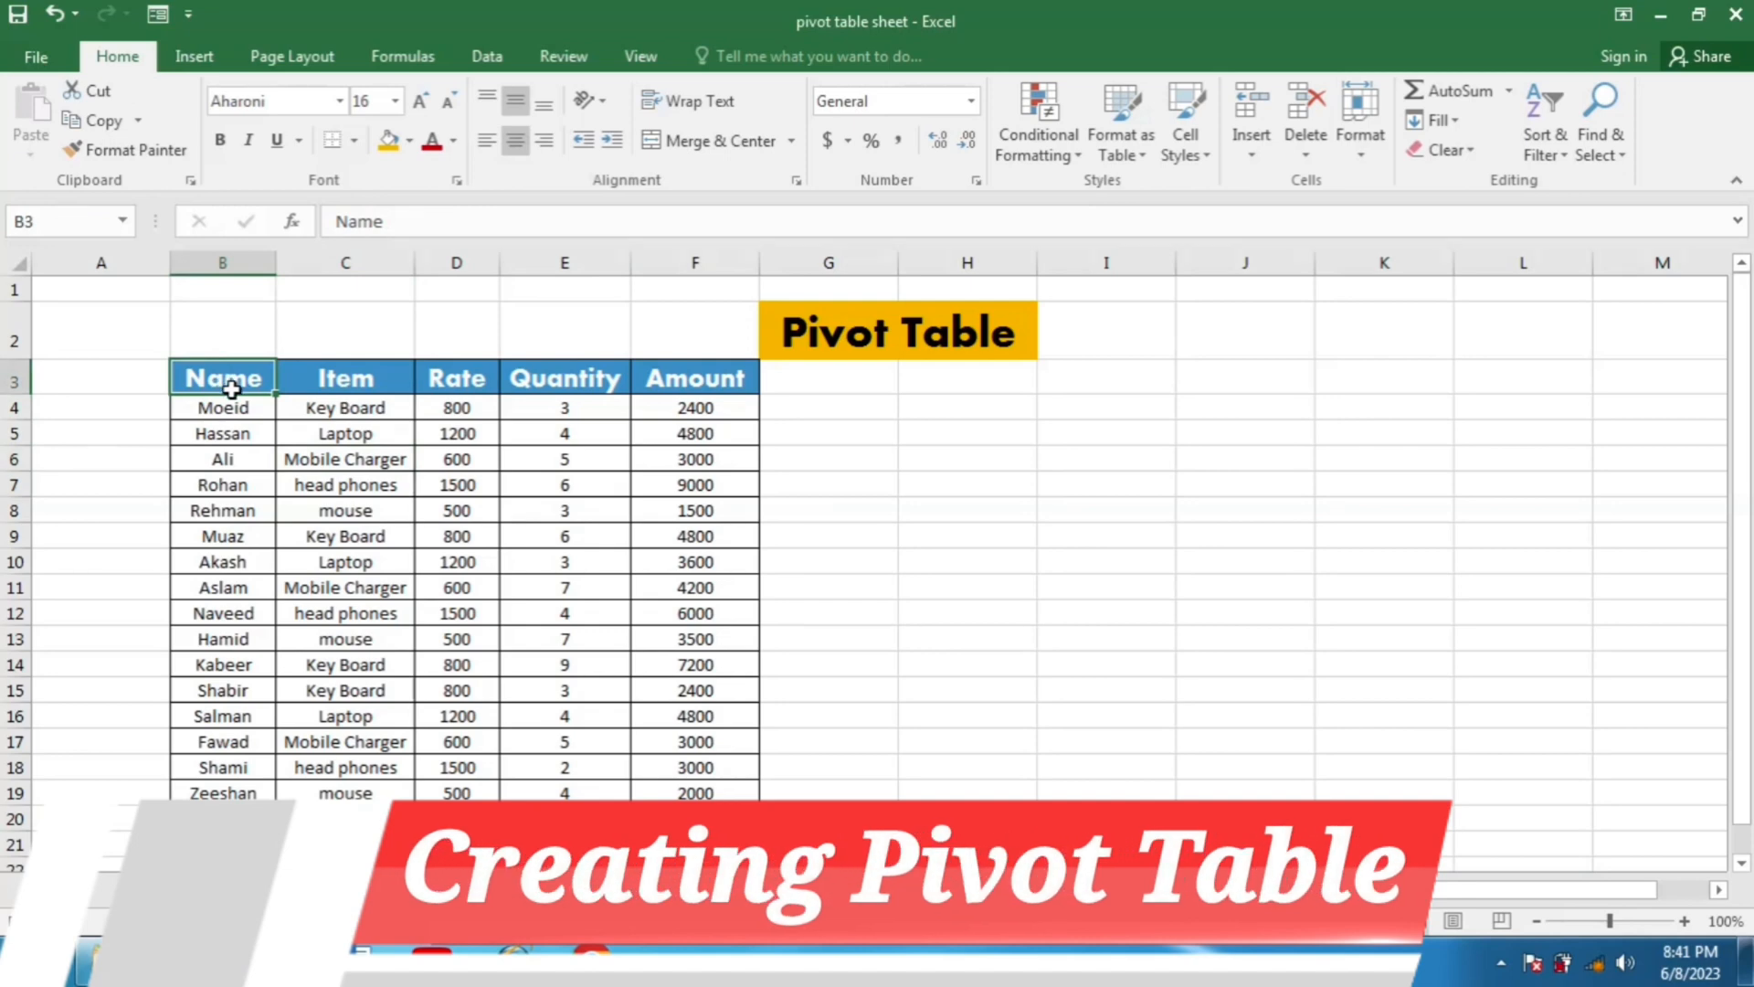
pyautogui.click(194, 56)
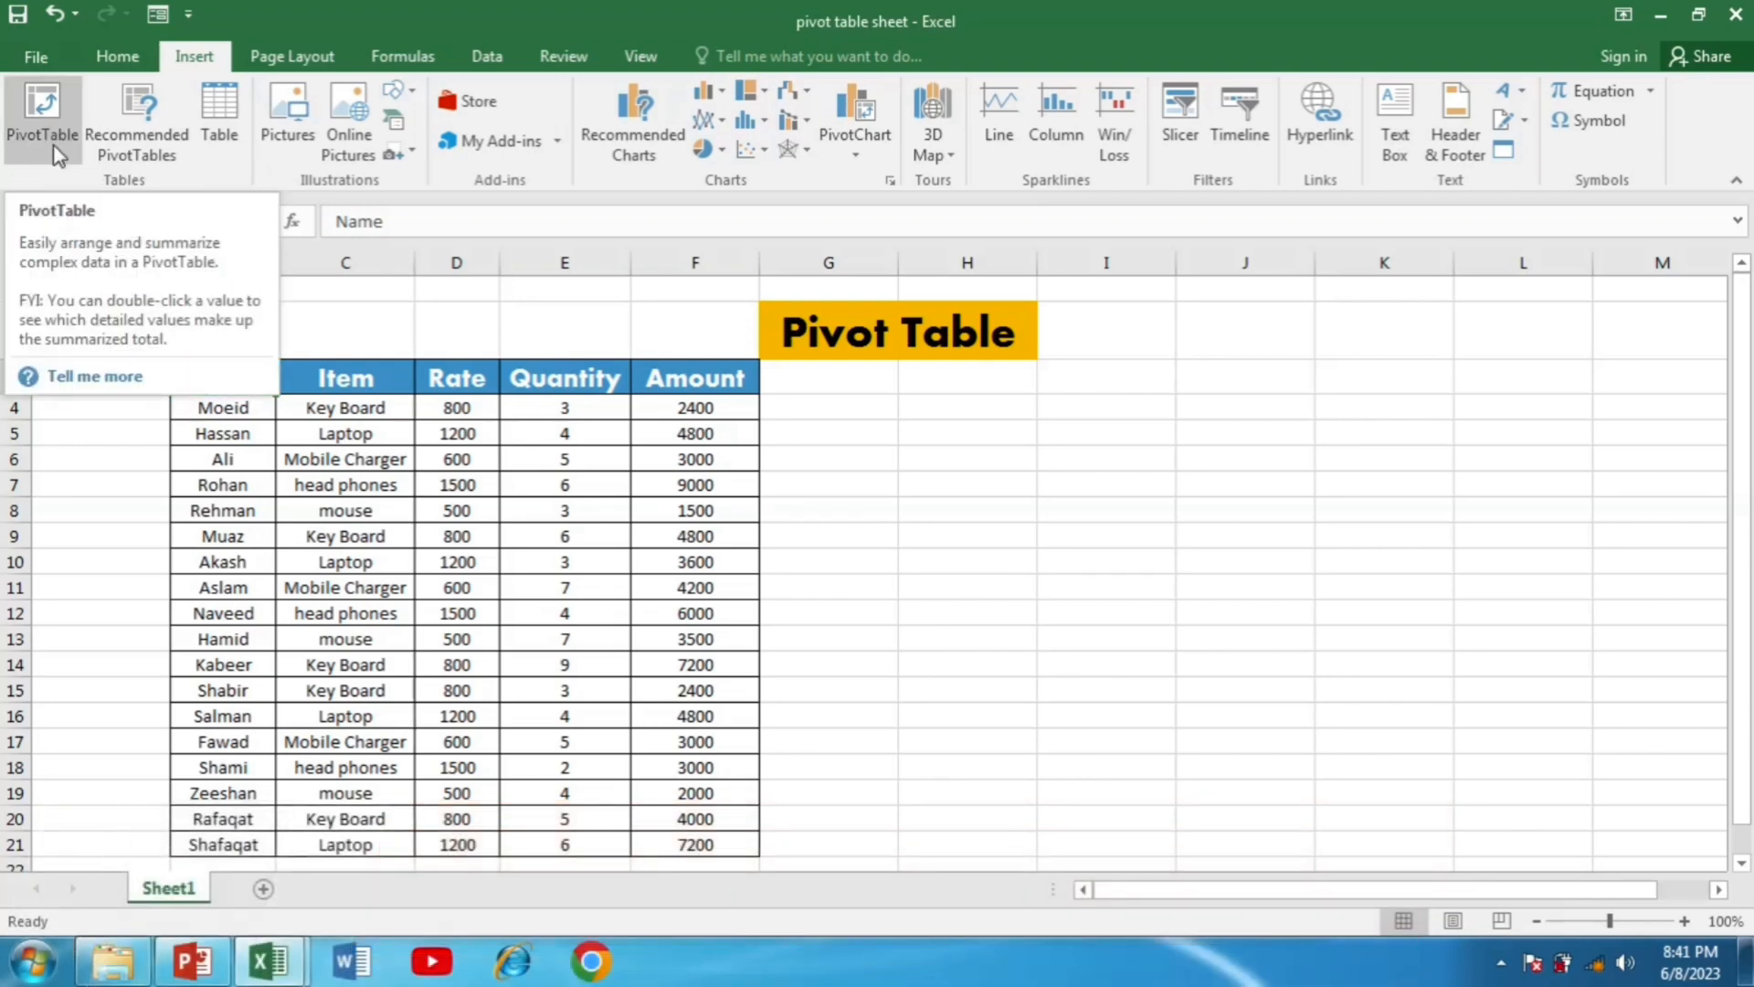
# - Create an empty PivotTable from Sheet1!$B$3:$F$21 on a new worksheet
pyautogui.click(42, 121)
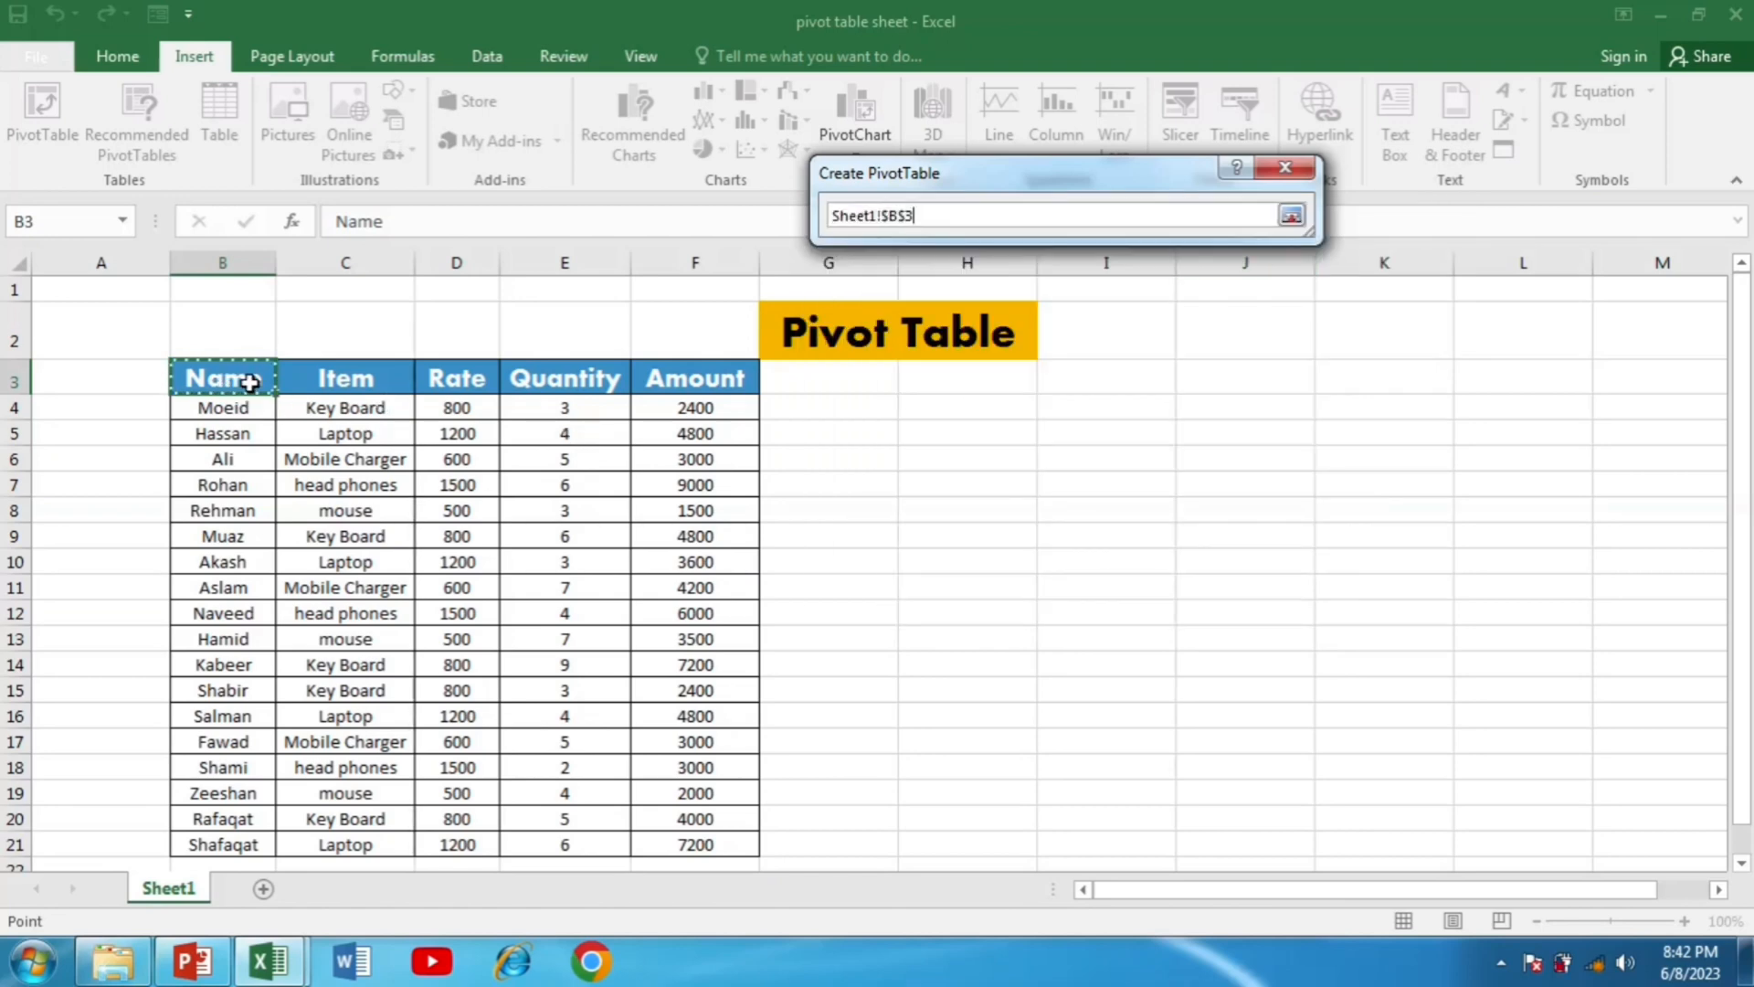
pyautogui.click(1292, 216)
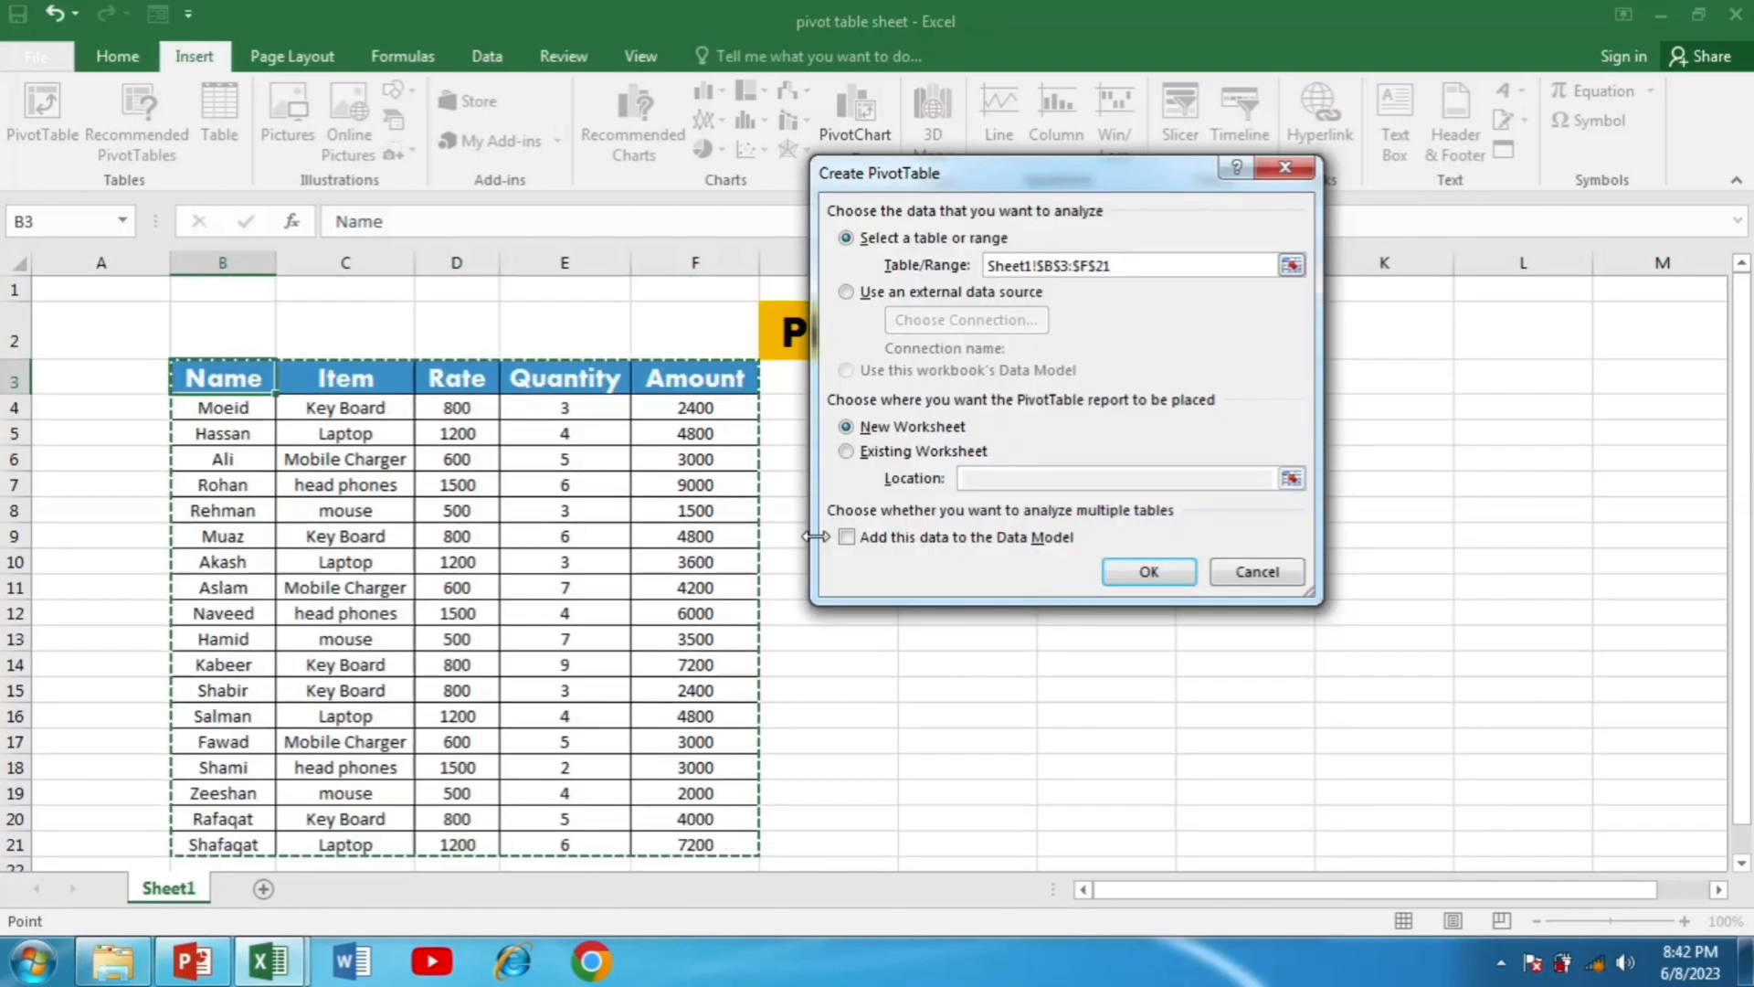
pyautogui.moveTo(840, 536)
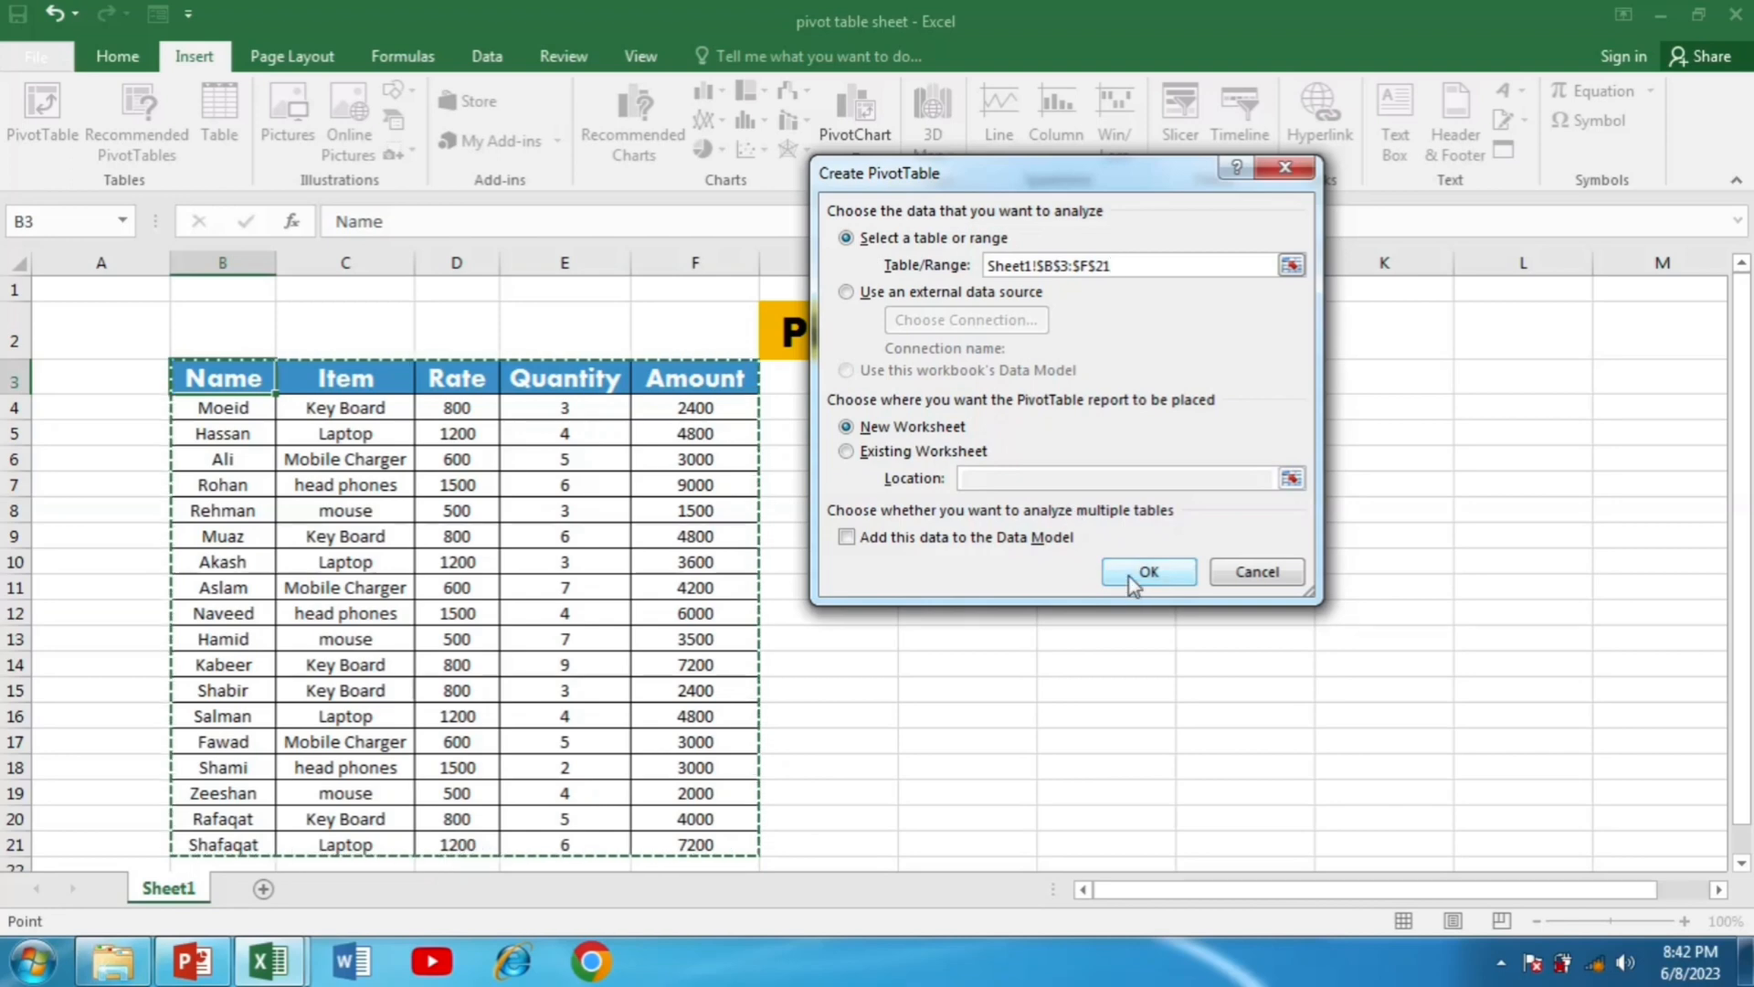
pyautogui.click(1147, 572)
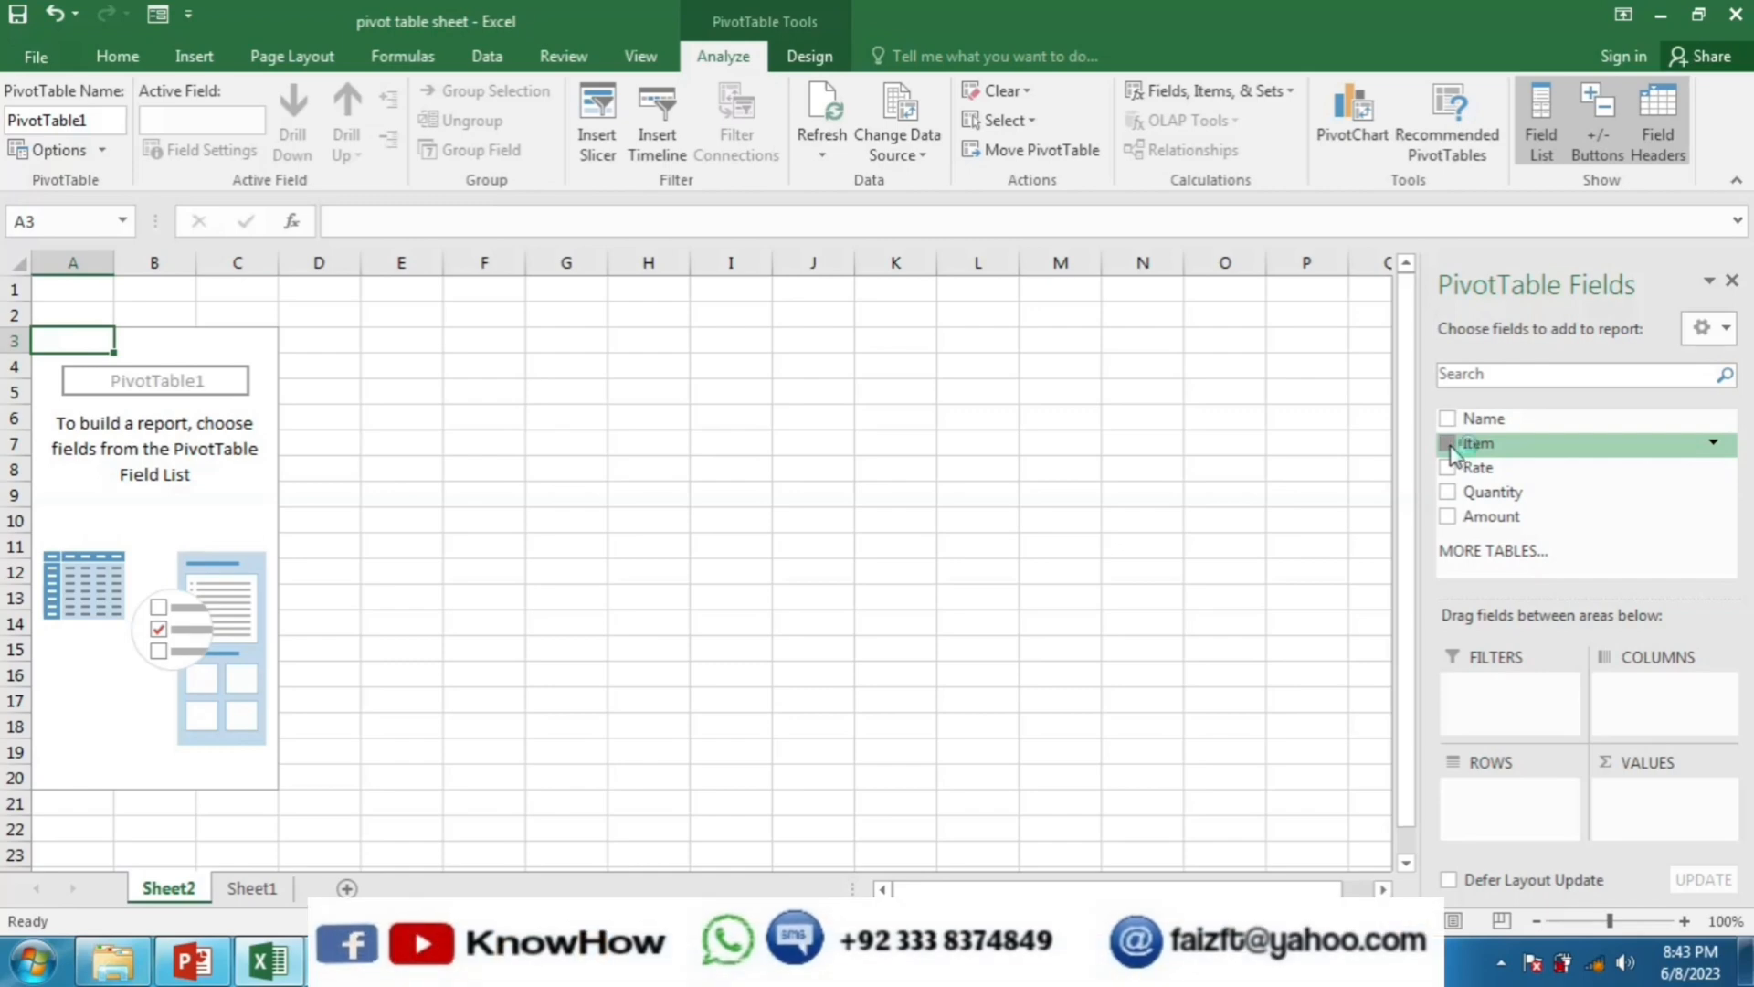
# - Place Item in the report filter area and leave its value list unchanged
pyautogui.moveTo(1477, 442); pyautogui.dragTo(1485, 716)
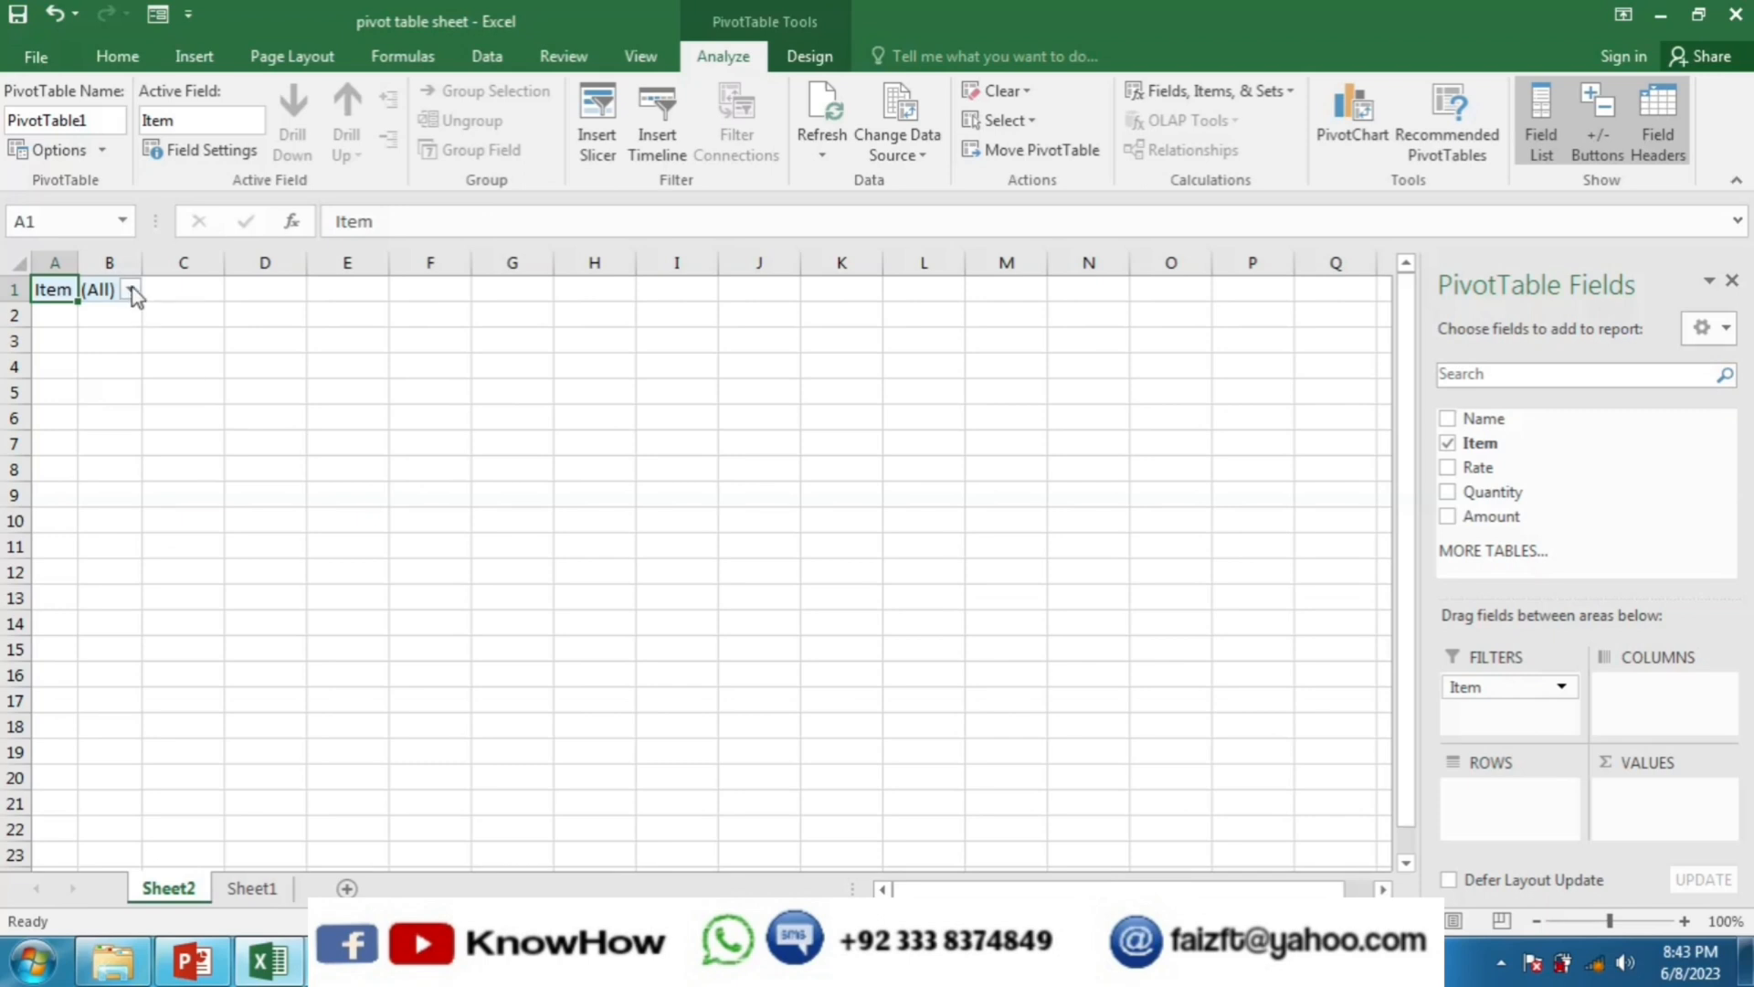
pyautogui.click(130, 289)
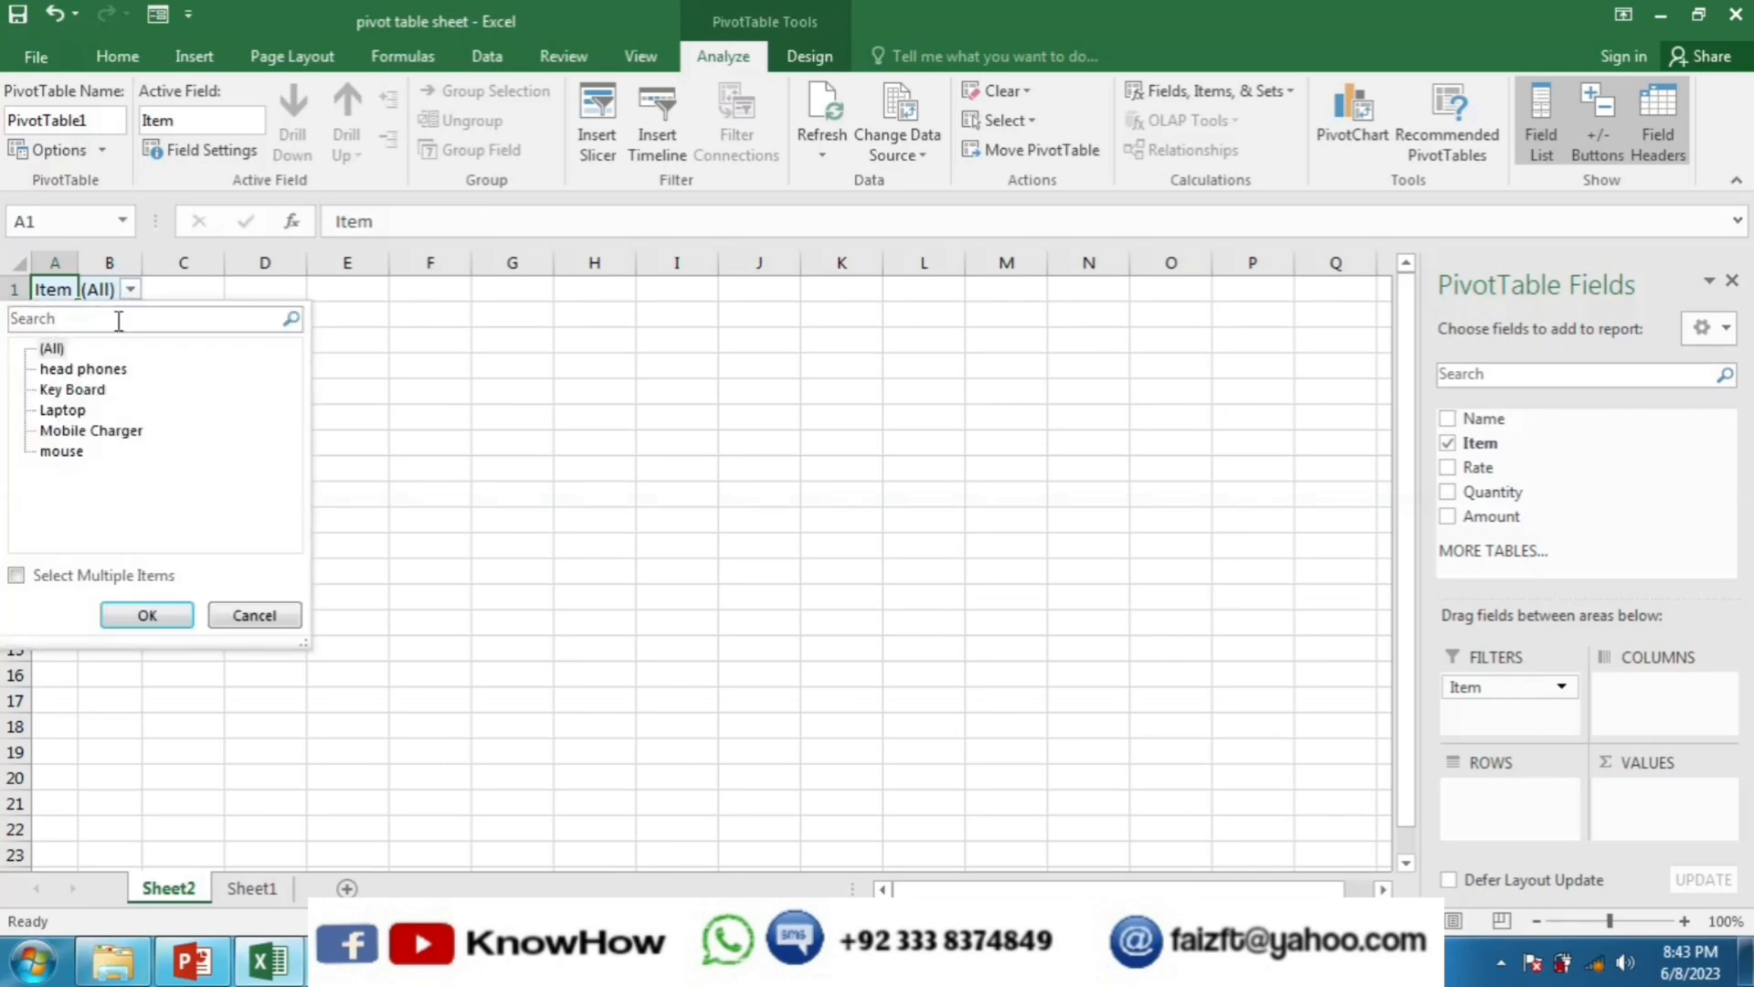
pyautogui.moveTo(95, 449)
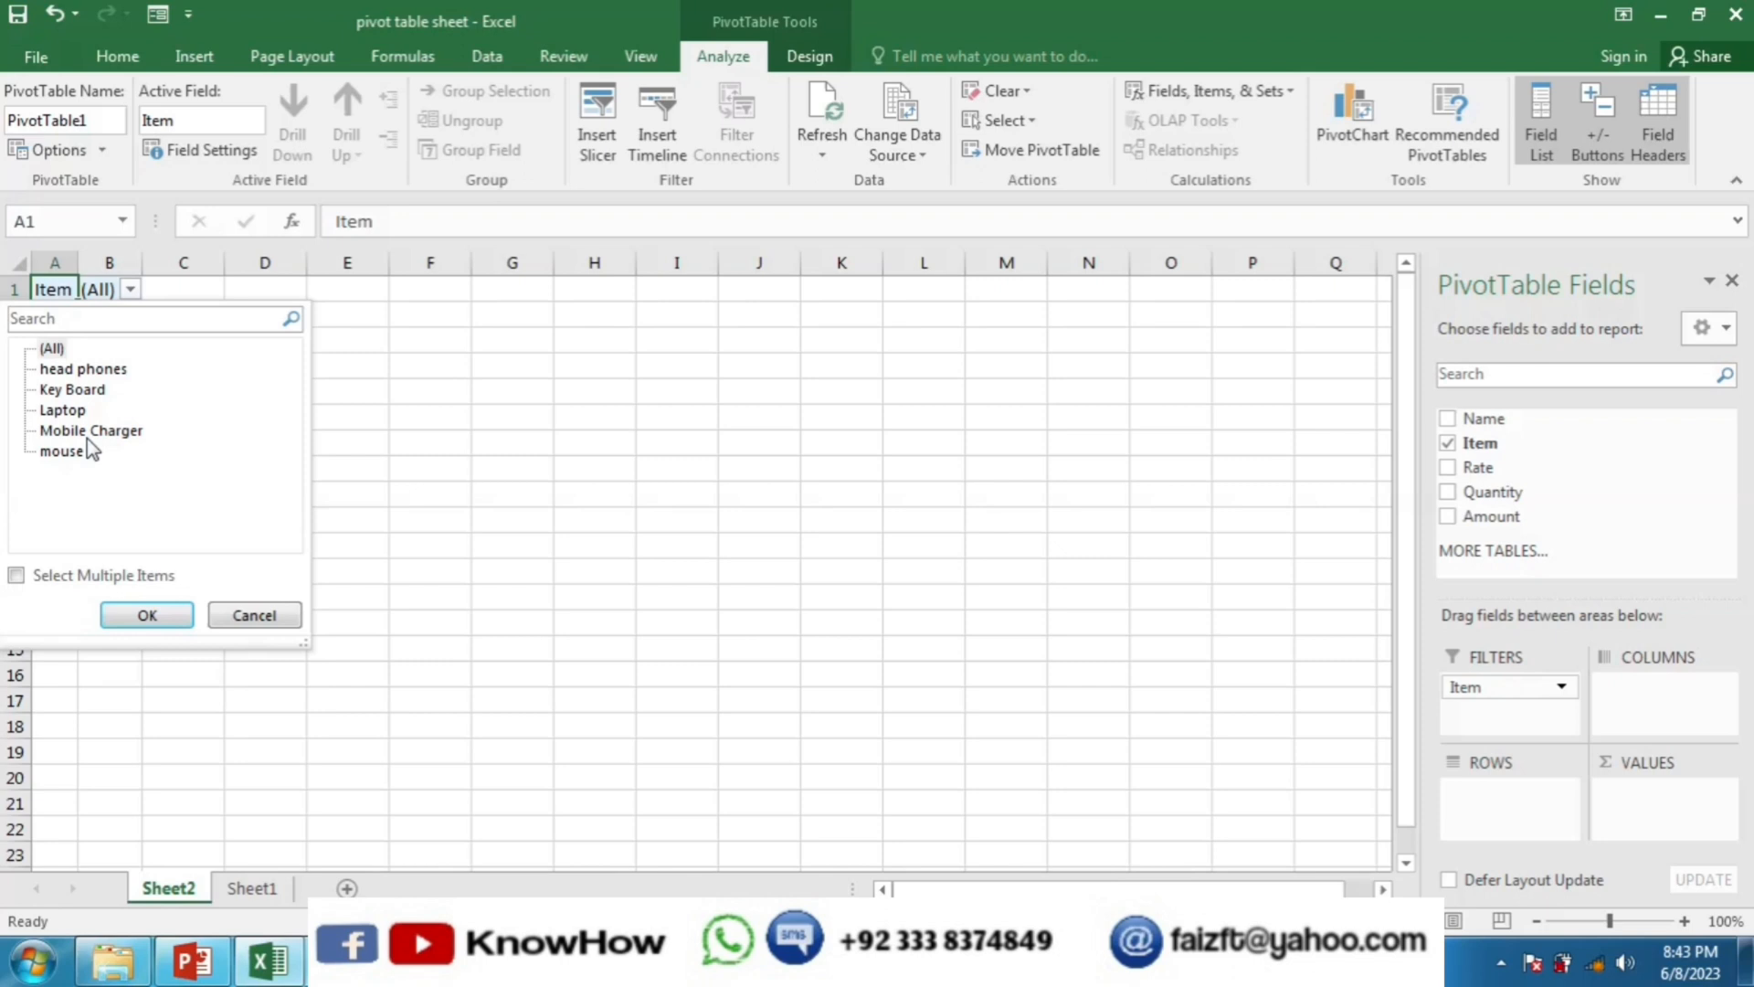
pyautogui.click(1447, 418)
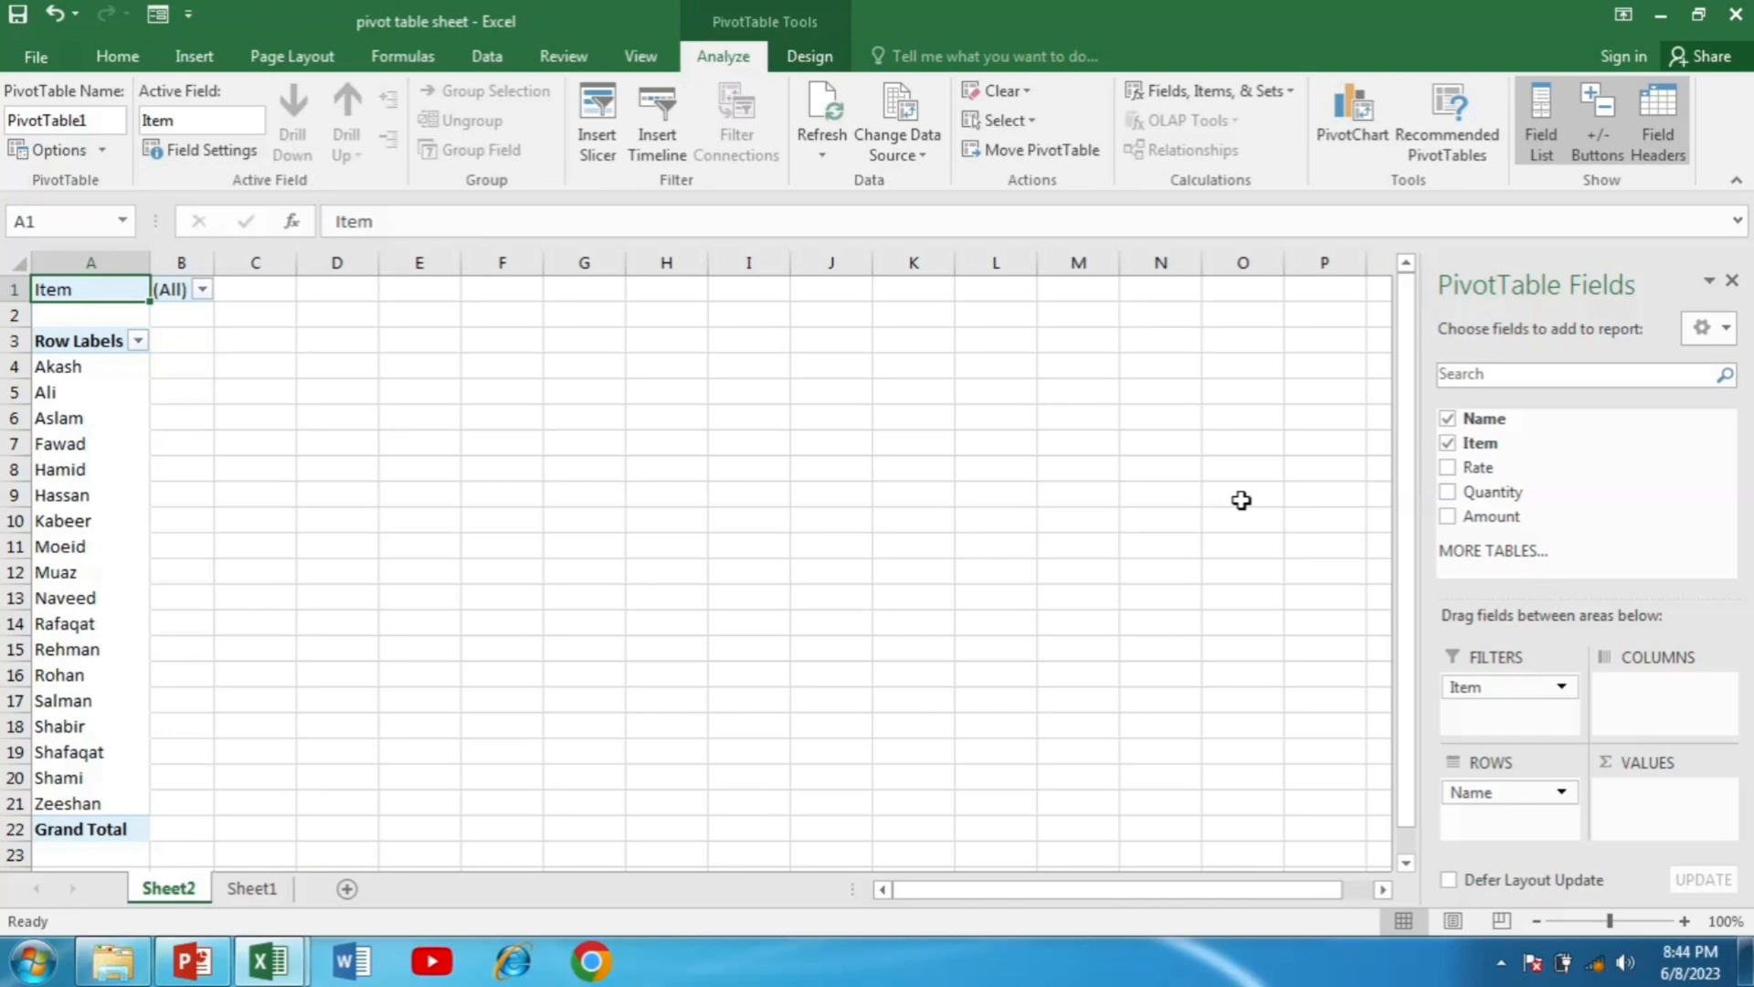
pyautogui.moveTo(181, 359)
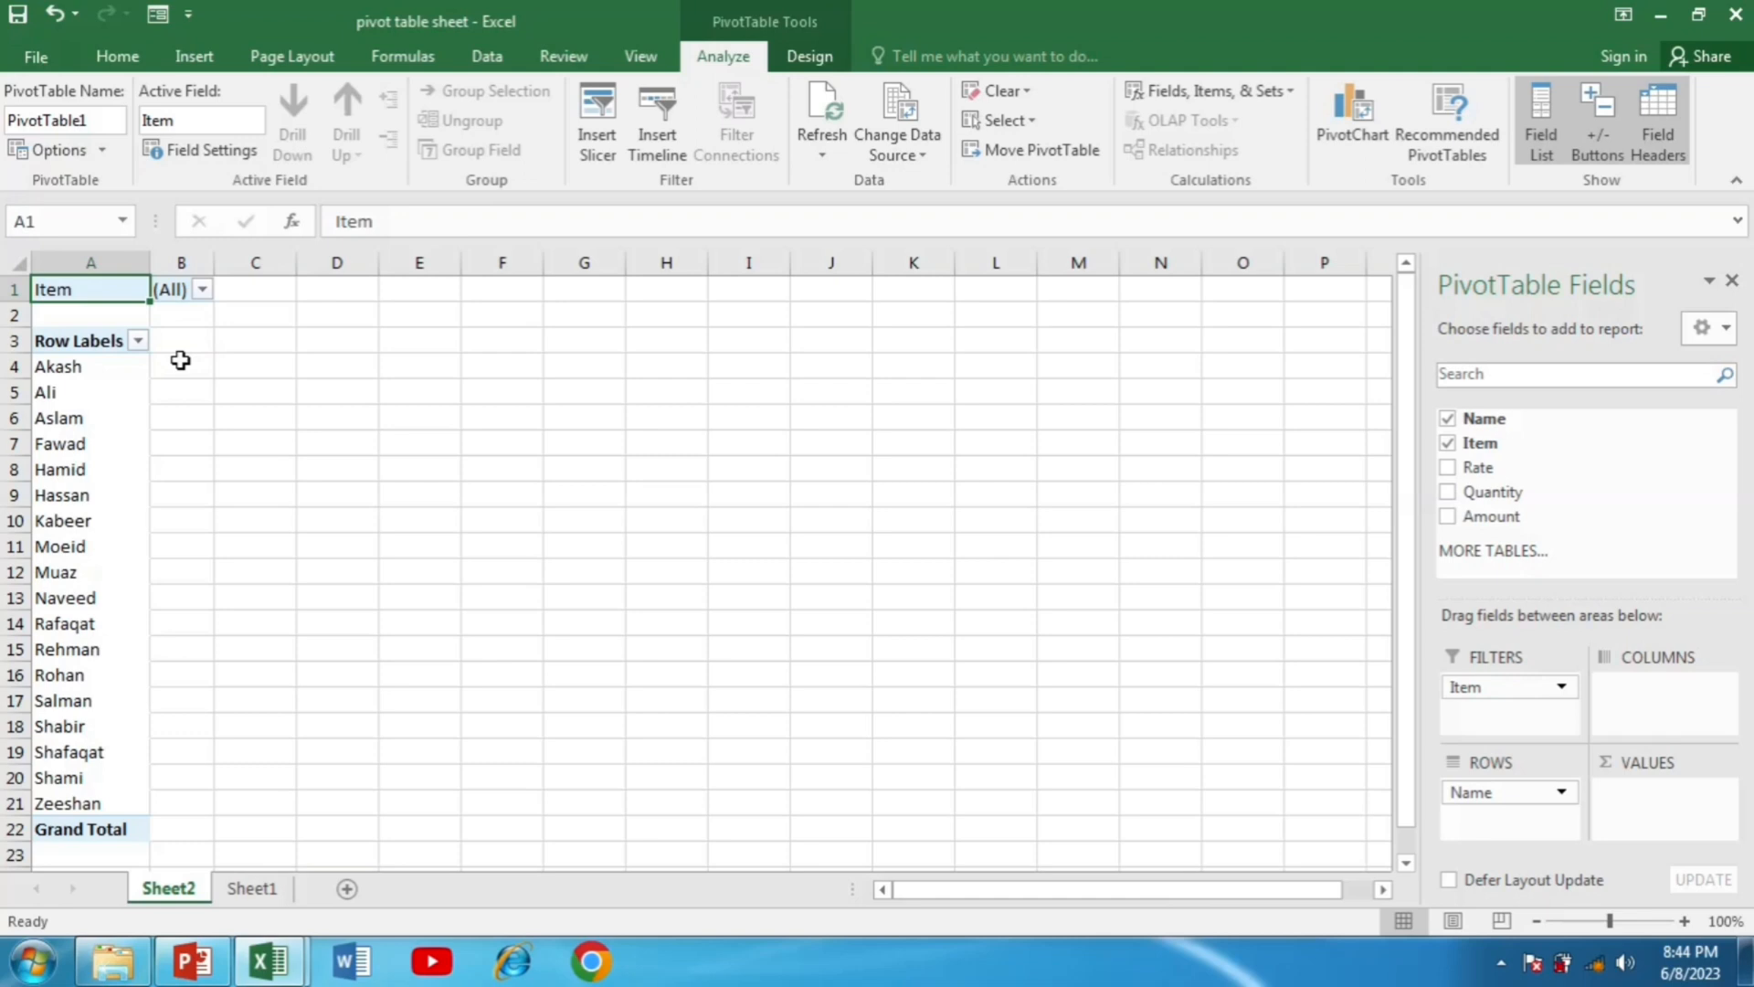
pyautogui.moveTo(1493, 550)
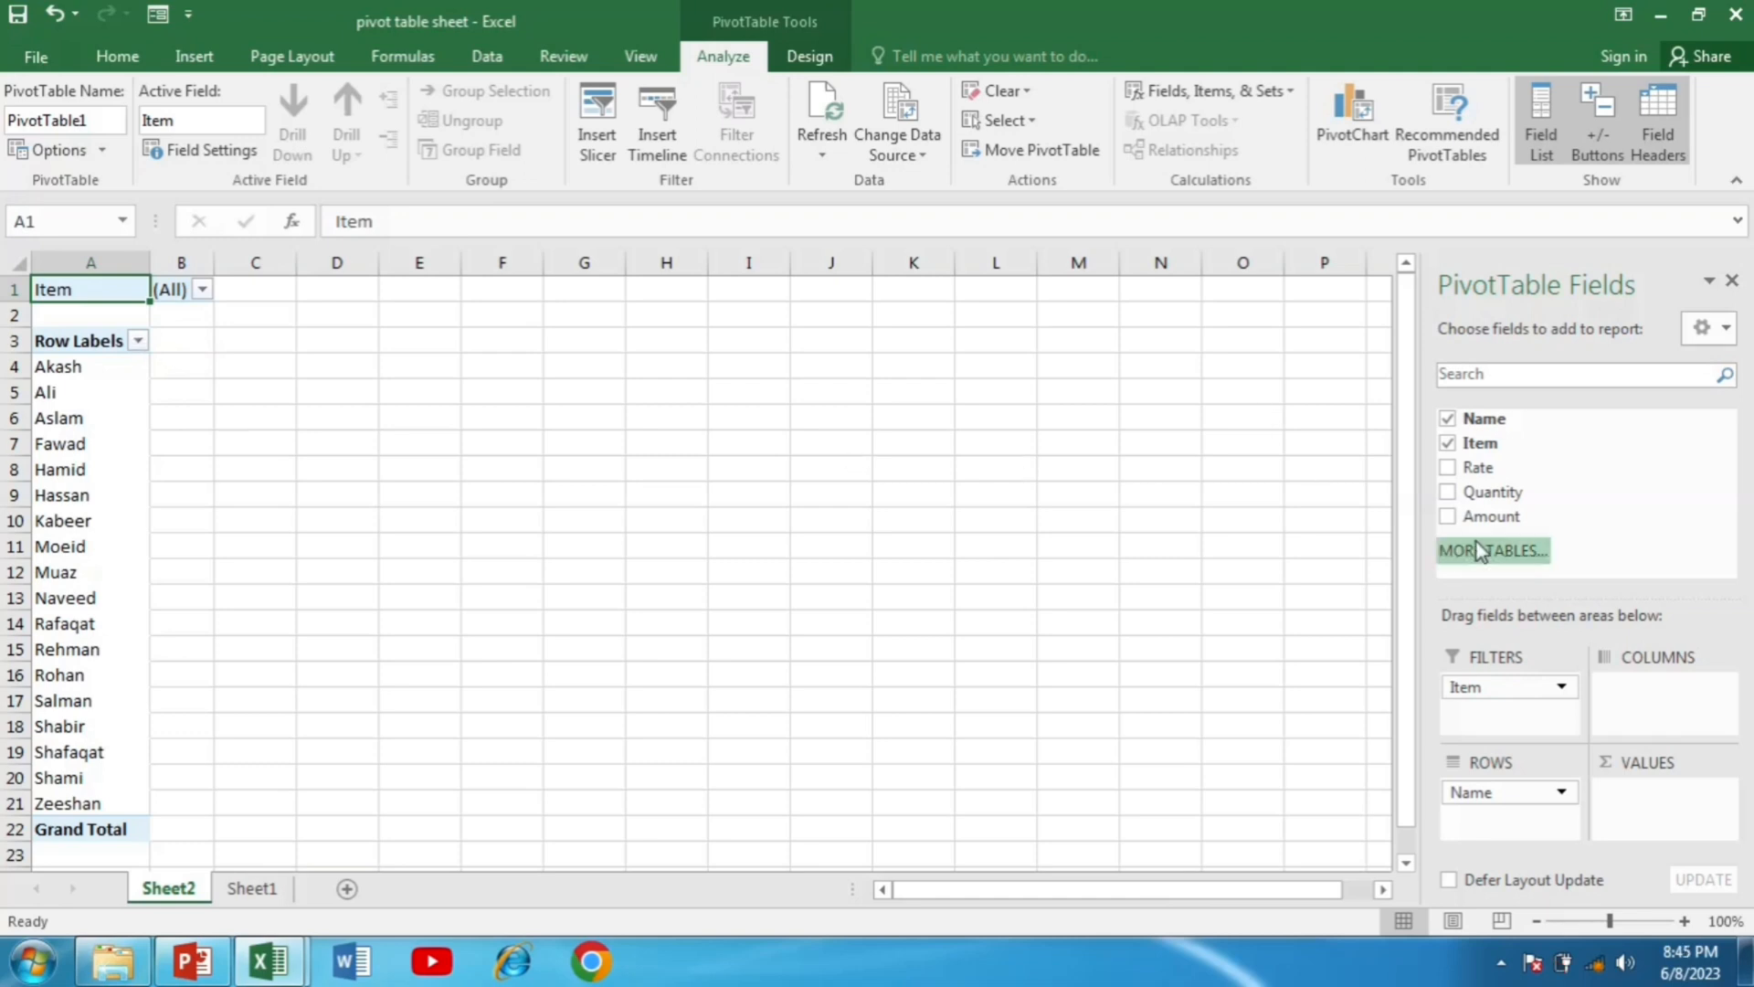
# - Add Sum of Quantity per name to the Values area, giving a grand total of 86
pyautogui.click(1447, 492)
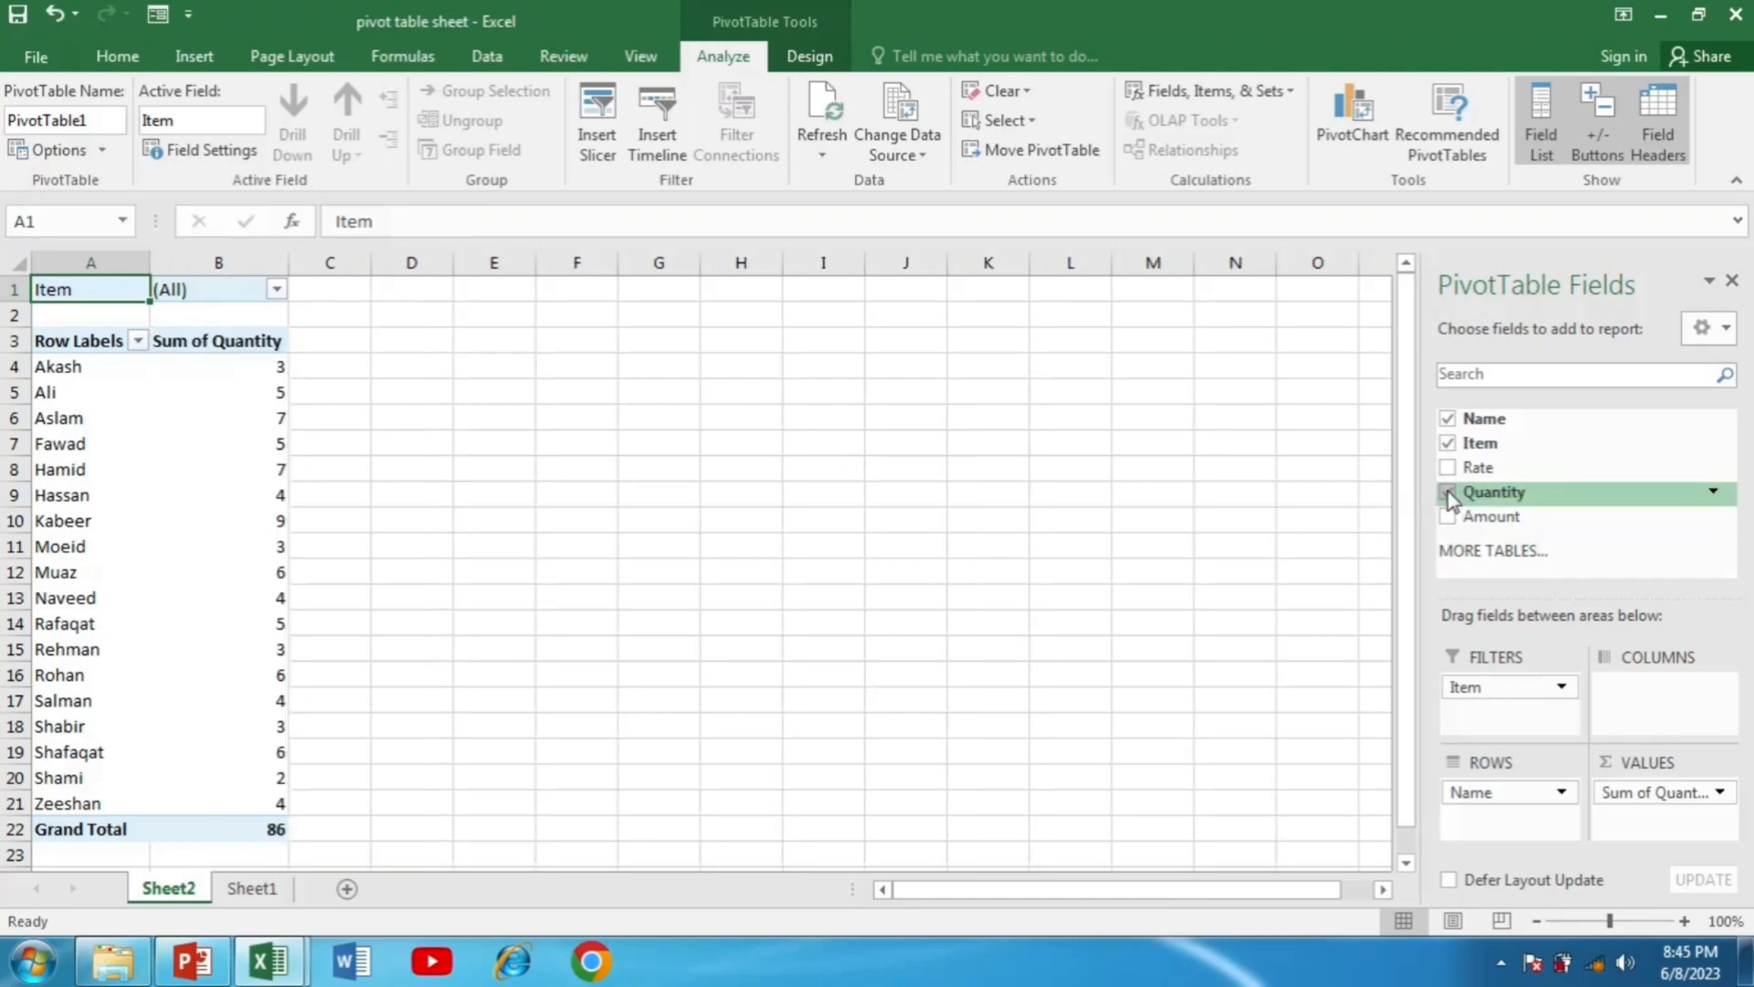
pyautogui.click(1447, 491)
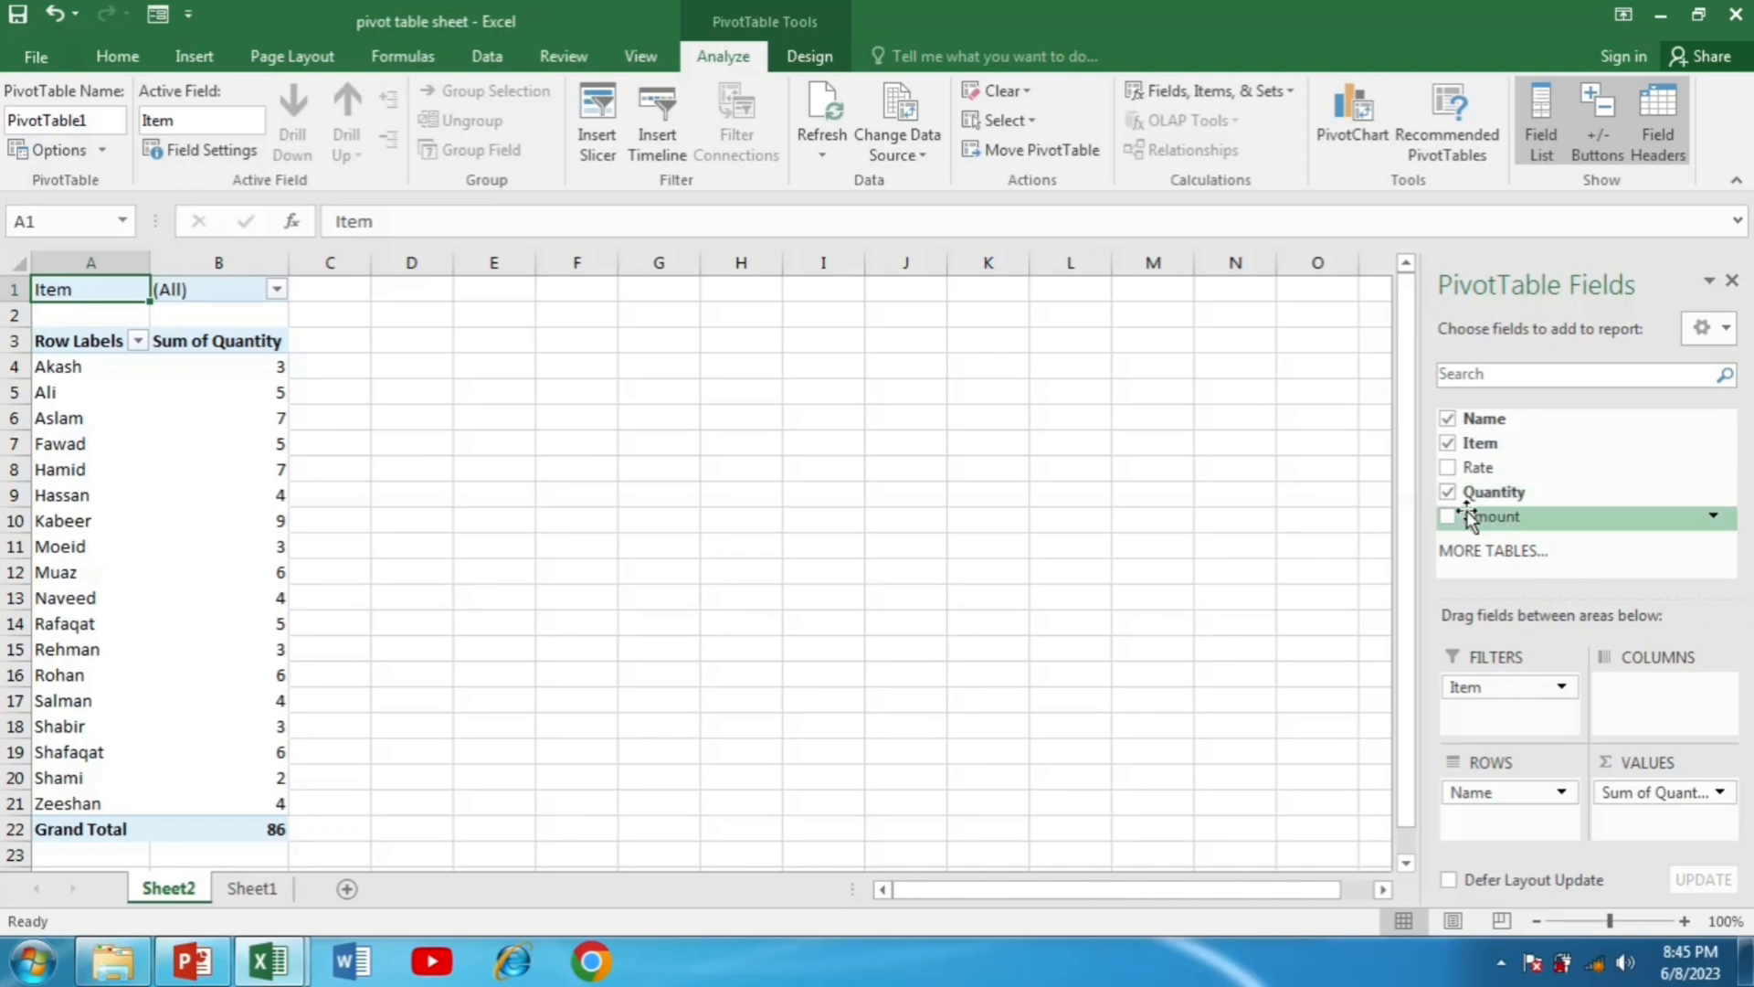
pyautogui.click(1447, 515)
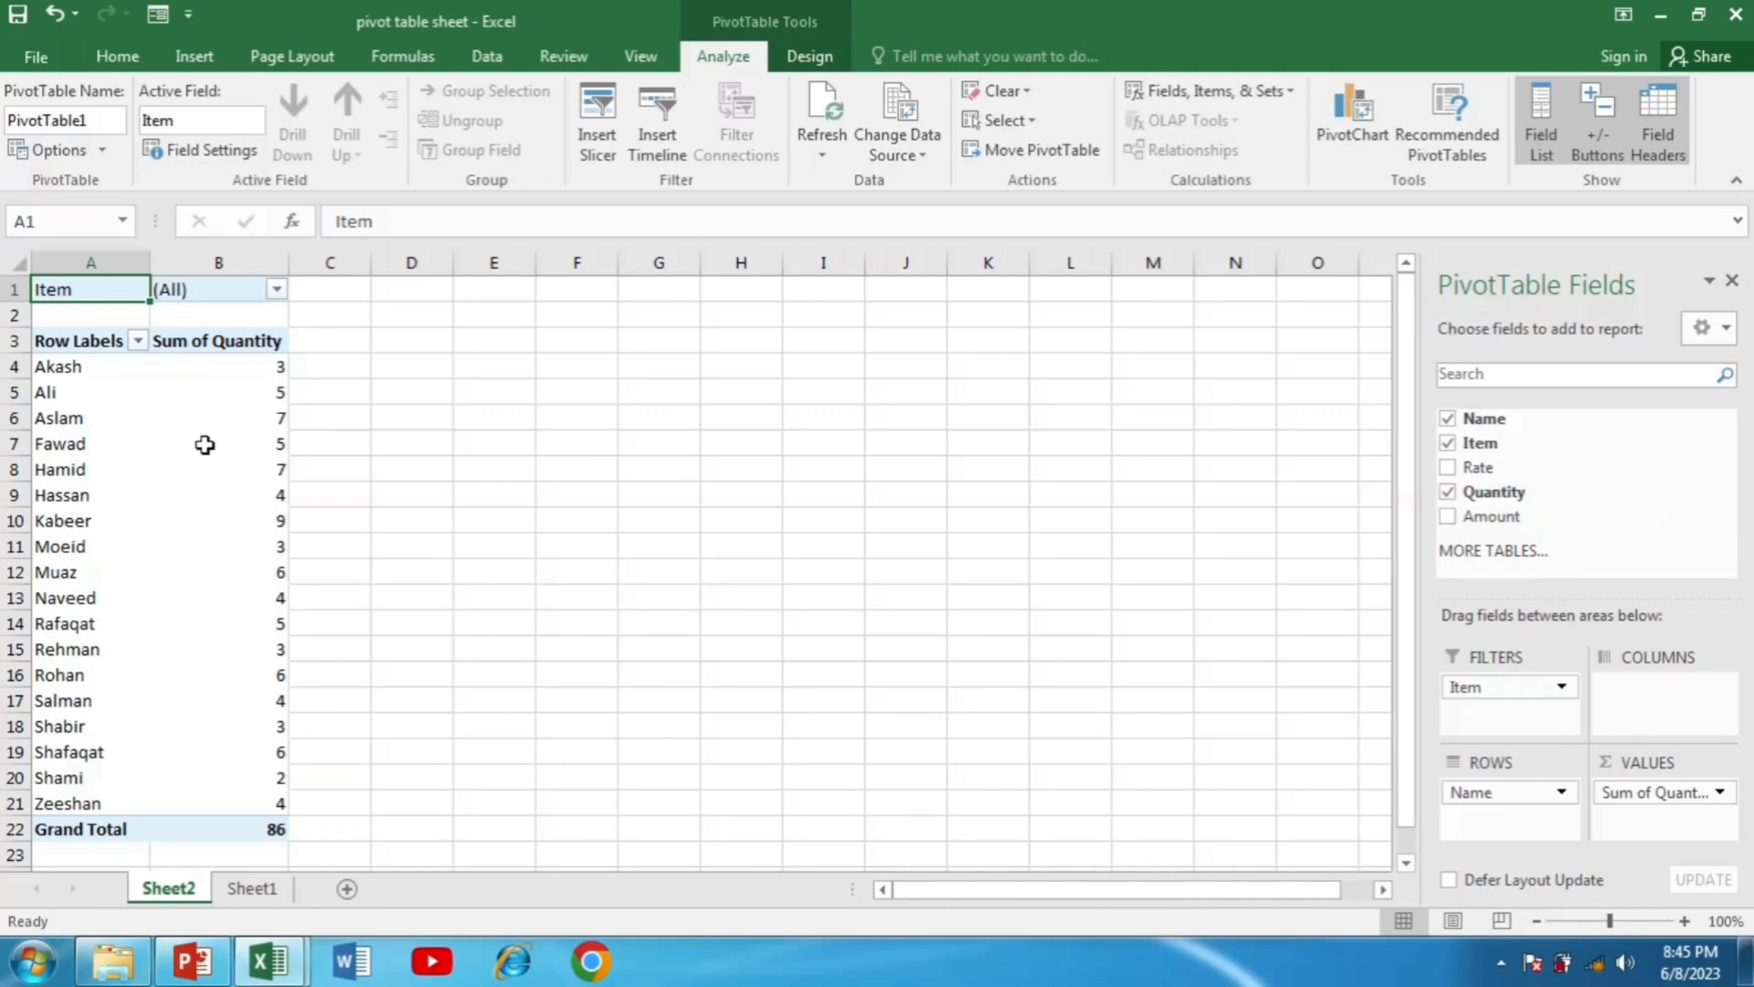
pyautogui.moveTo(57, 366)
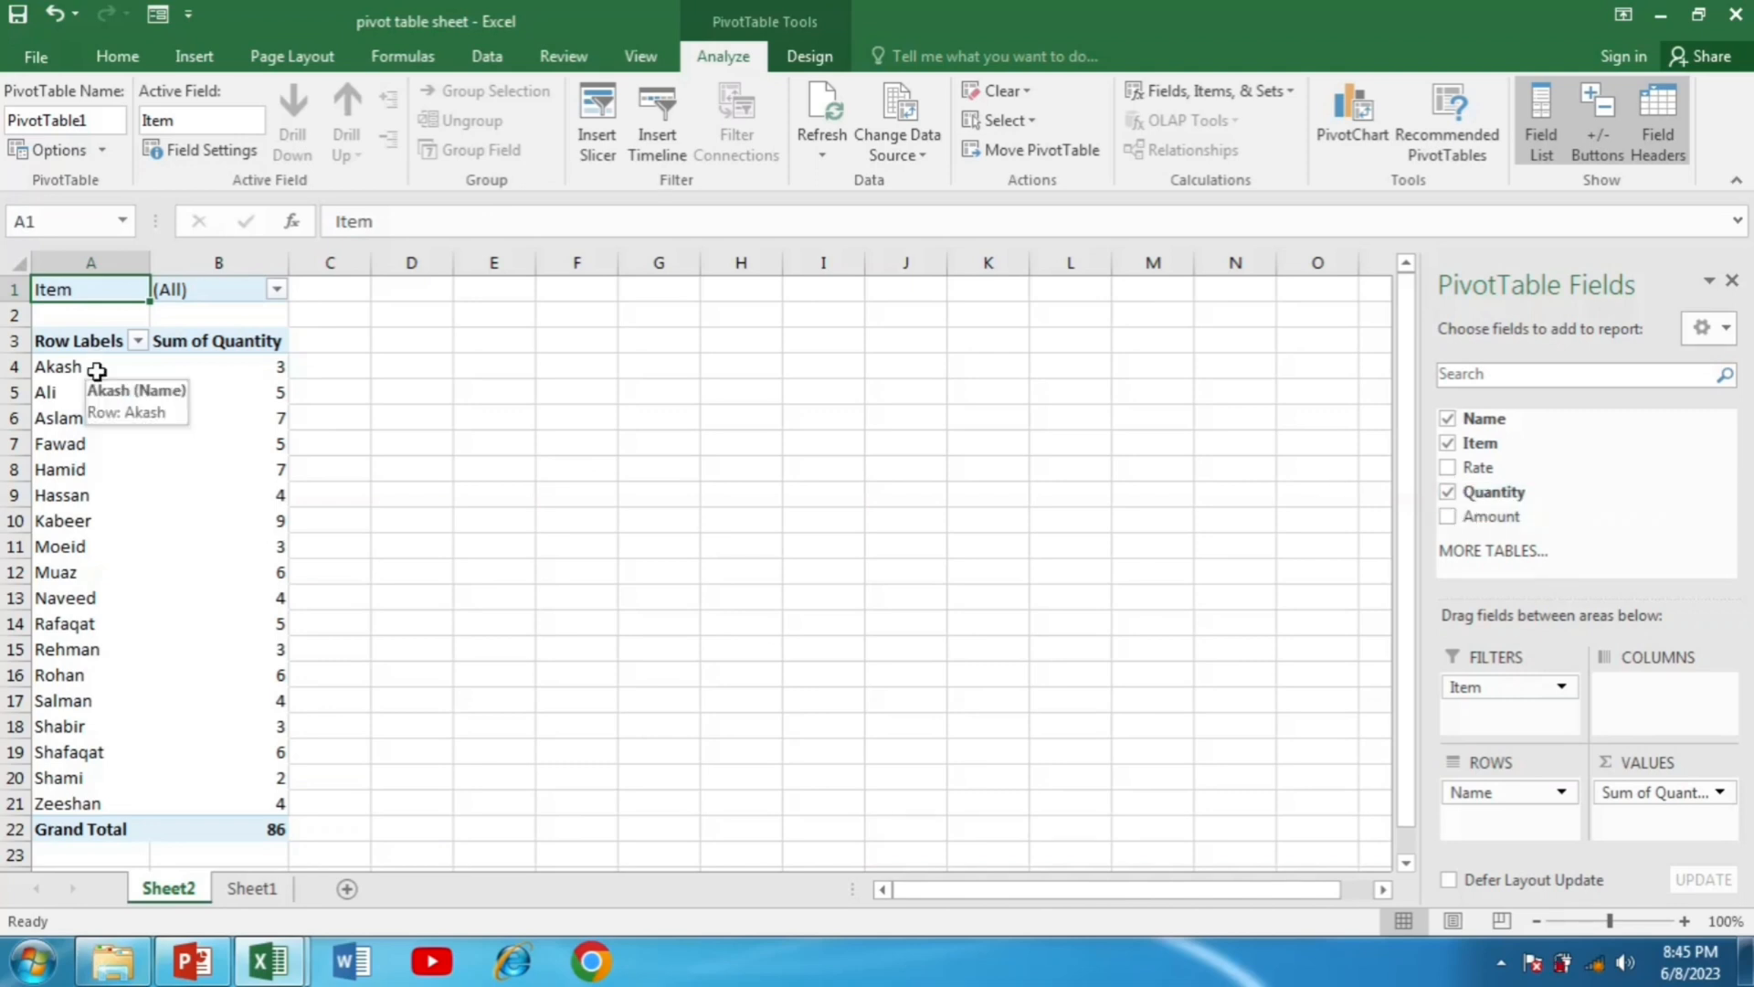
pyautogui.moveTo(222, 371)
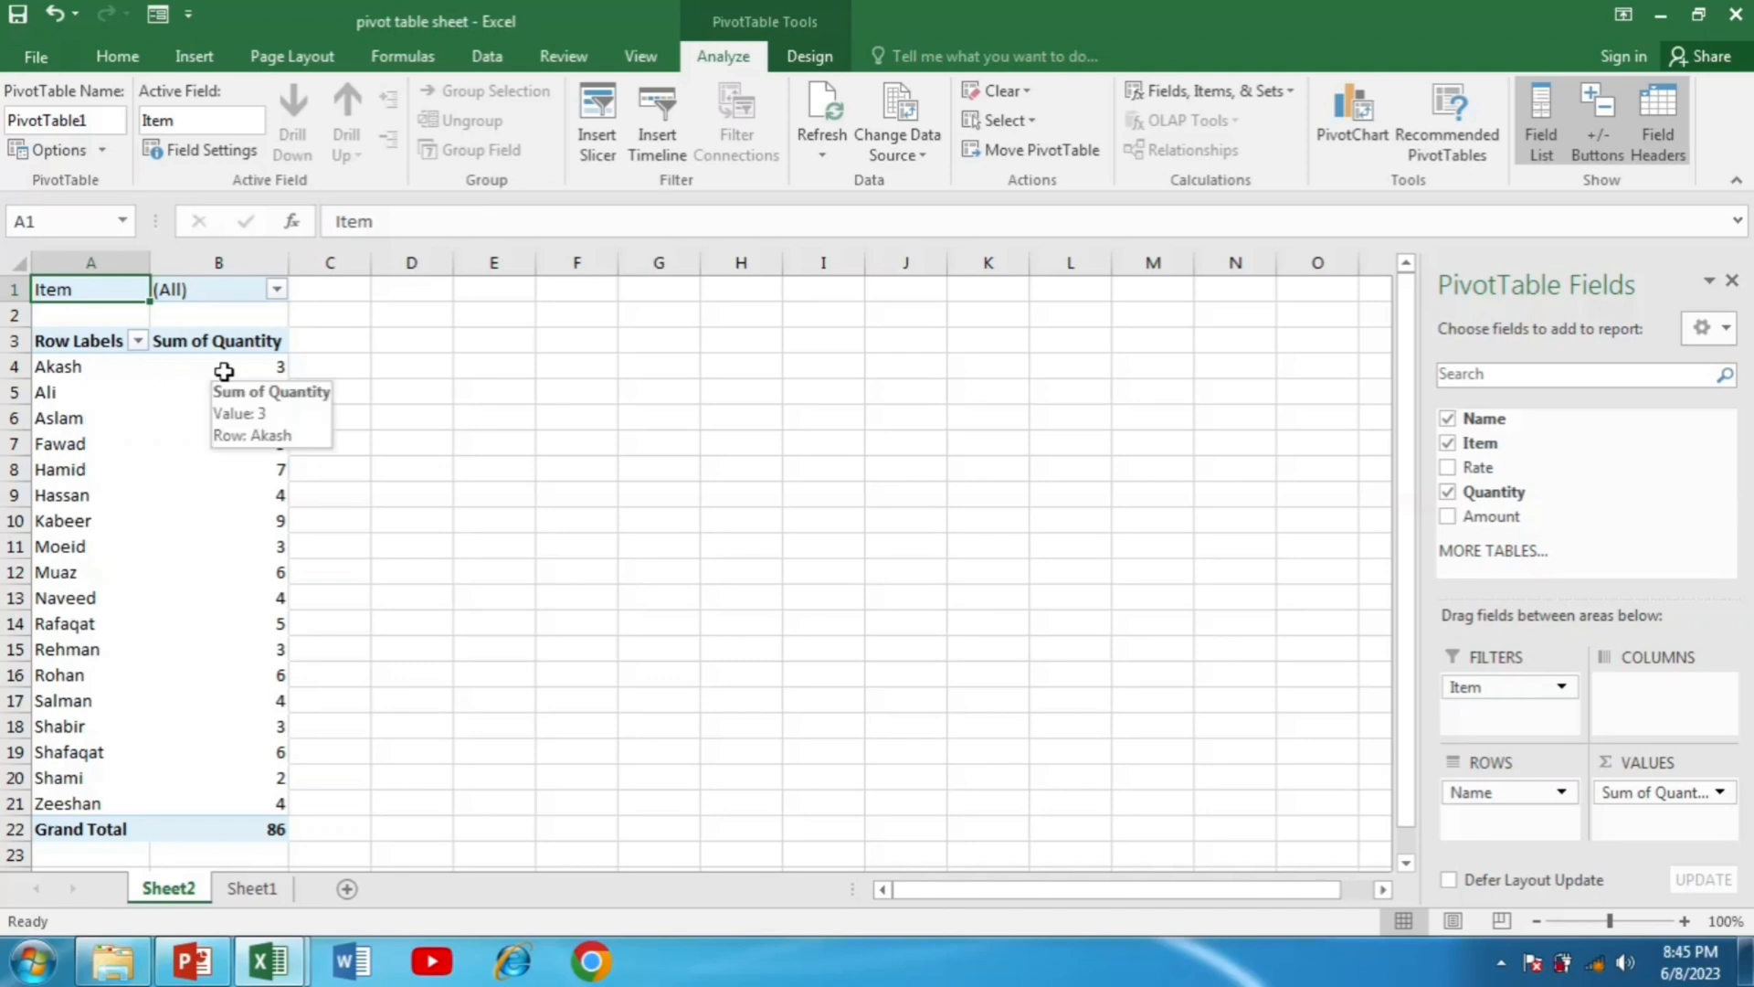
pyautogui.moveTo(278, 366)
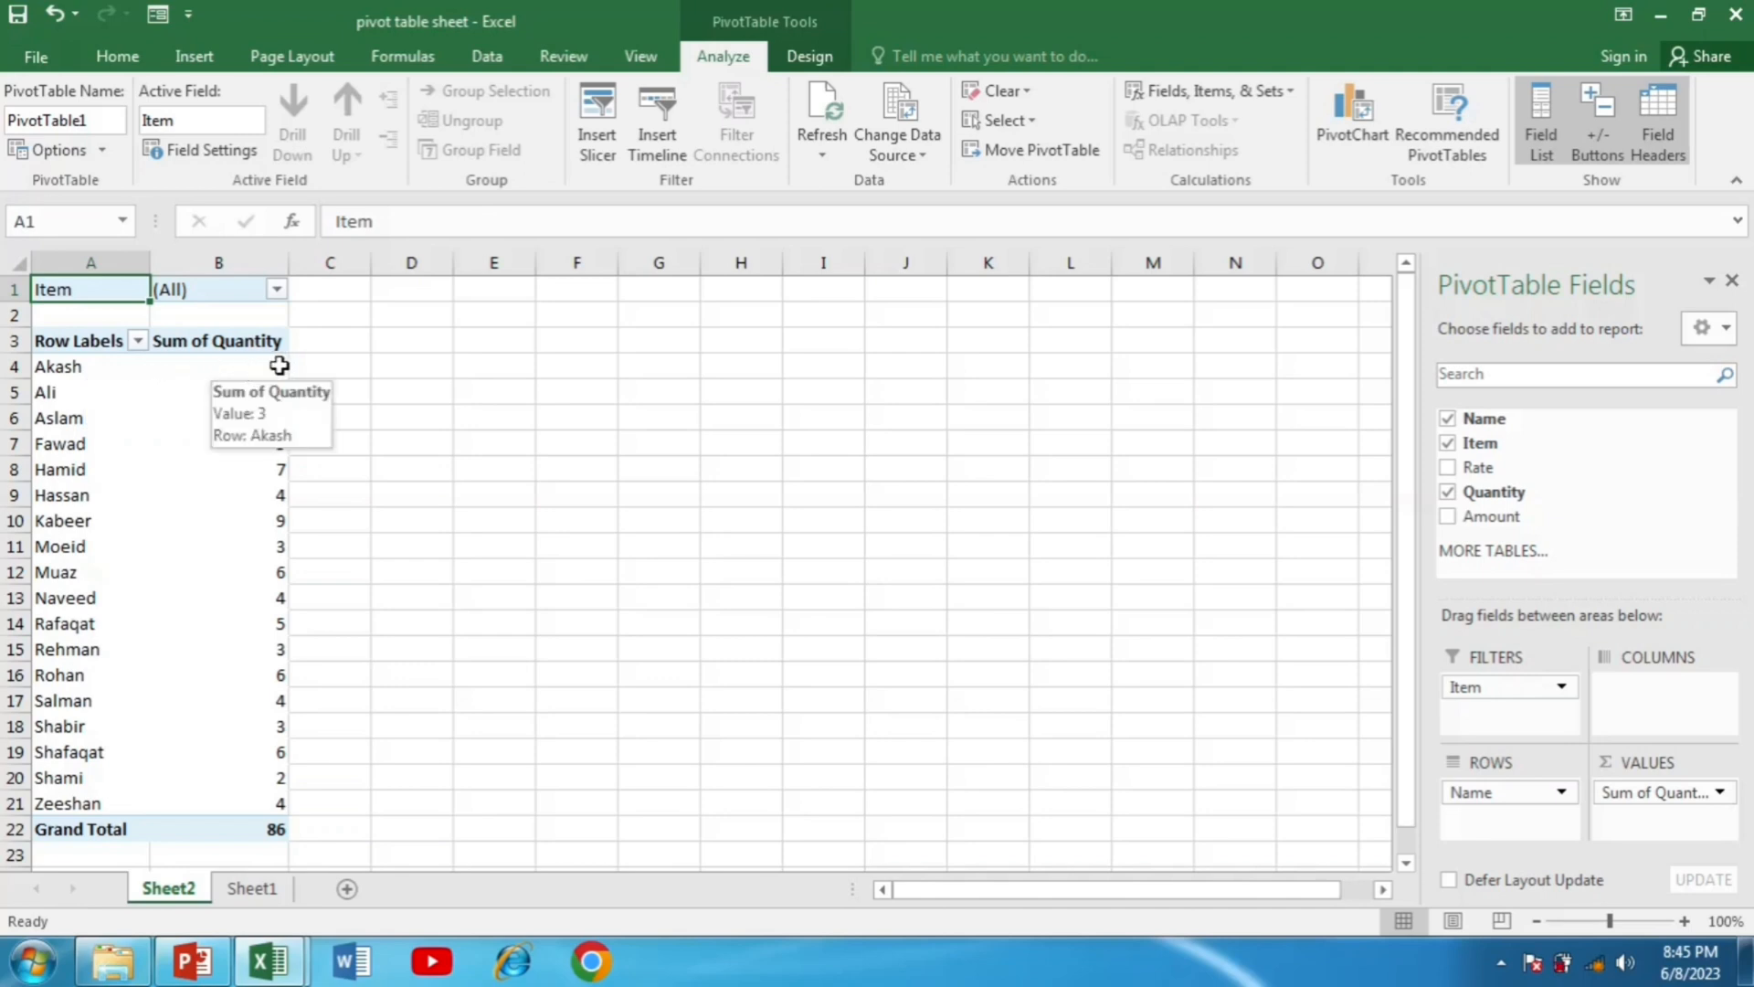
pyautogui.moveTo(935, 440)
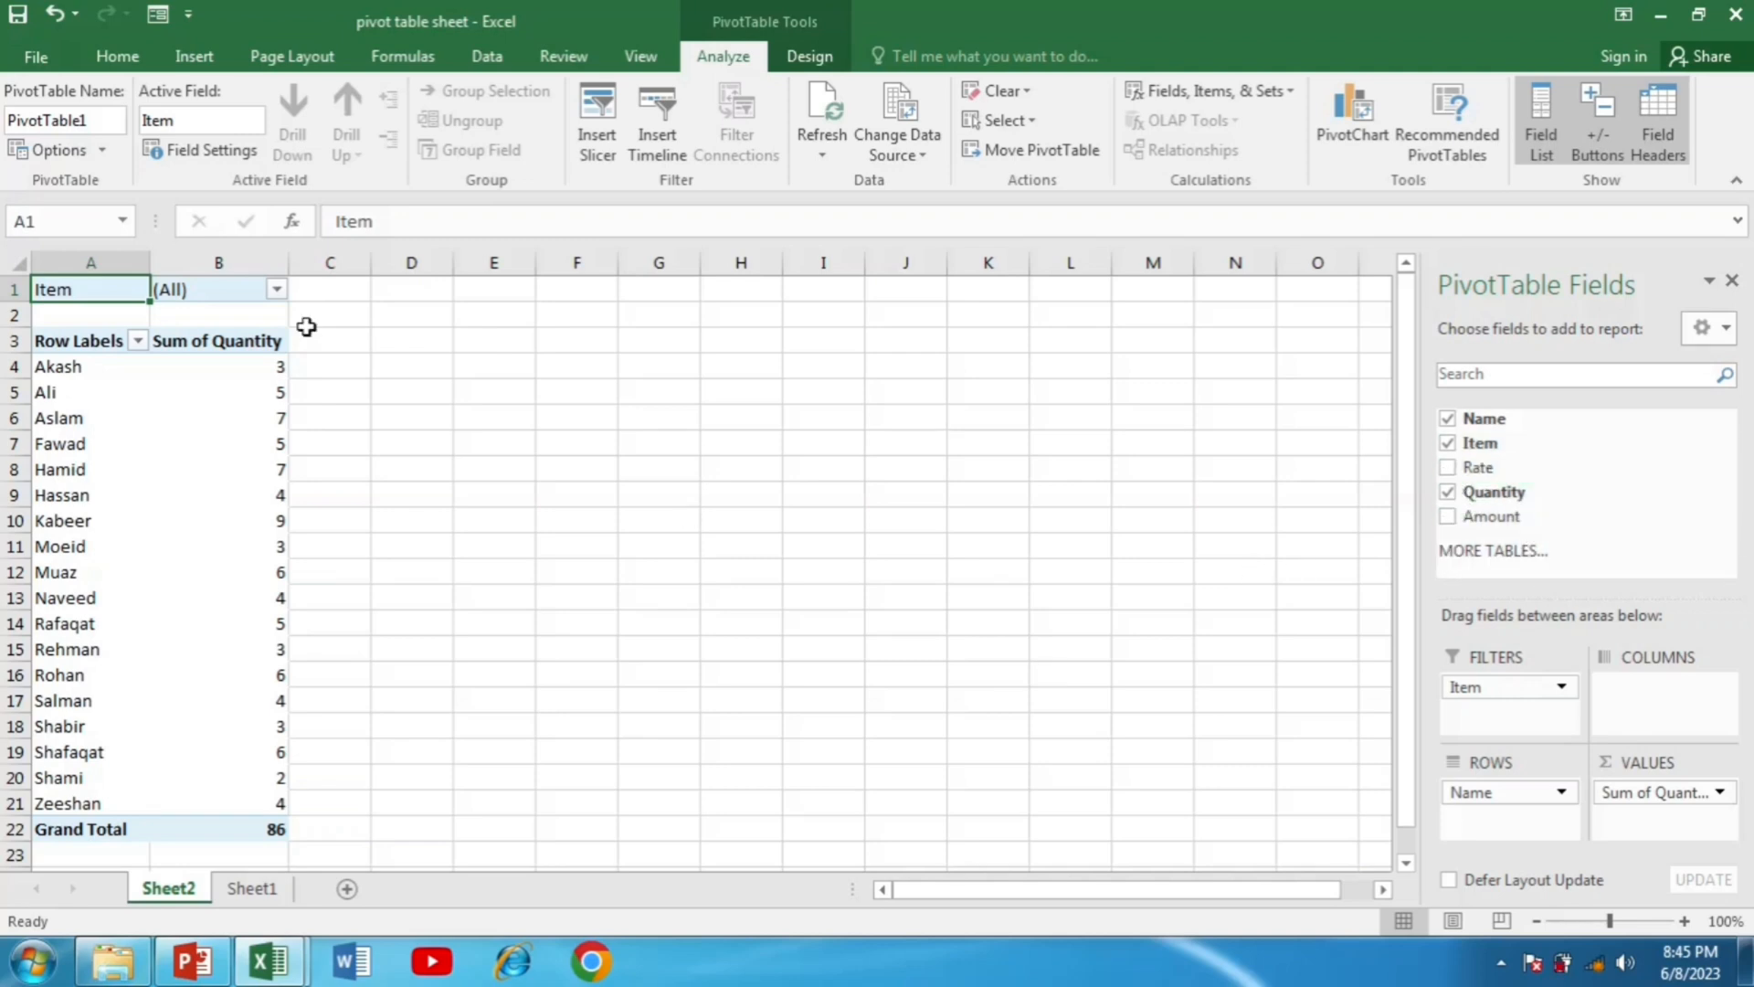
# - Filter the report to head phones, then switch the Item filter to Key Board (total quantity 26)
pyautogui.click(276, 289)
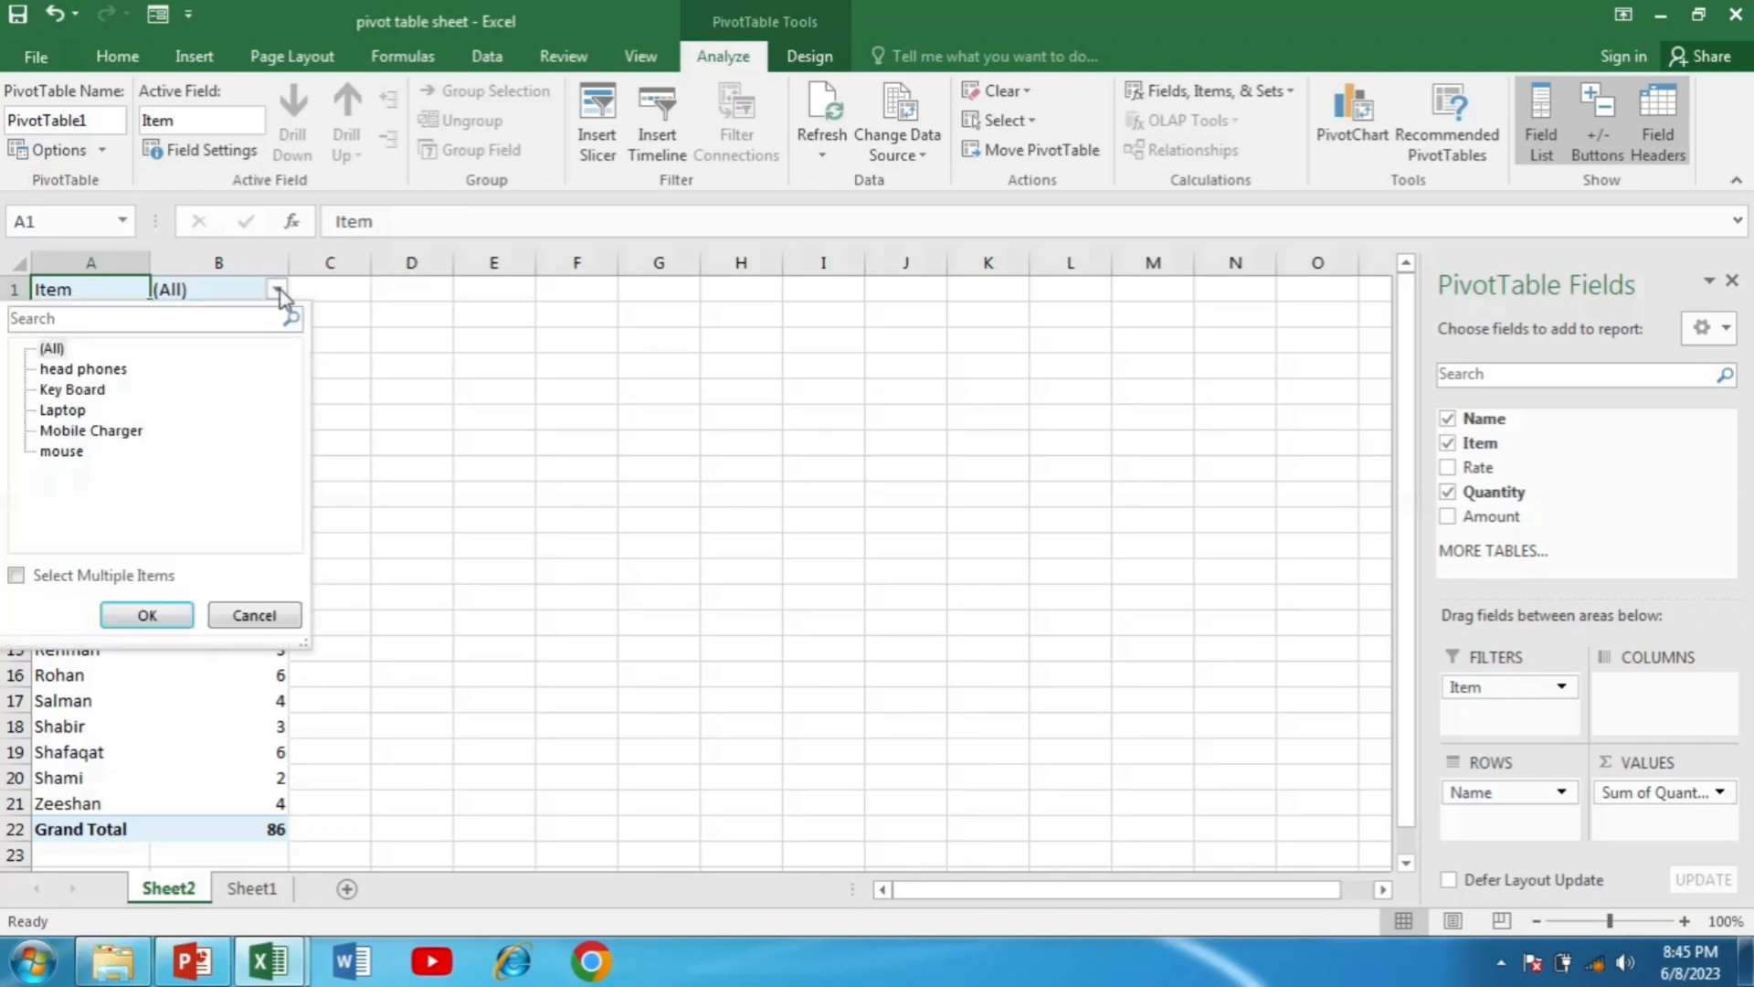
pyautogui.click(82, 367)
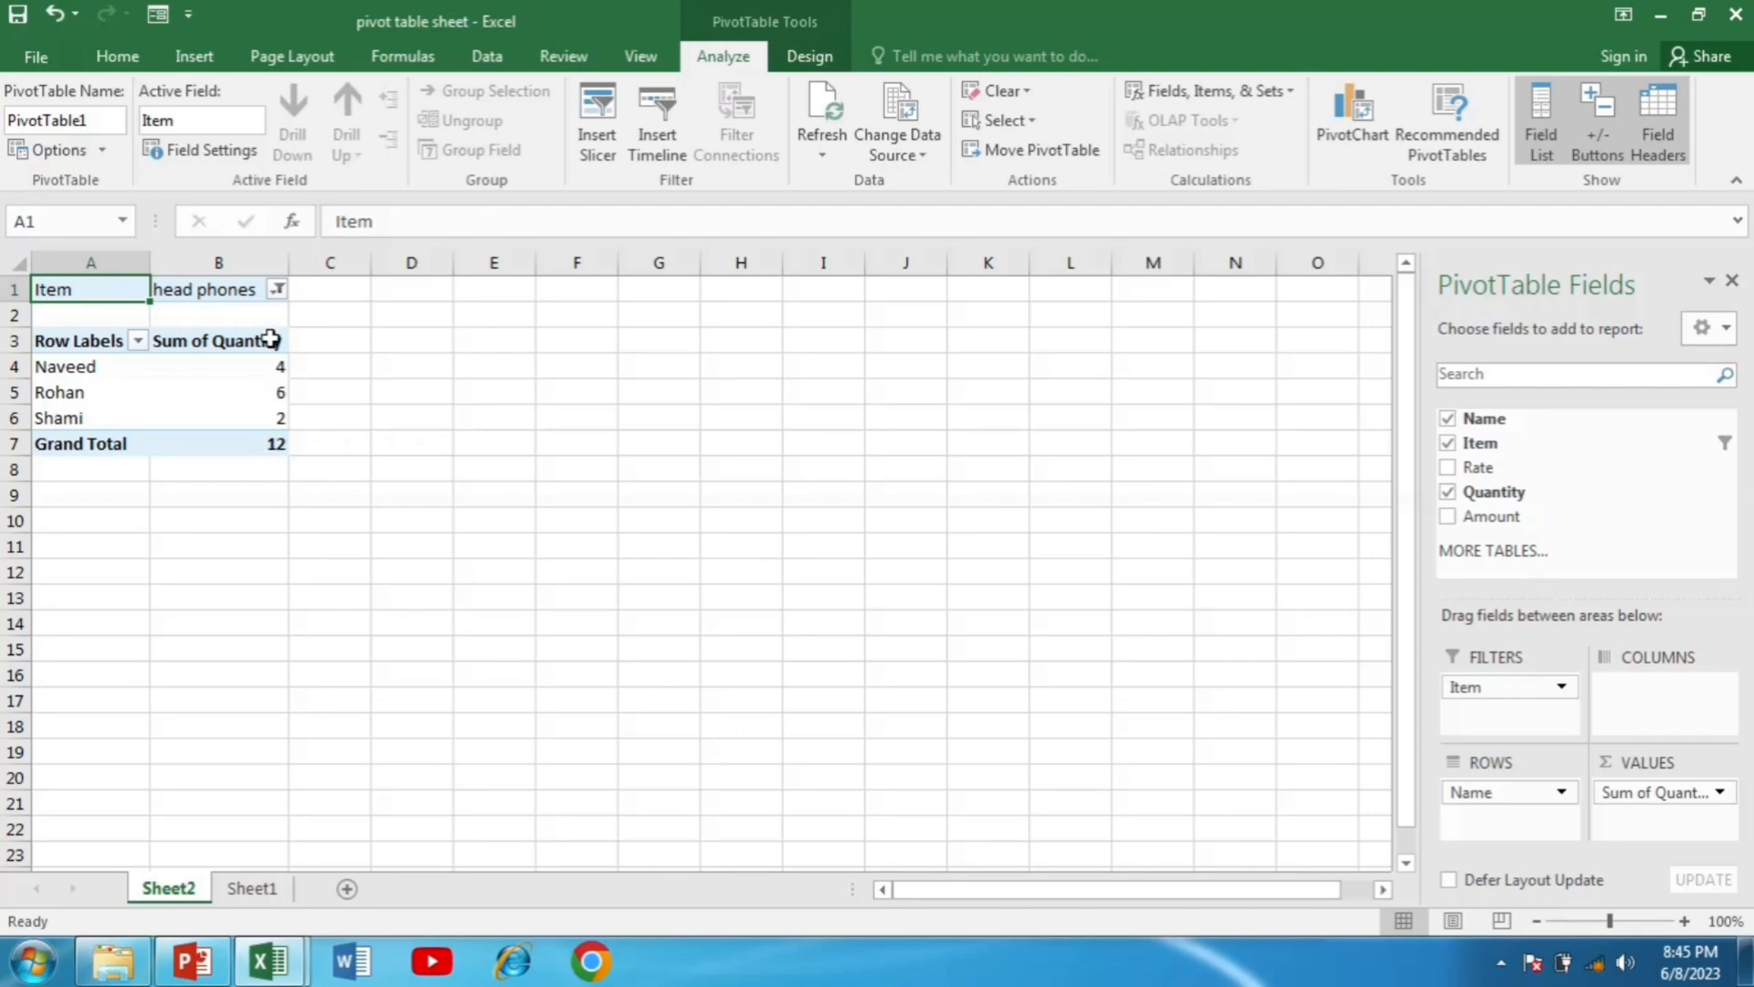
pyautogui.click(278, 288)
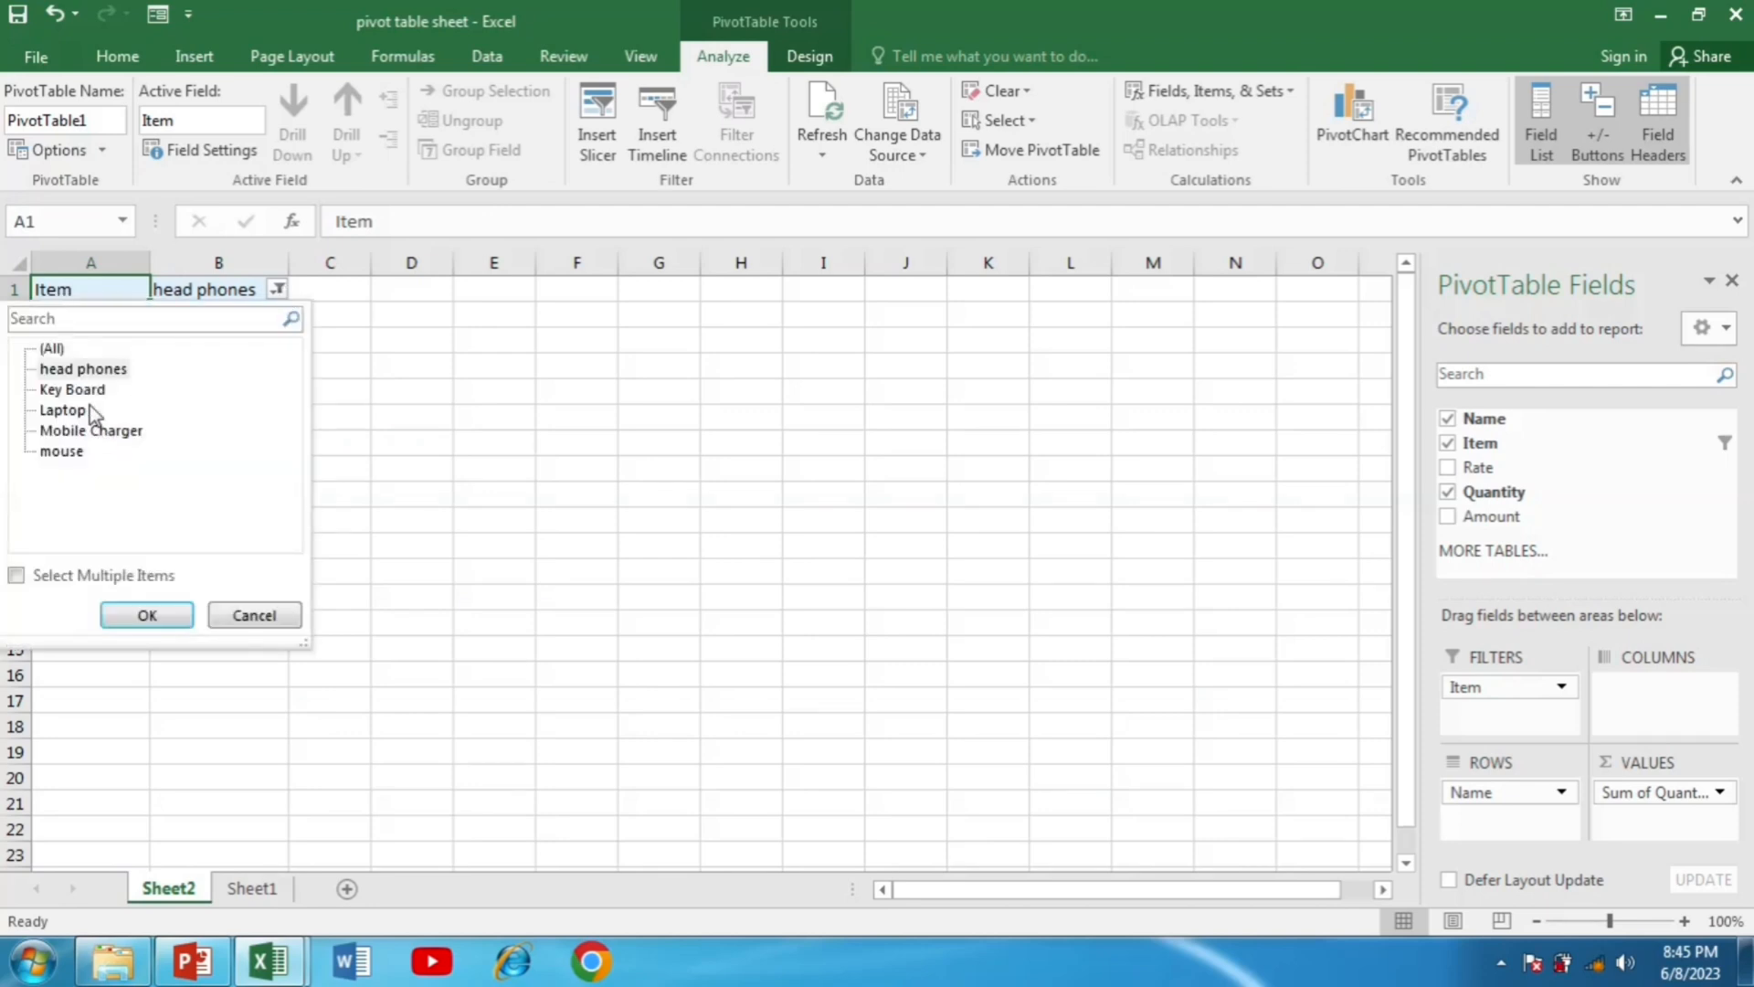
pyautogui.click(147, 613)
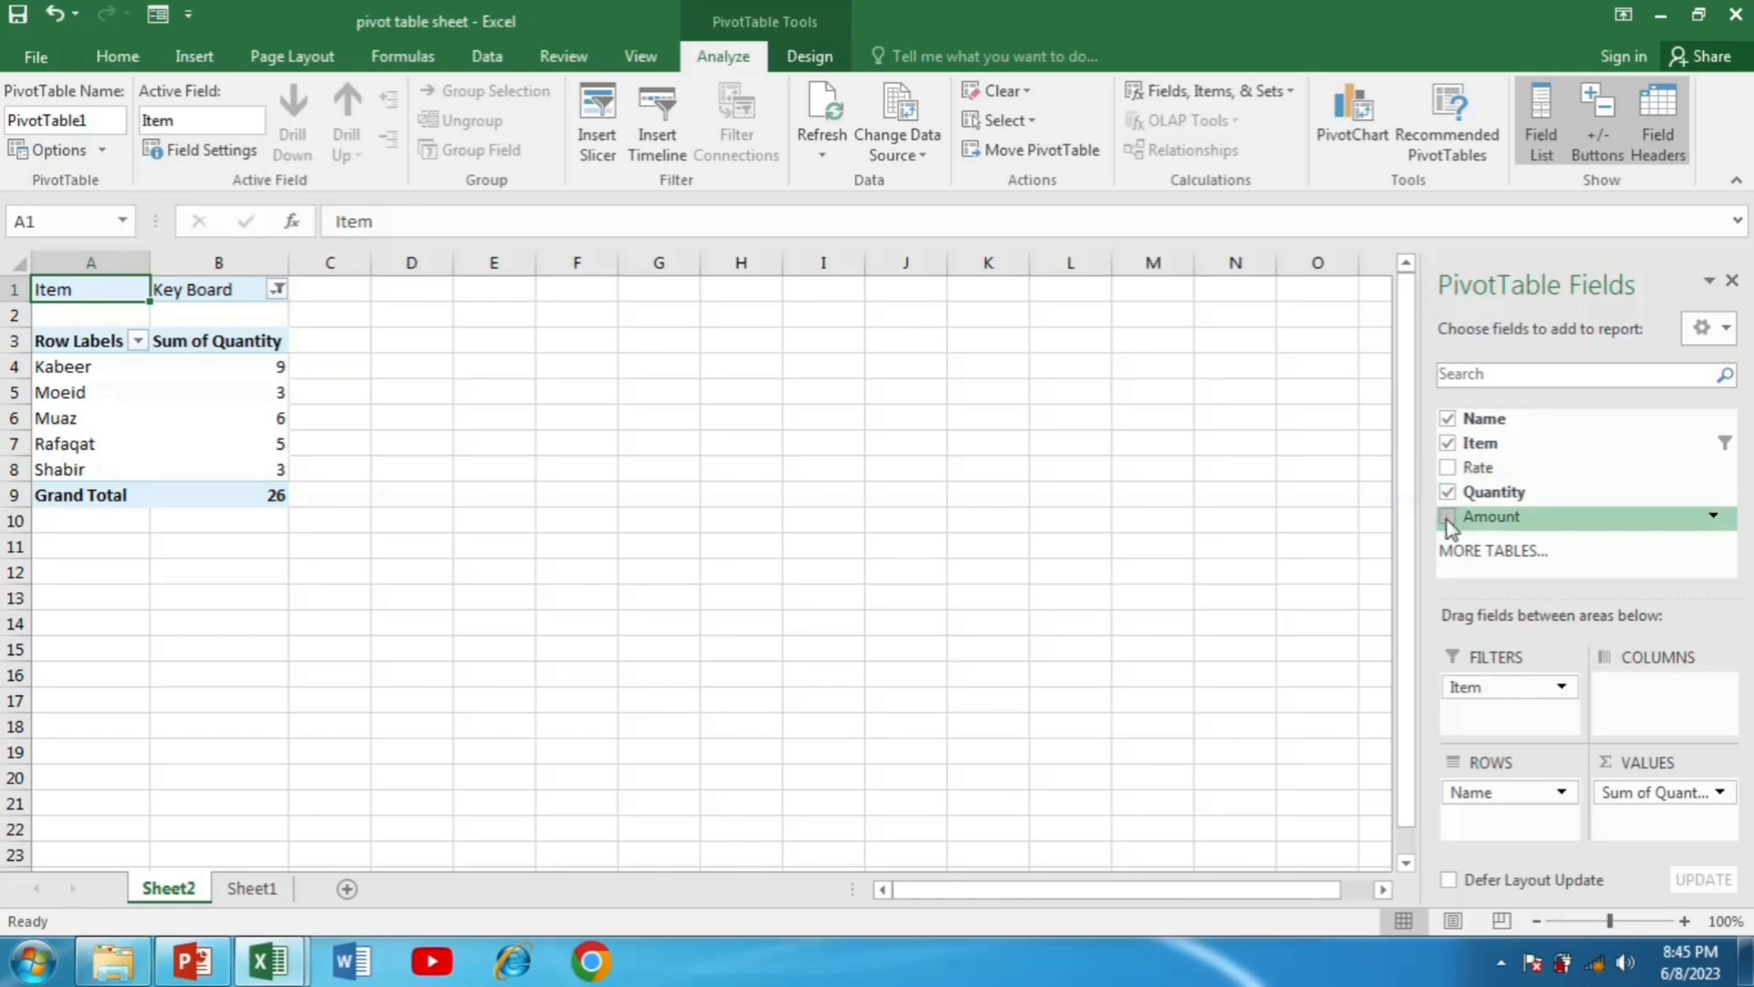
# - Add Sum of Amount beside Quantity for Key Board, totalling 20800
pyautogui.click(1447, 515)
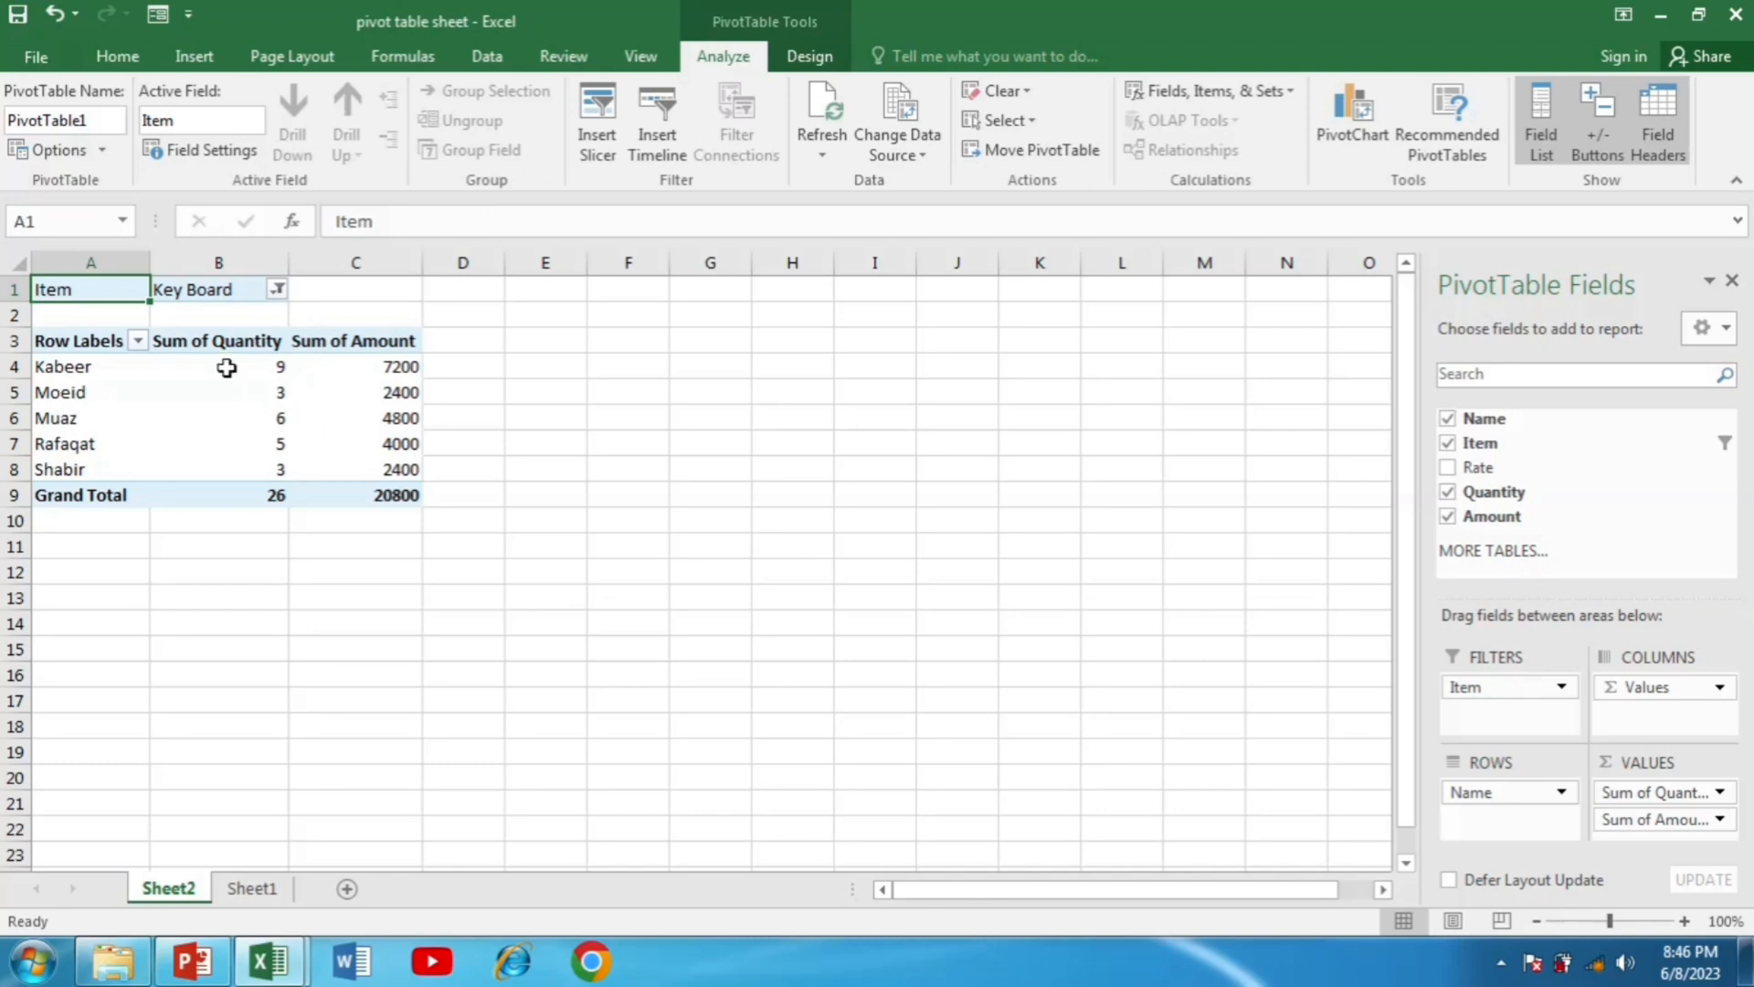
pyautogui.moveTo(338, 352)
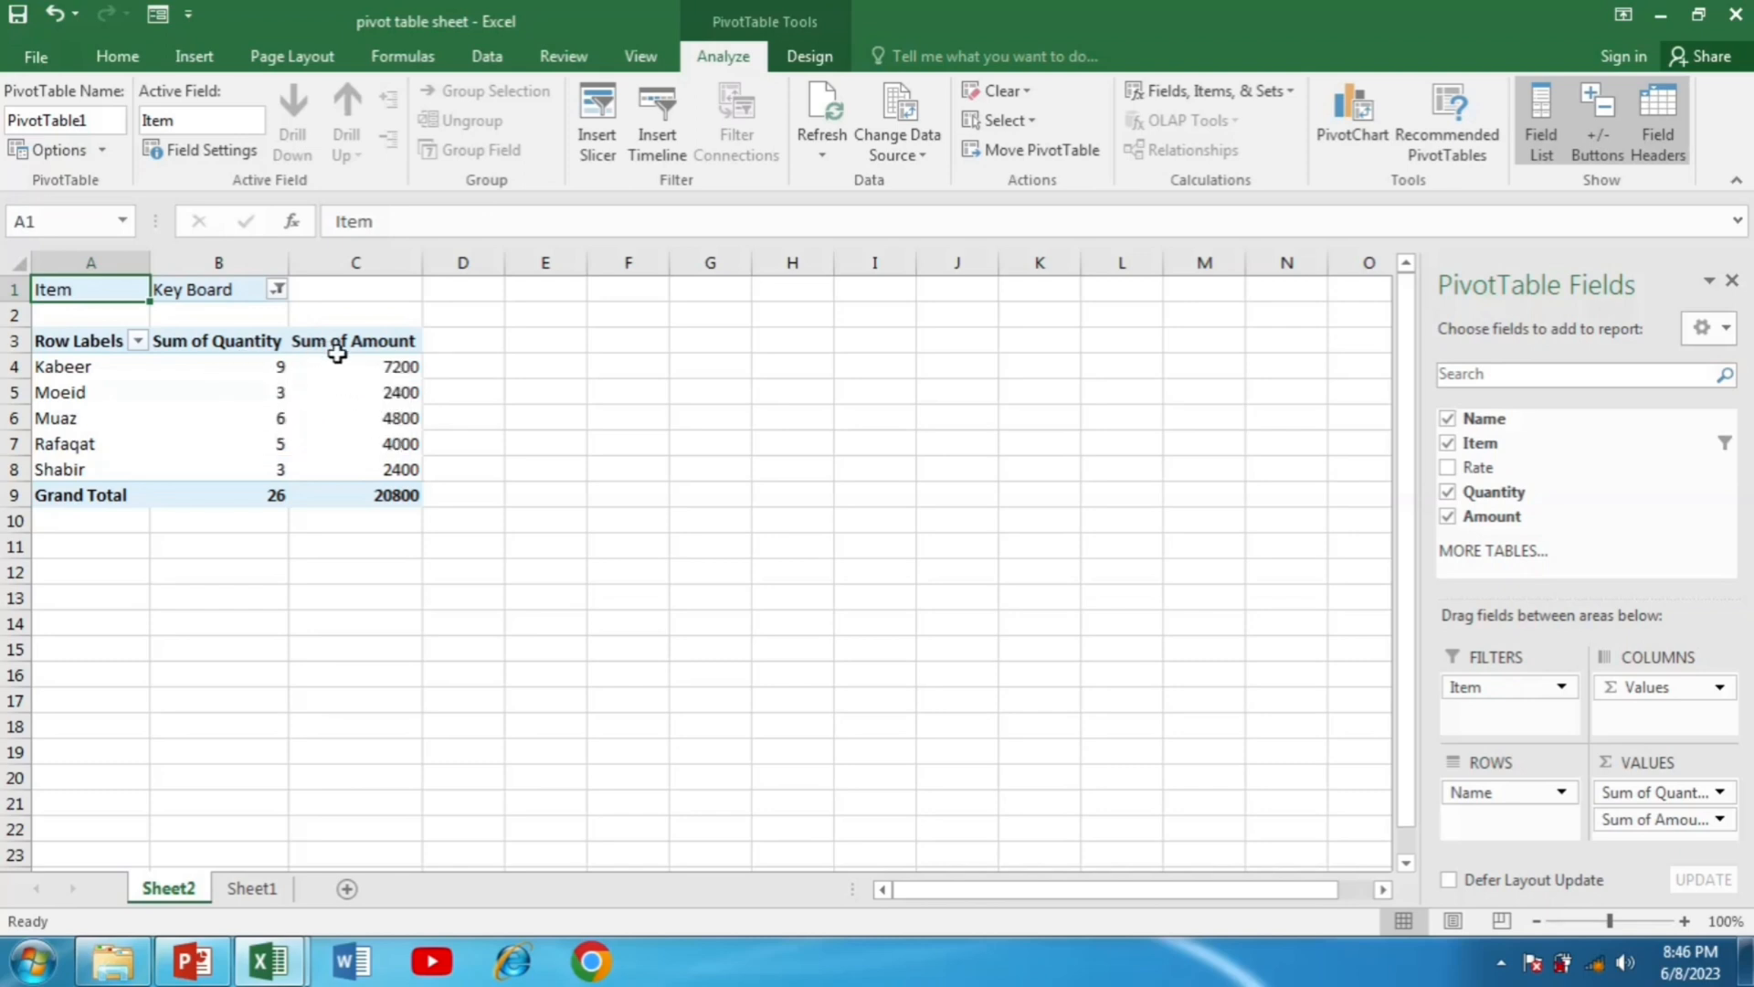
pyautogui.moveTo(411, 470)
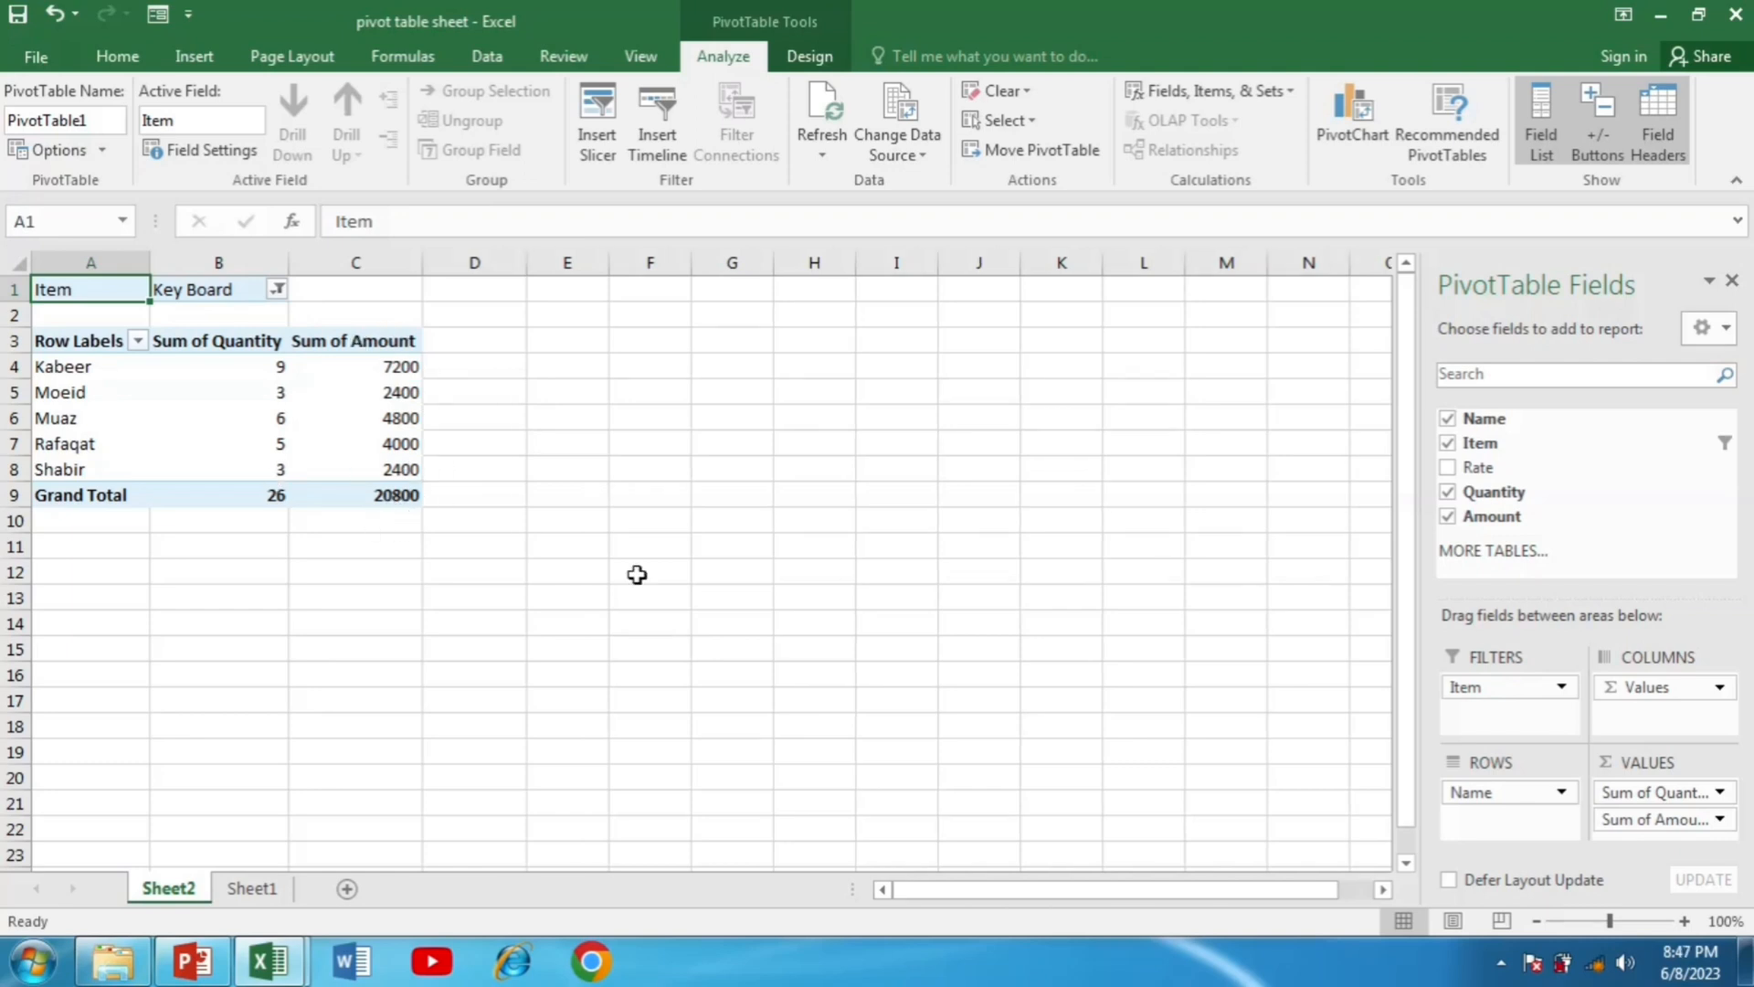
pyautogui.moveTo(340, 680)
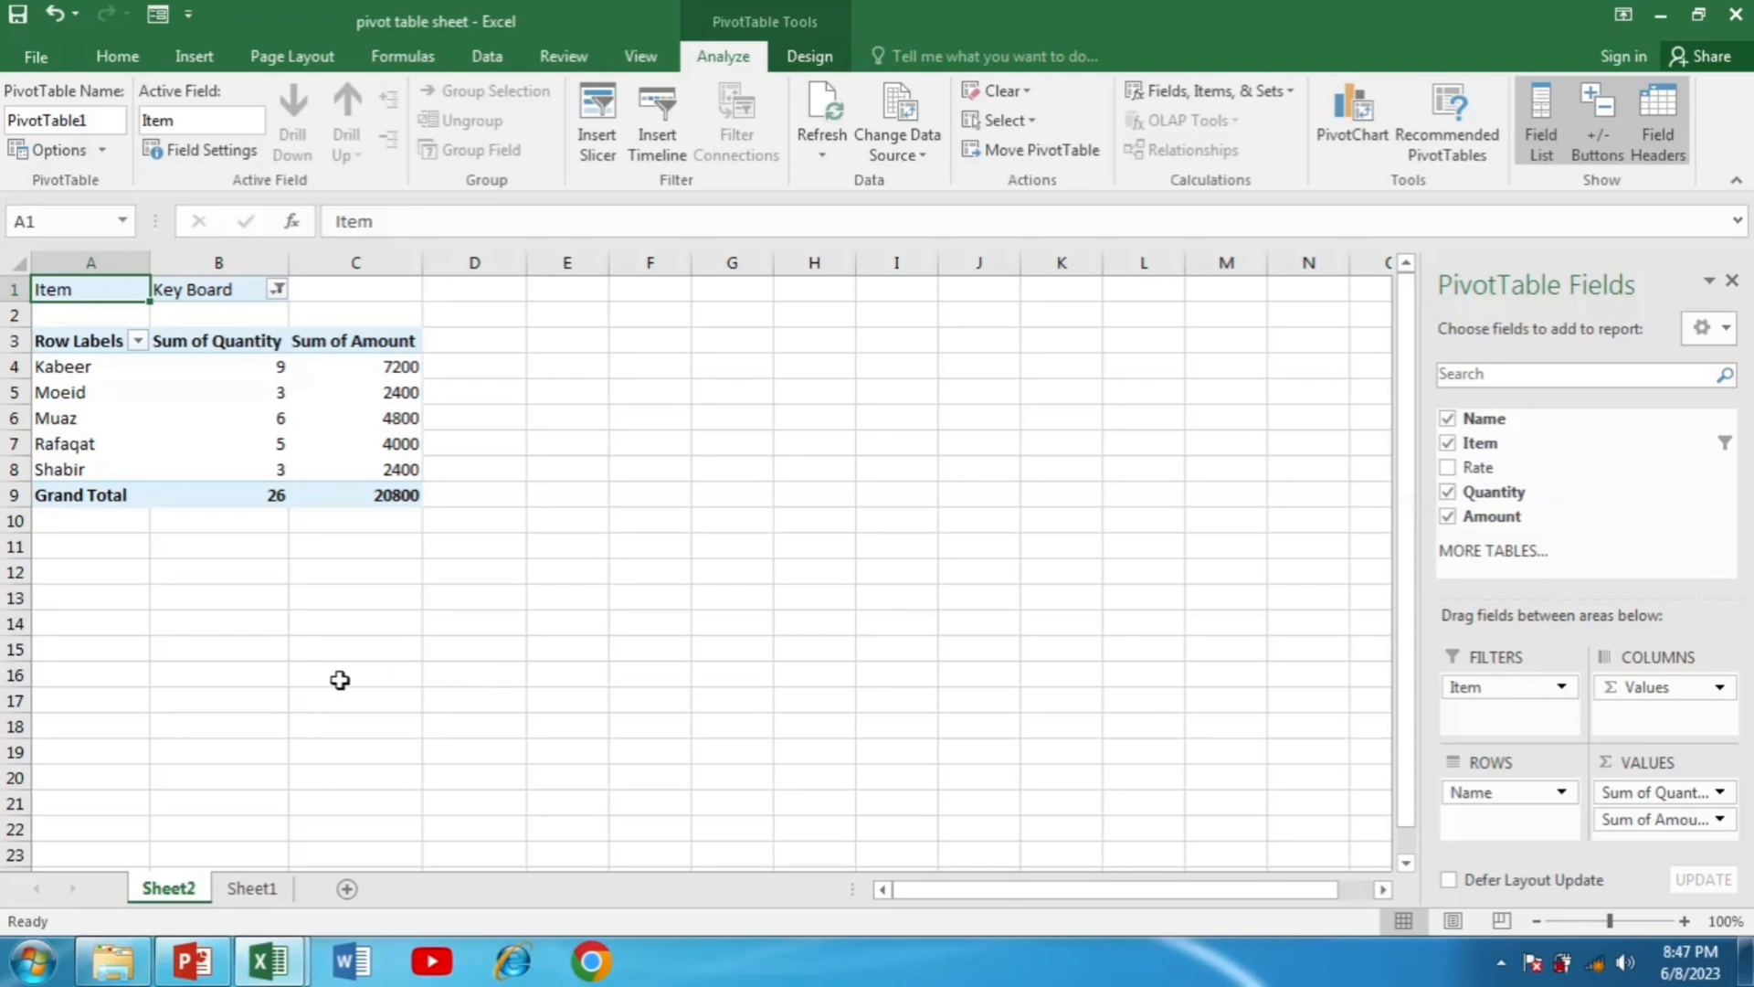
pyautogui.moveTo(263, 314)
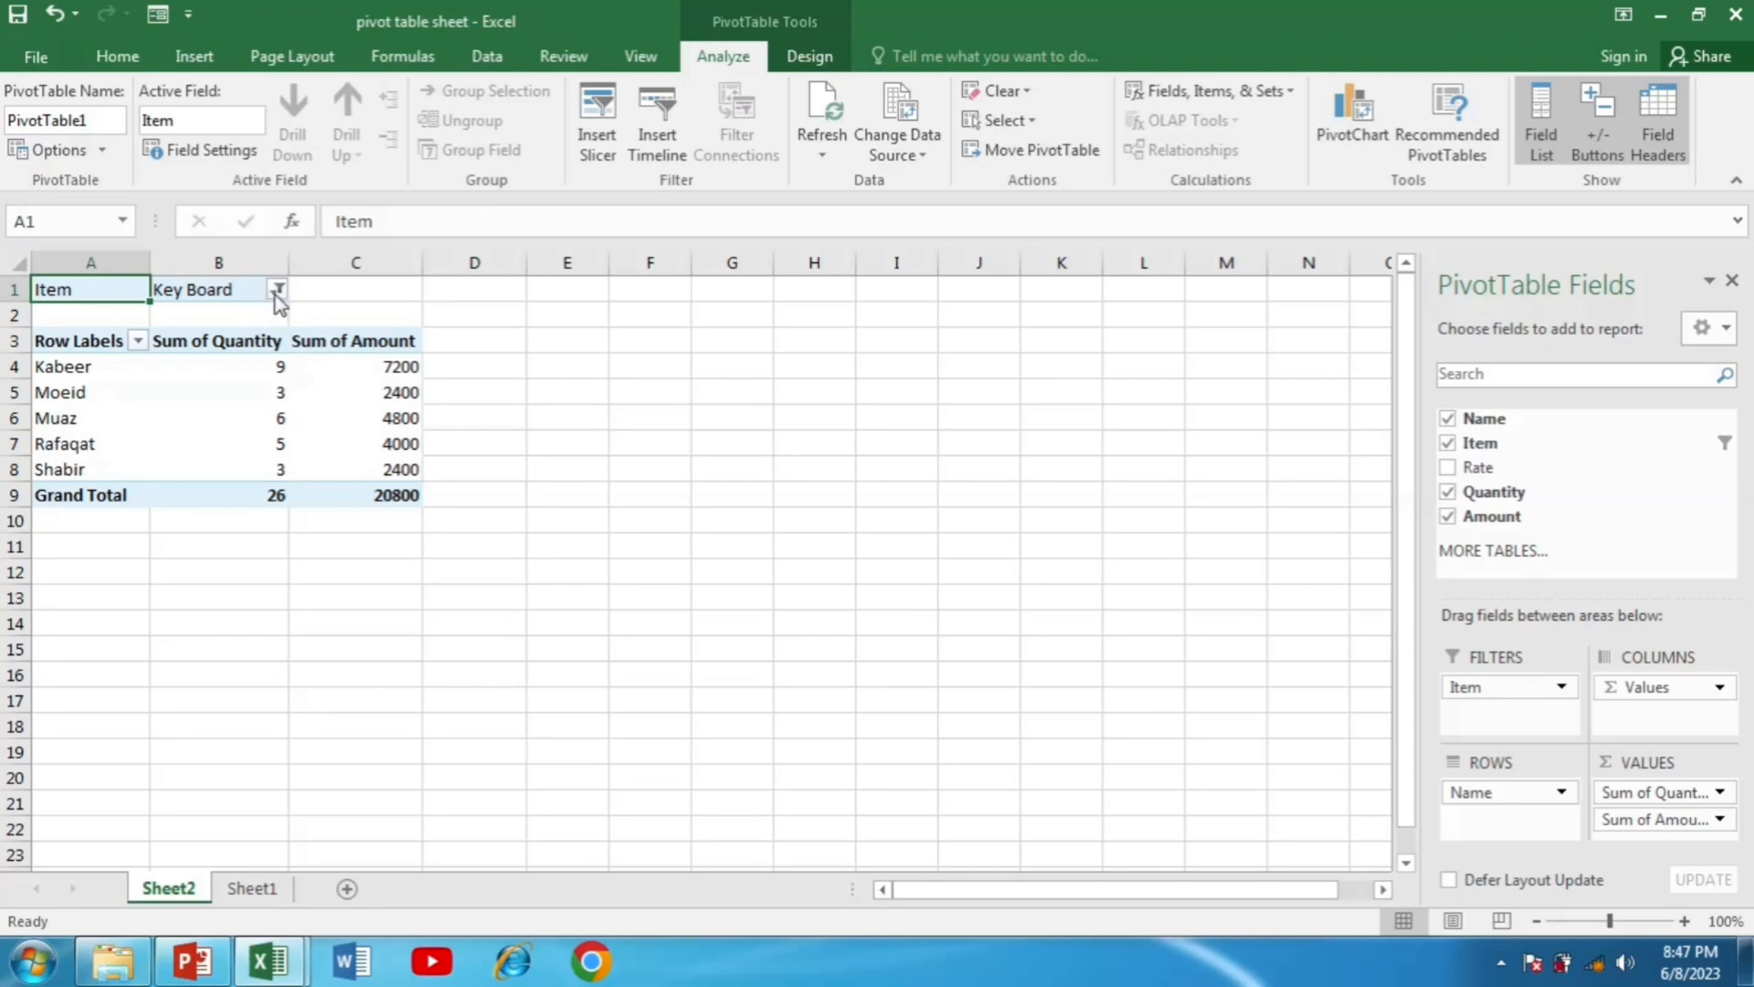
# - Enable Select Multiple Items and add Laptop to the Item filter alongside Key Board
pyautogui.click(278, 289)
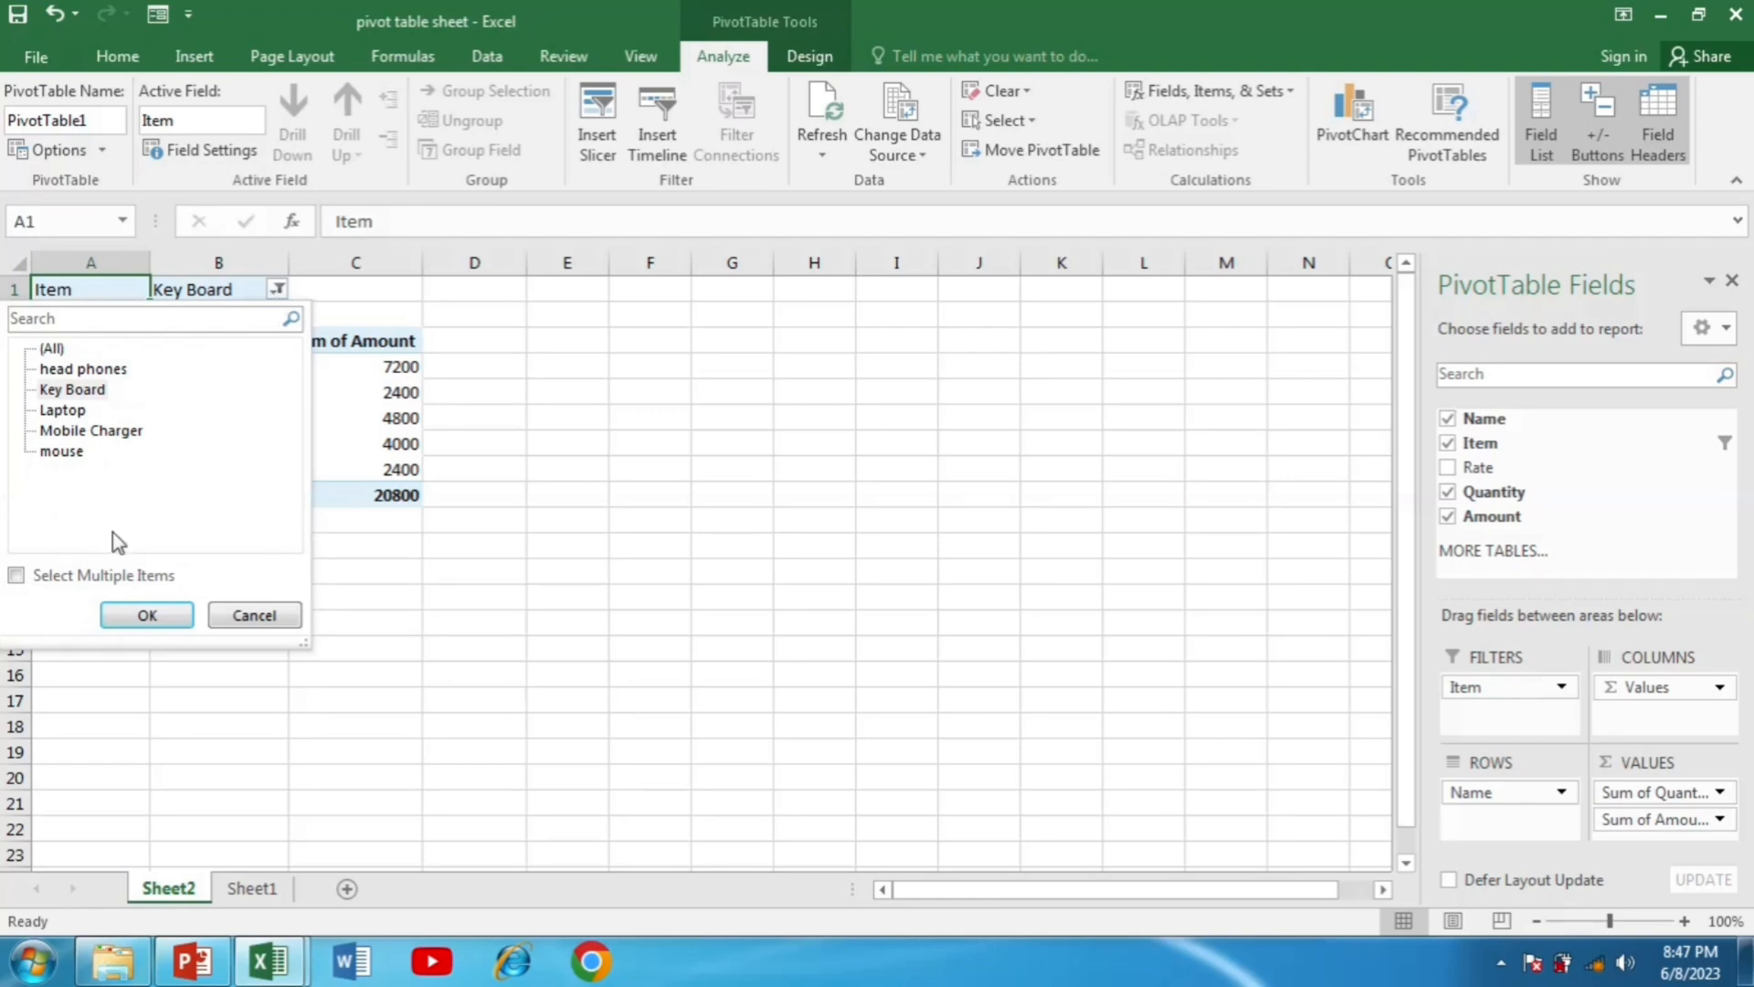
pyautogui.click(16, 576)
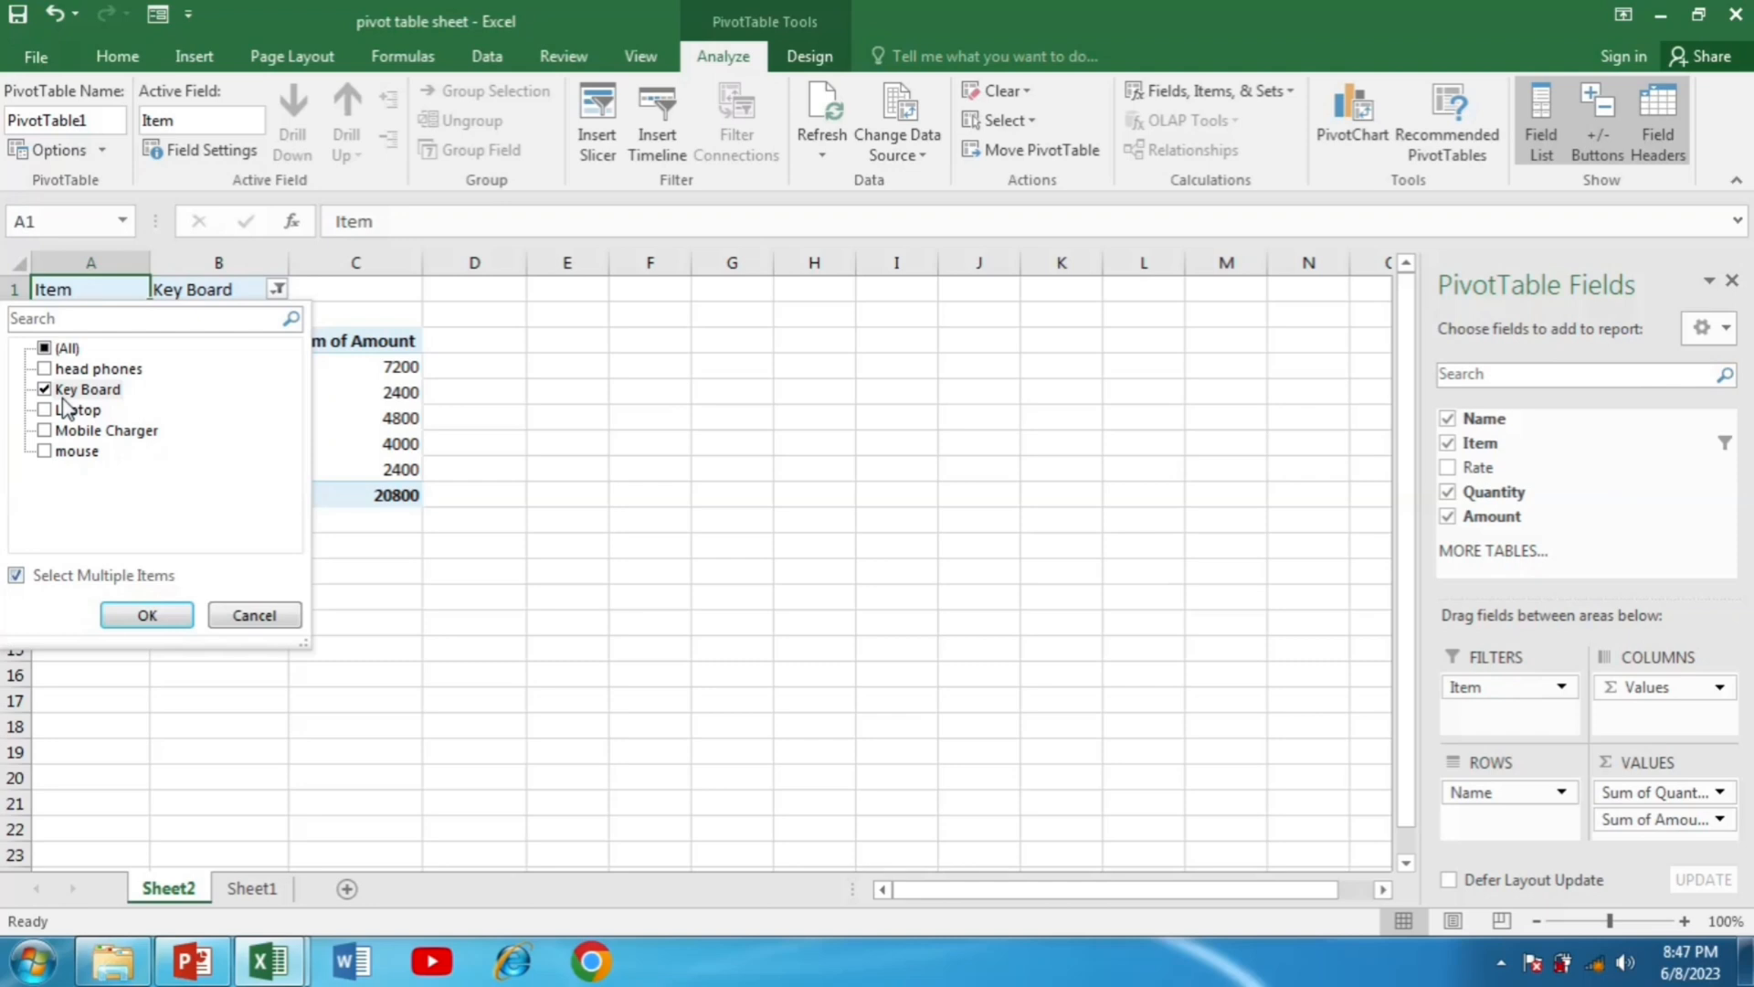
pyautogui.click(43, 409)
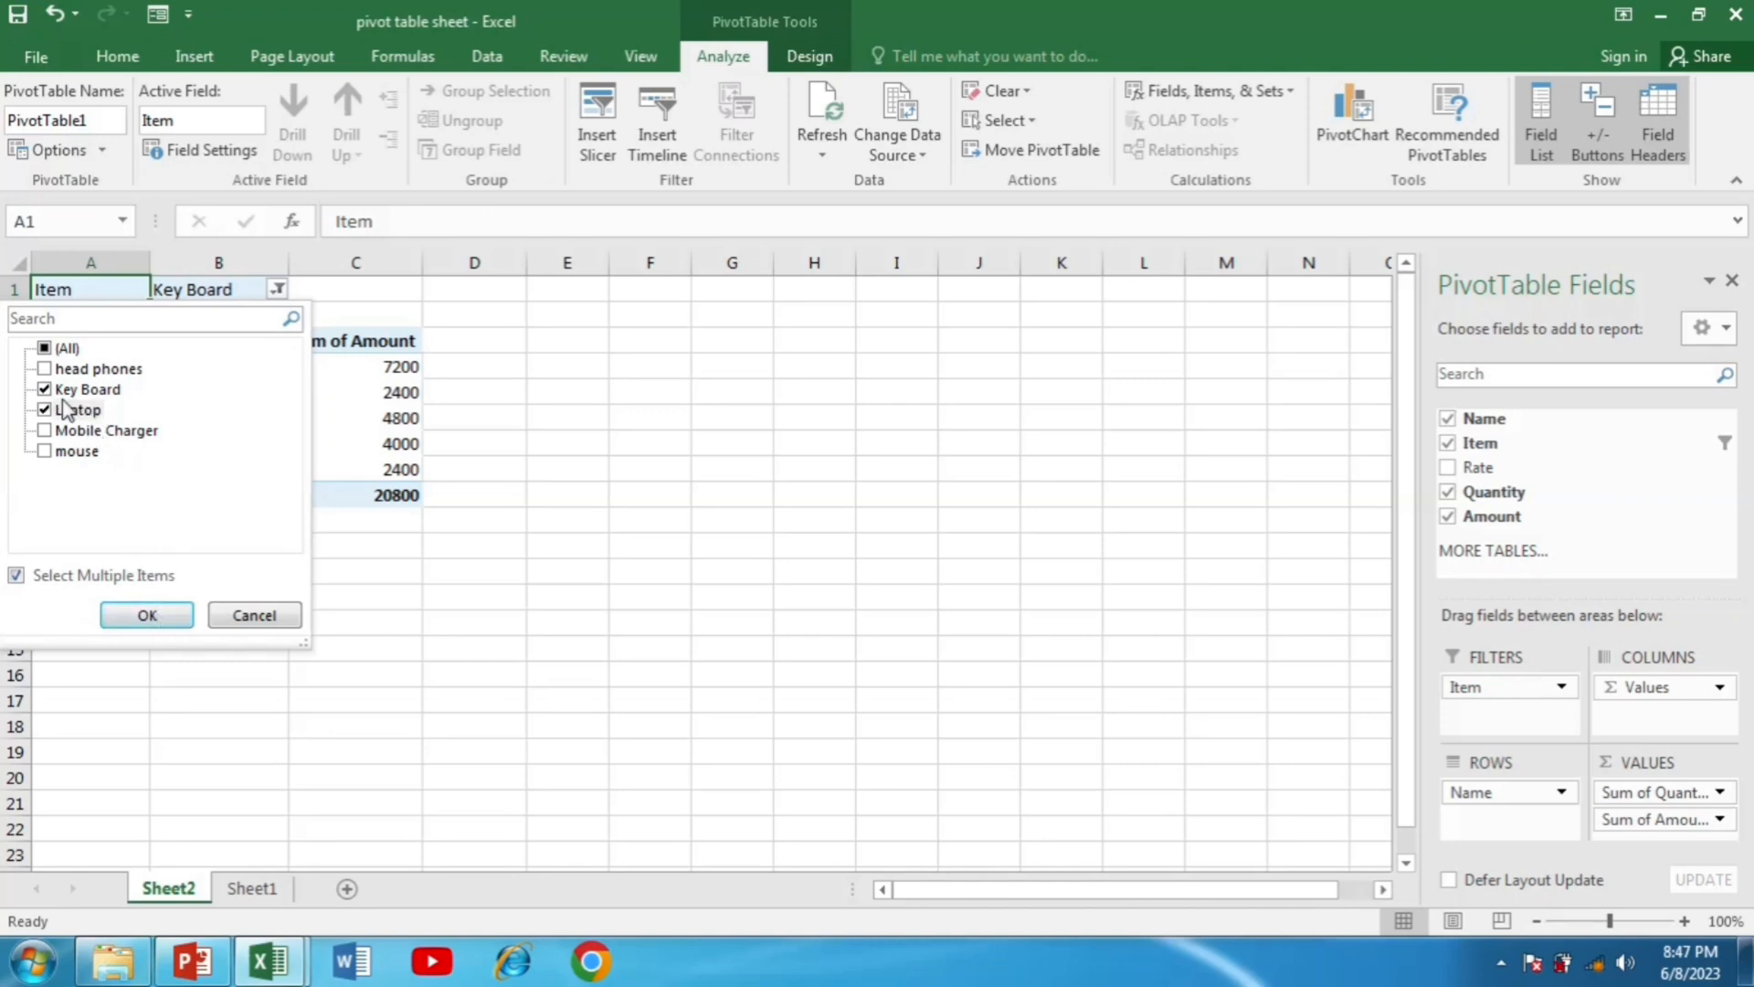
pyautogui.click(147, 614)
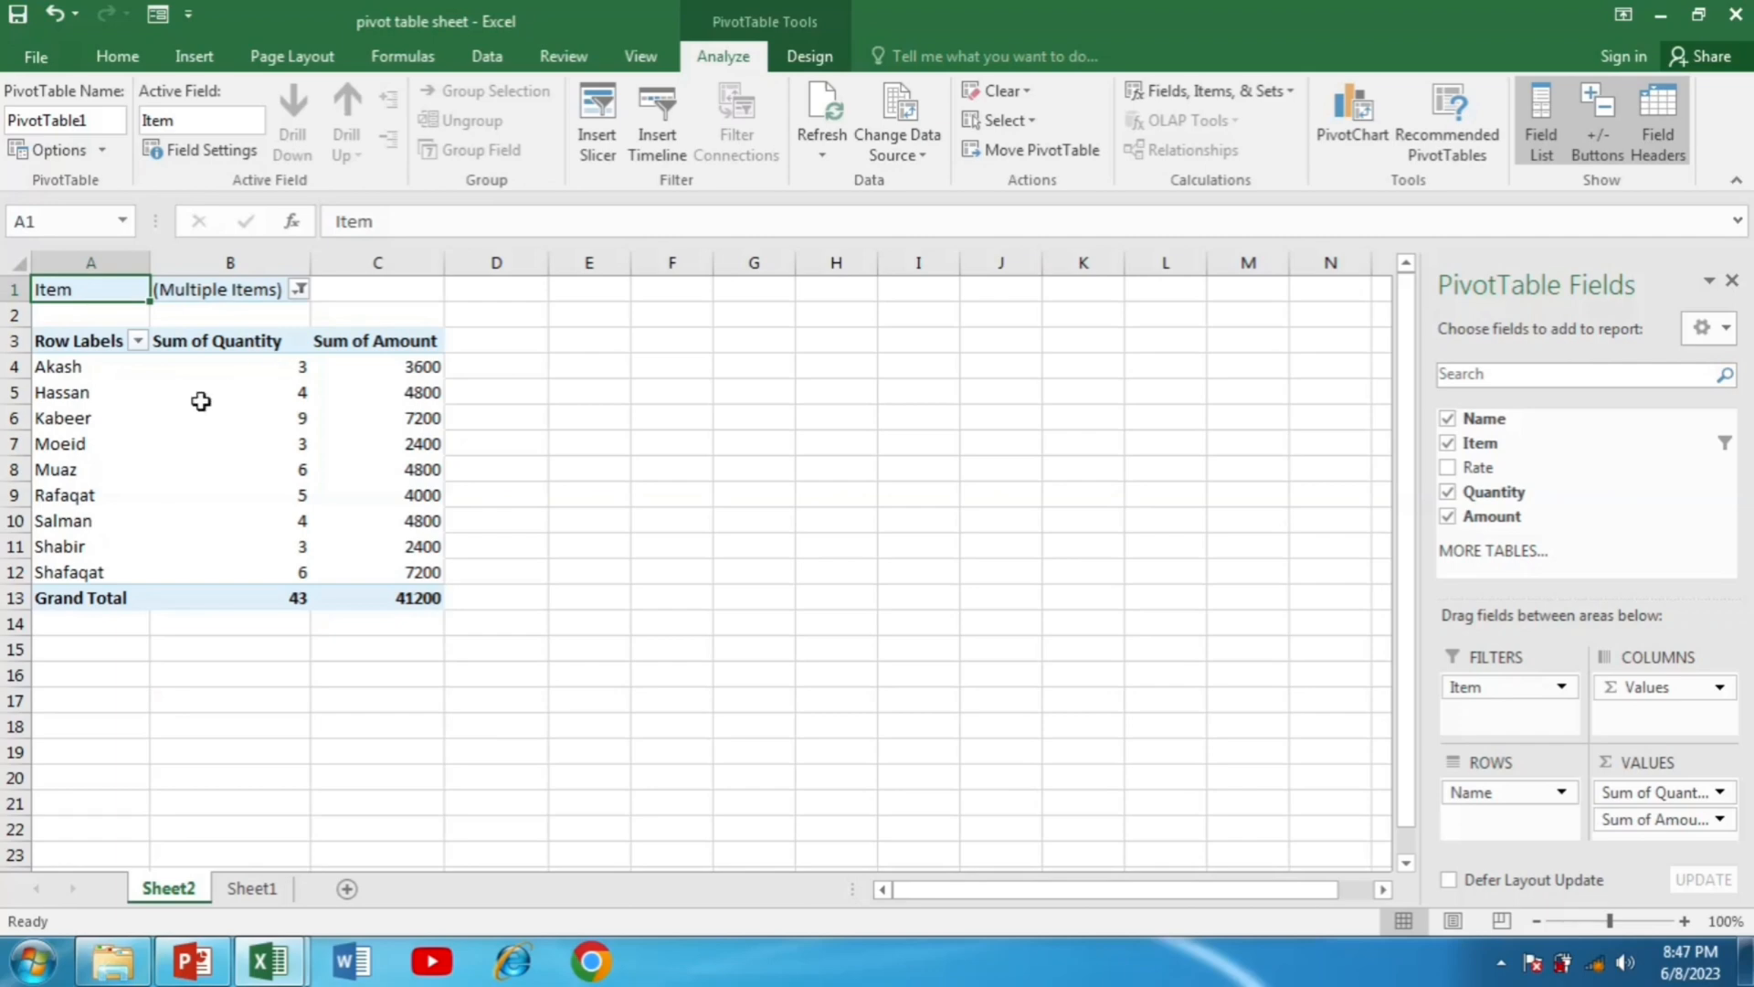
pyautogui.moveTo(290, 611)
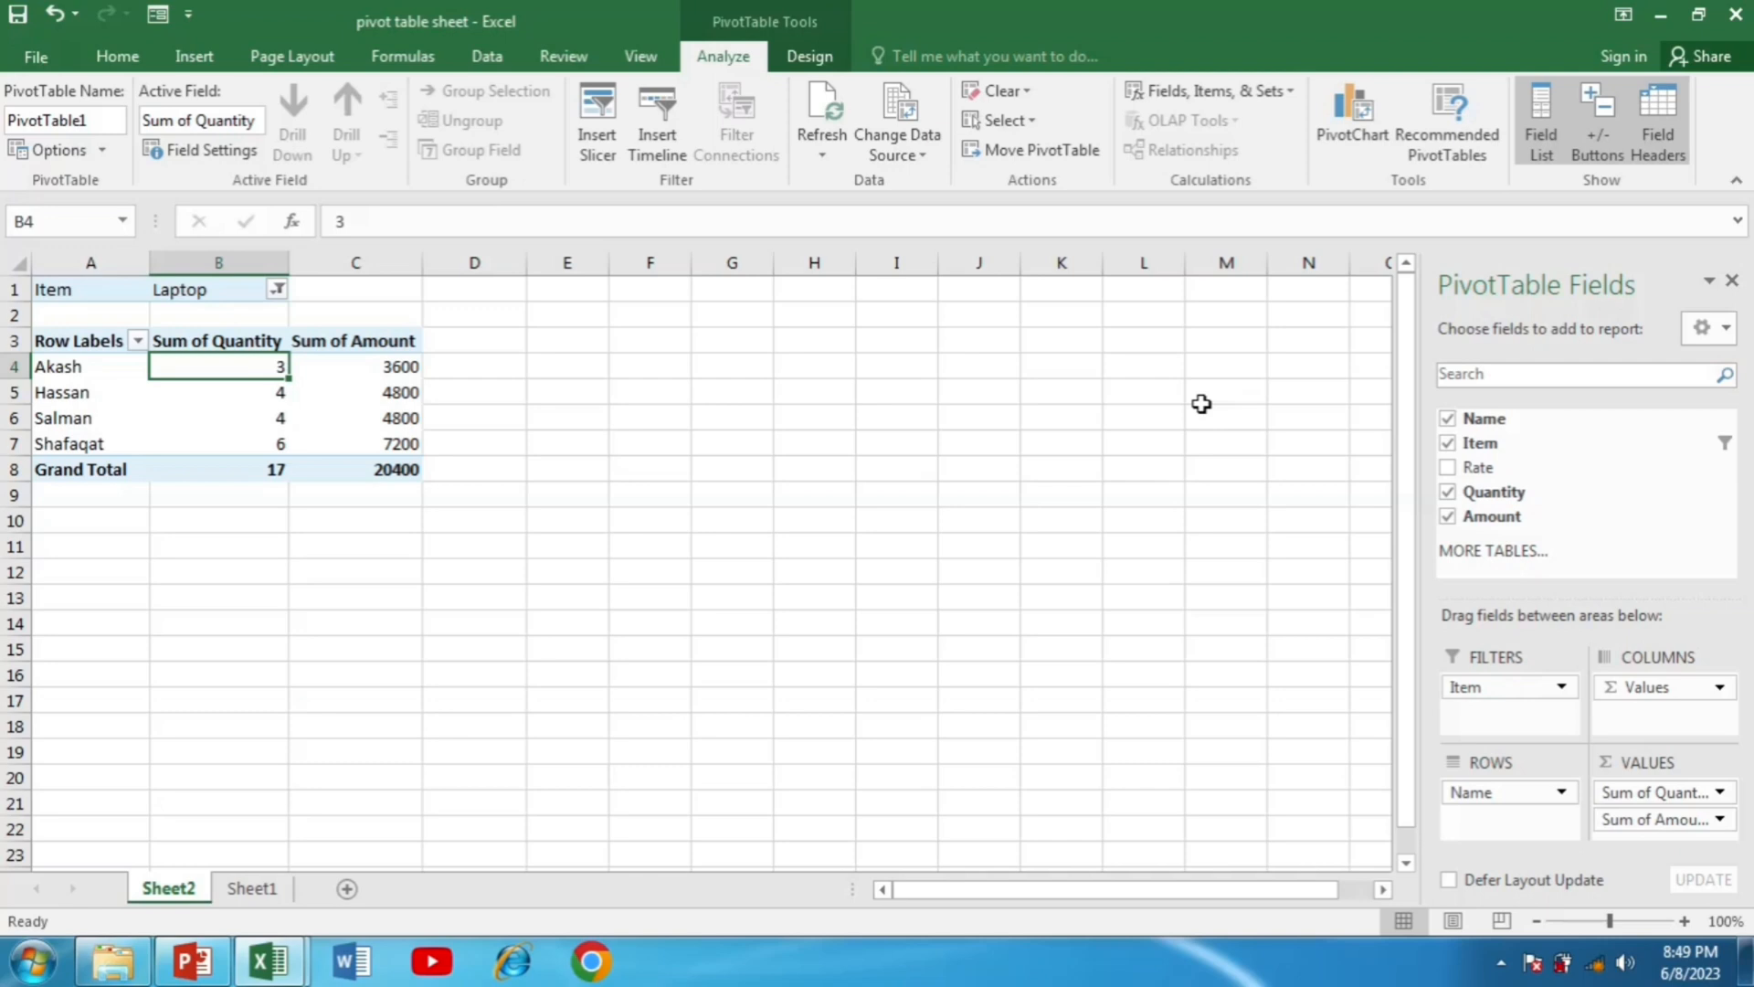
pyautogui.moveTo(1319, 316)
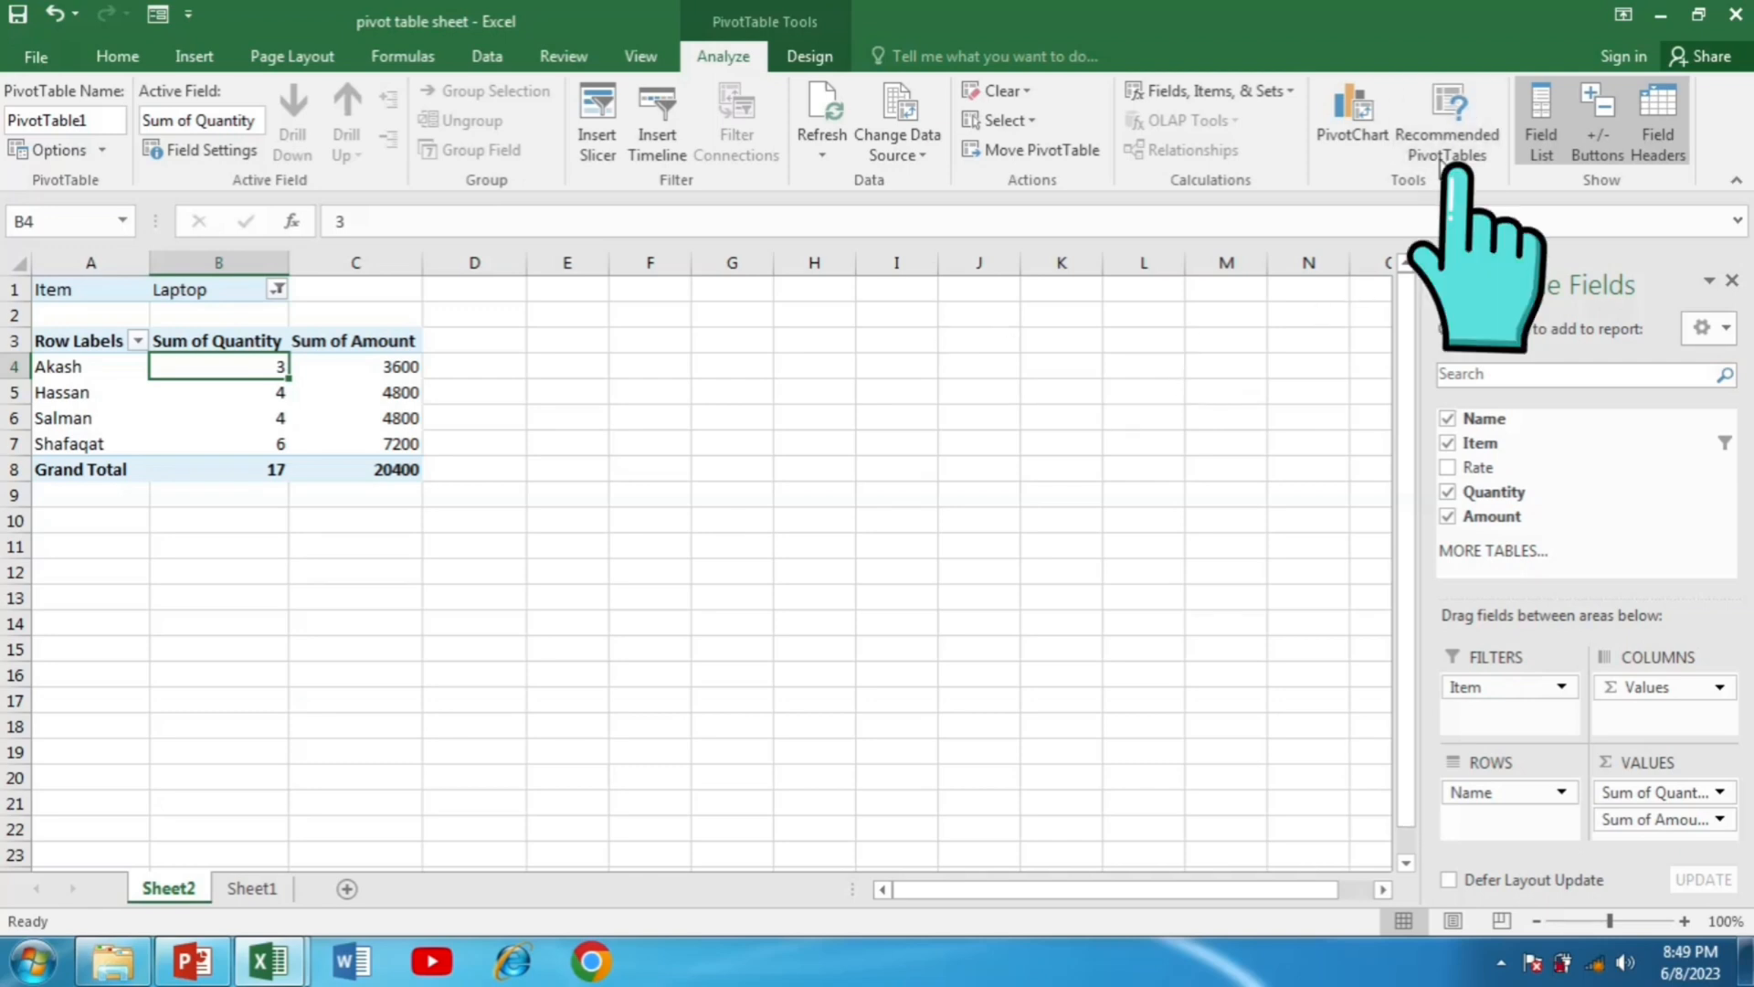
pyautogui.click(1447, 117)
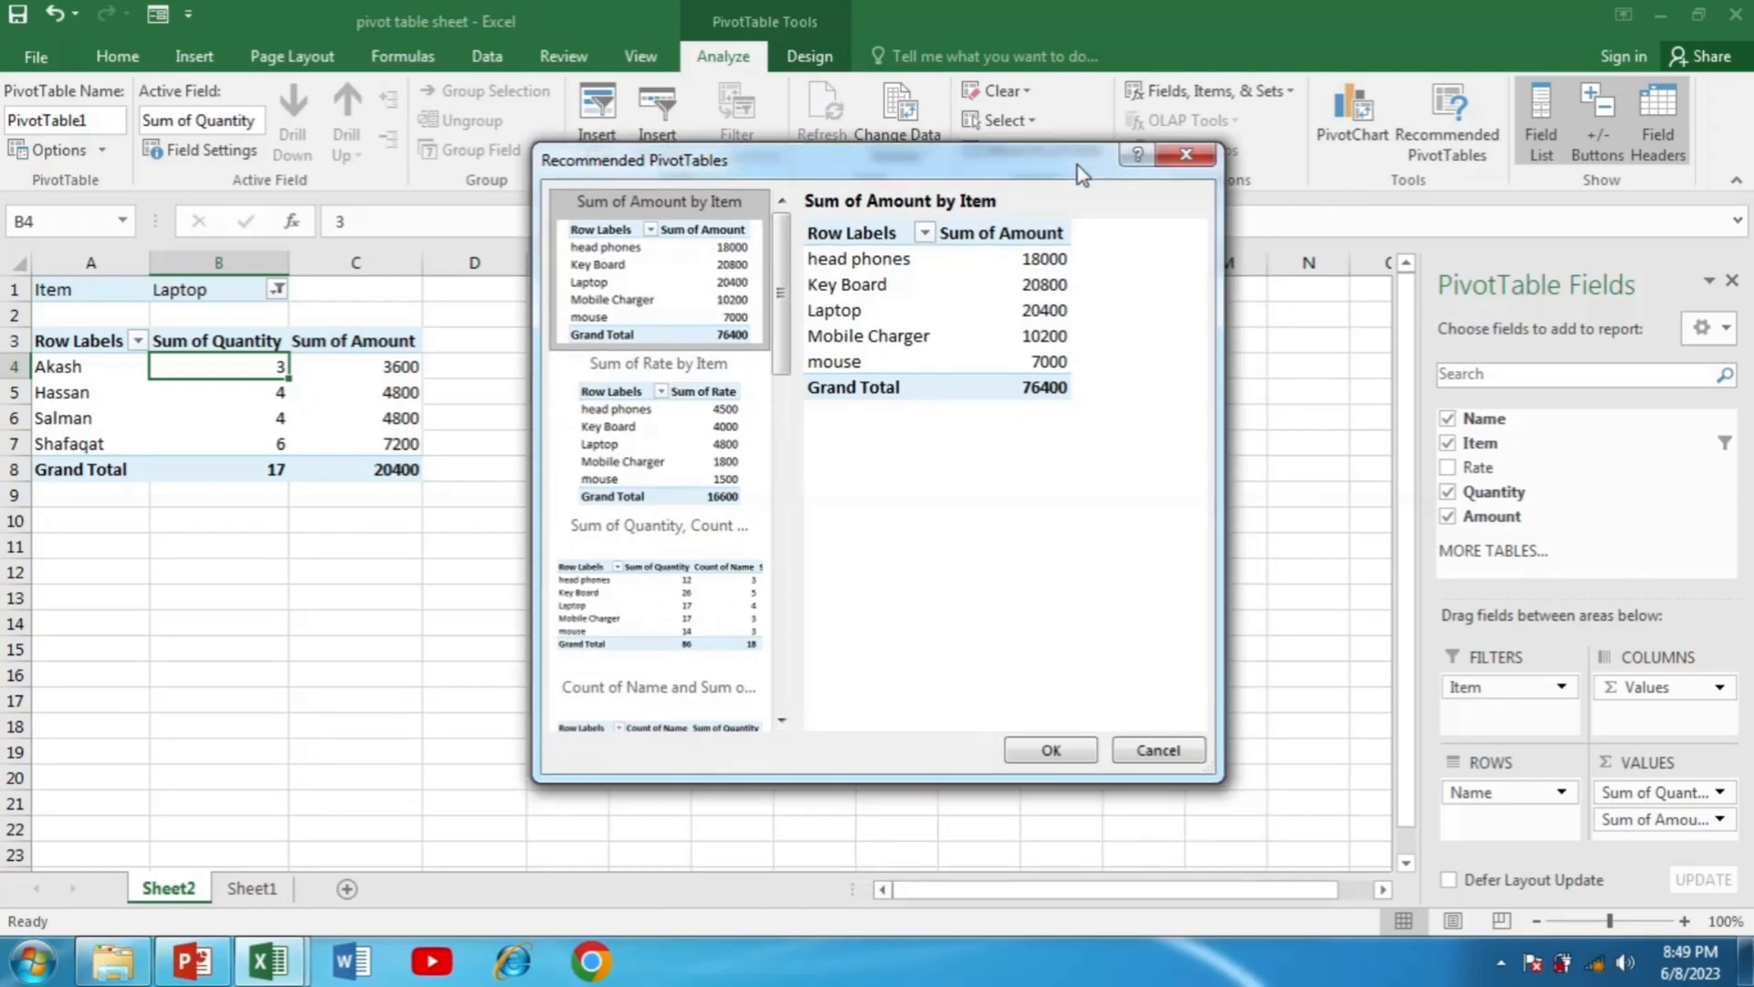
pyautogui.moveTo(753, 272)
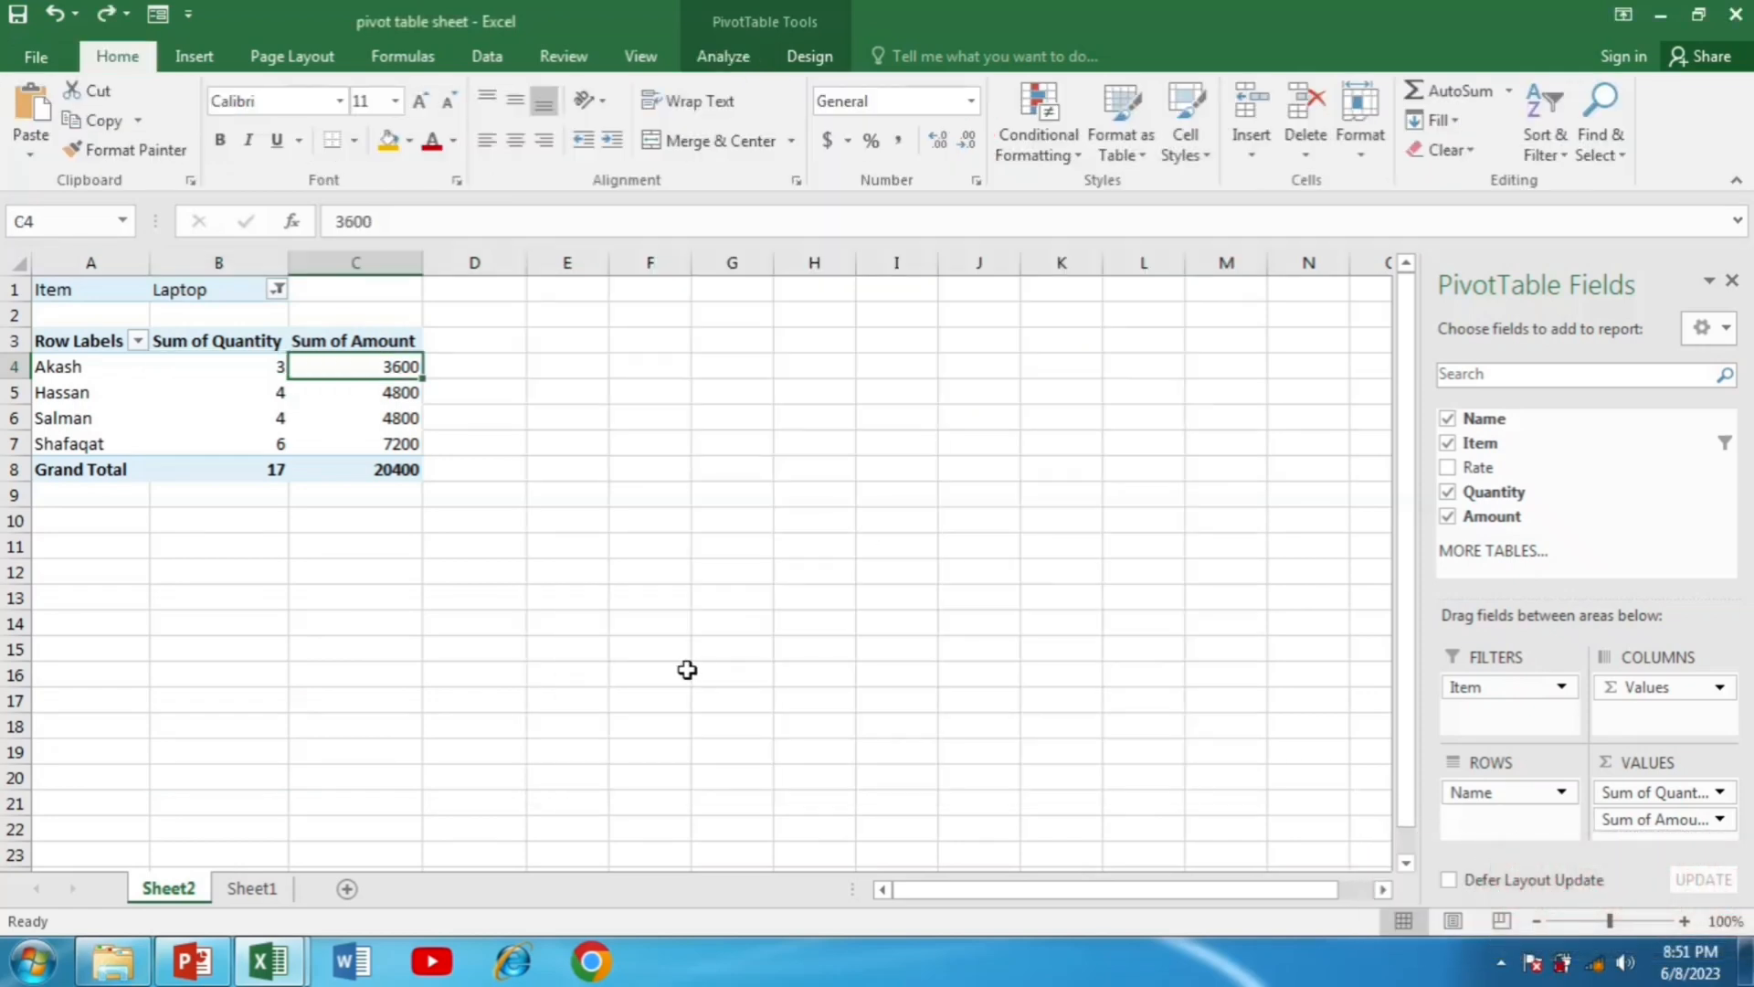
pyautogui.moveTo(681, 672)
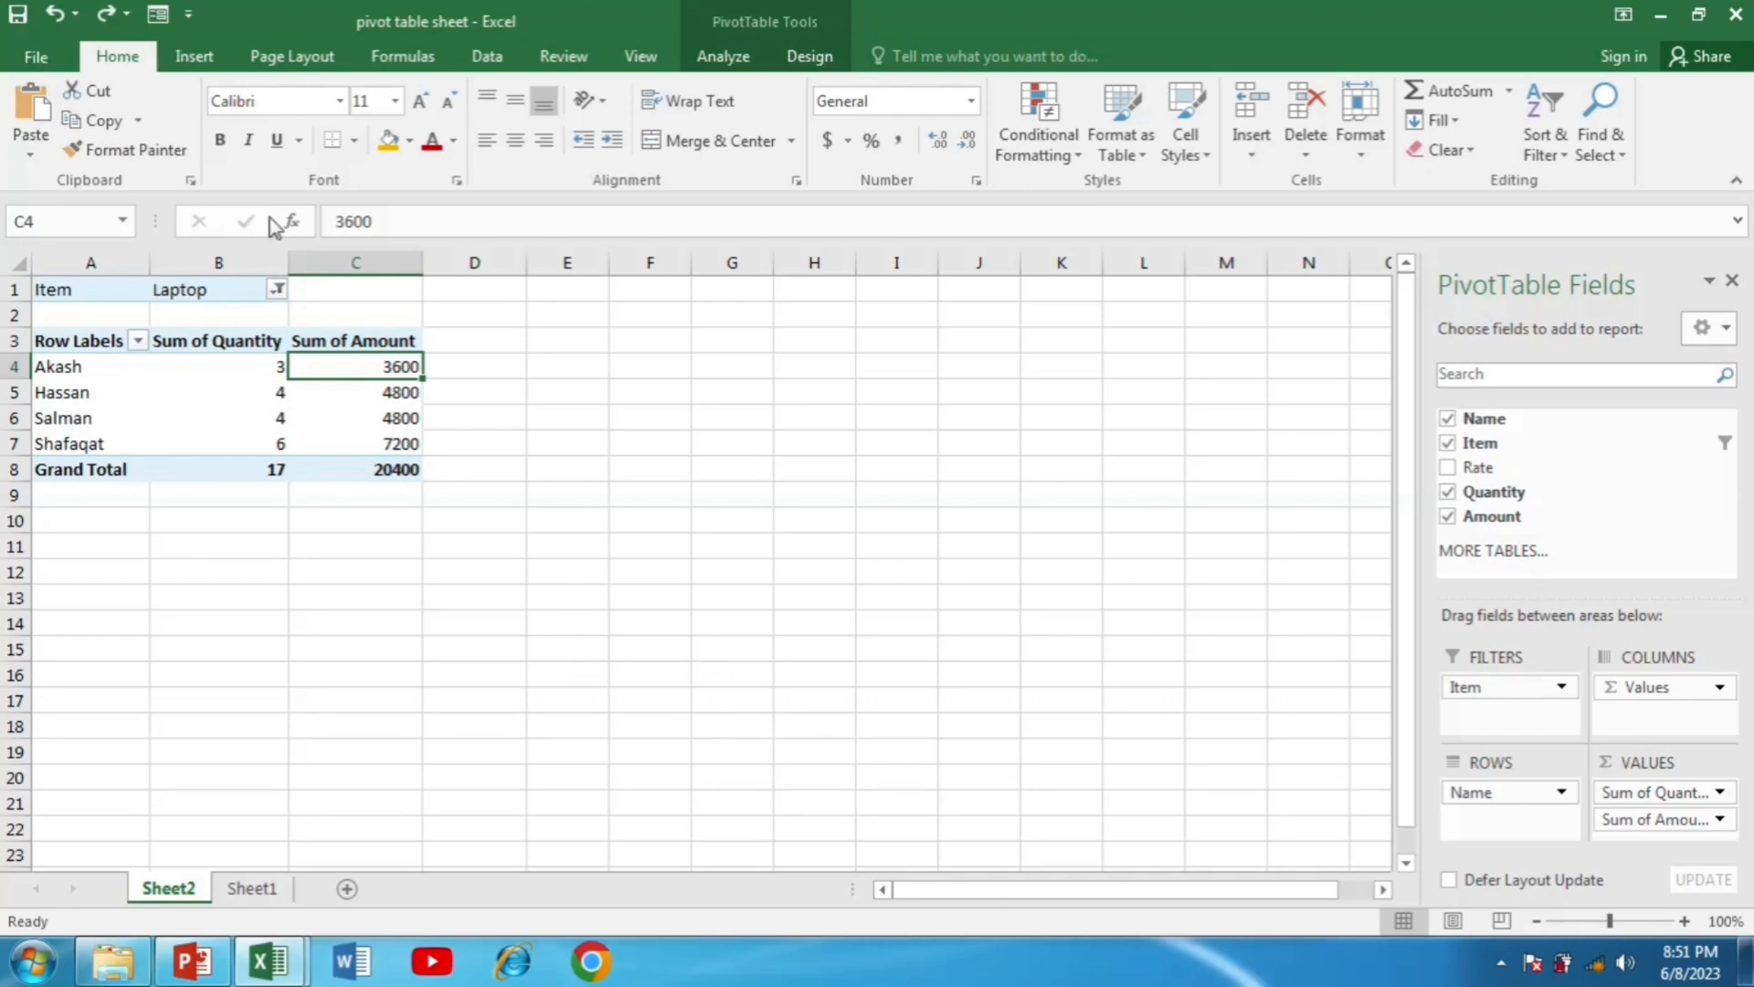
# - Insert a clustered column PivotChart of Sum of Quantity and Sum of Amount by name from the Analyze commands
pyautogui.click(723, 56)
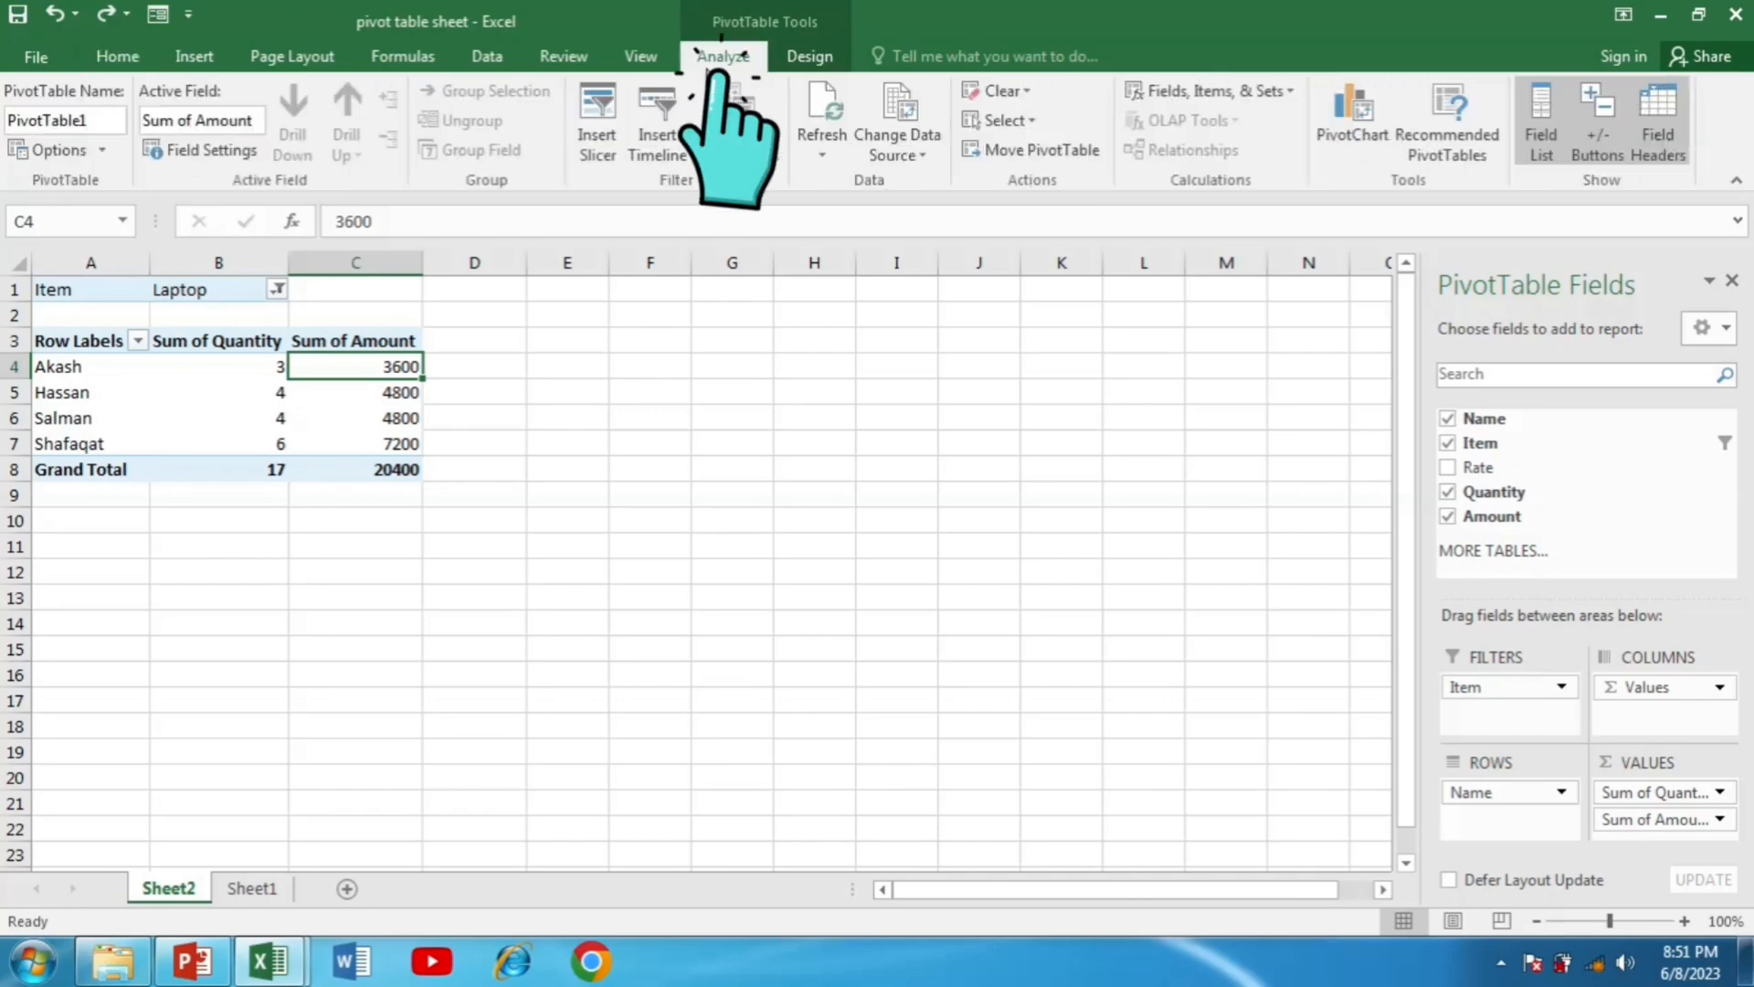
pyautogui.moveTo(1352, 106)
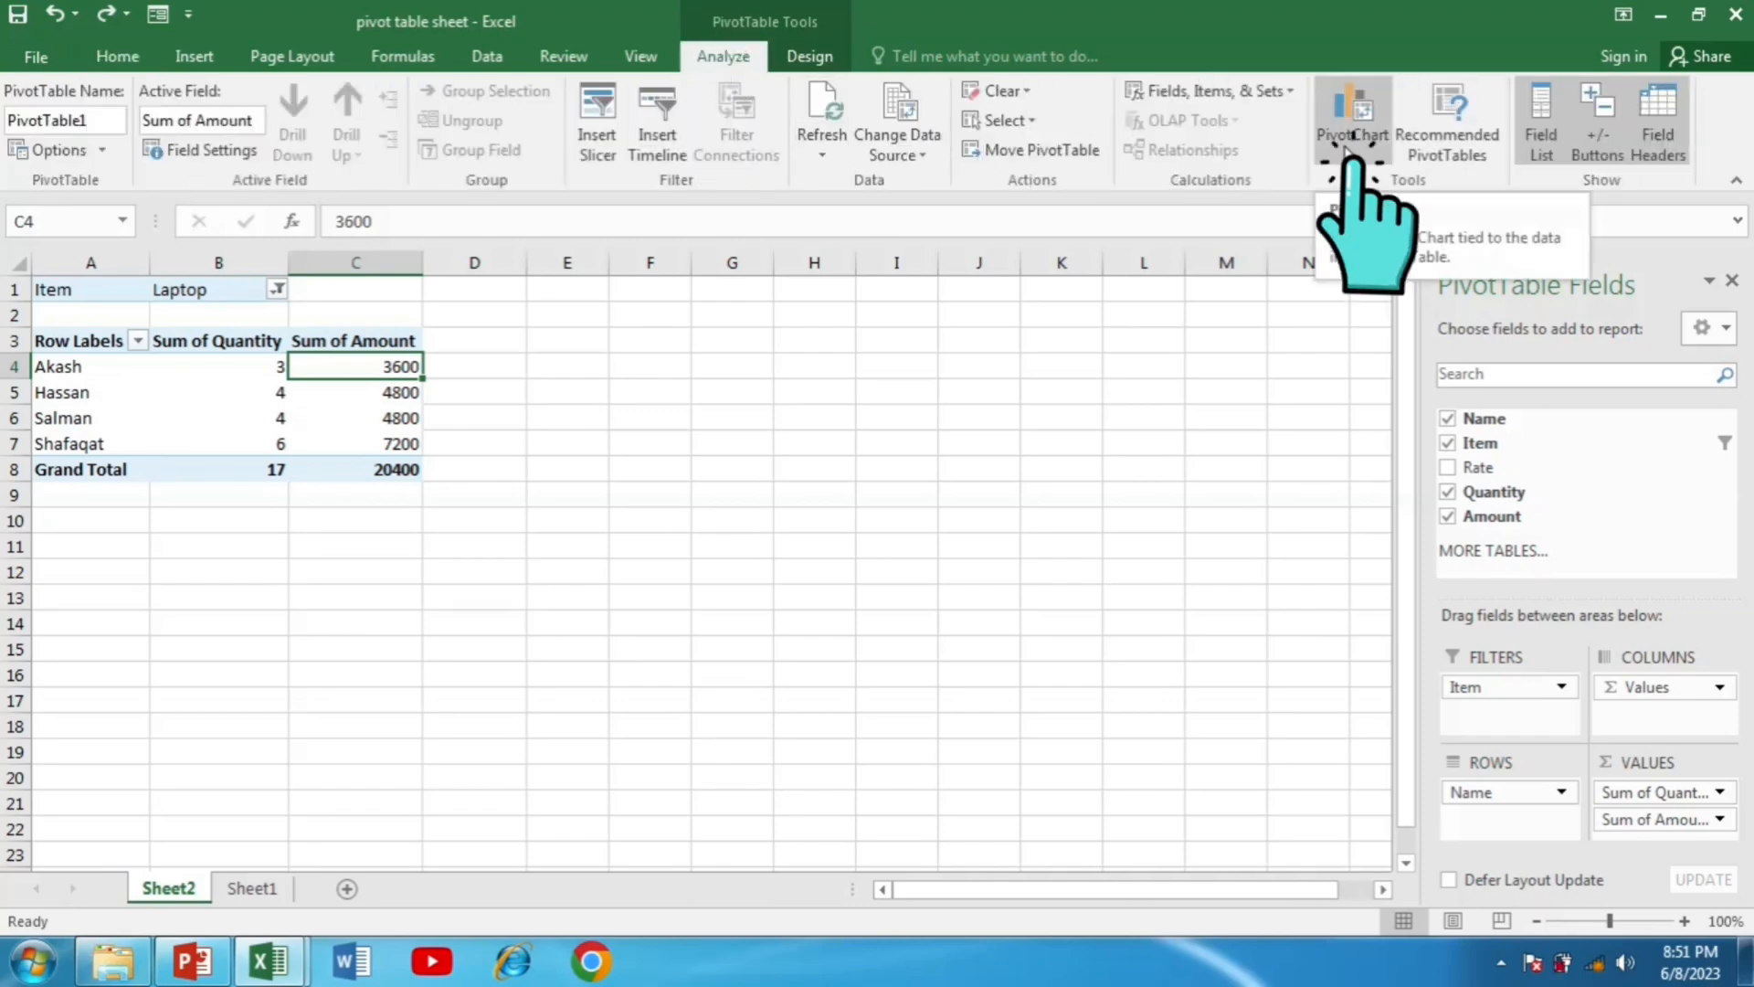
pyautogui.click(1352, 111)
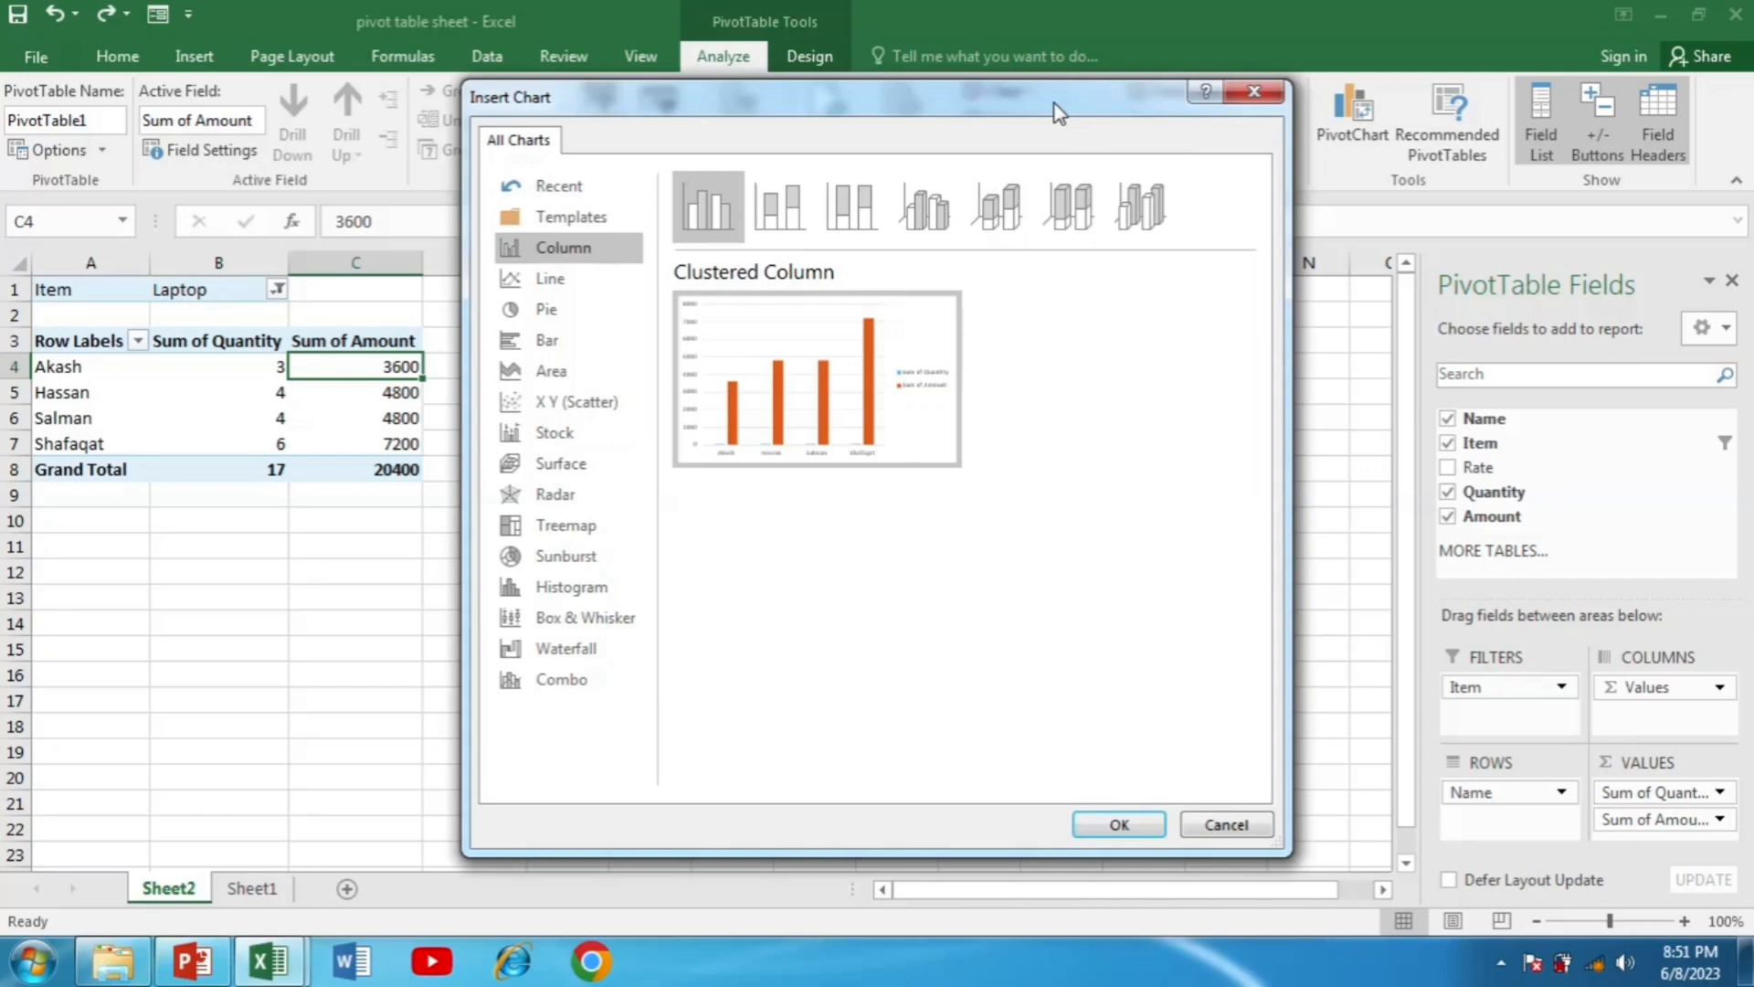
pyautogui.click(1119, 824)
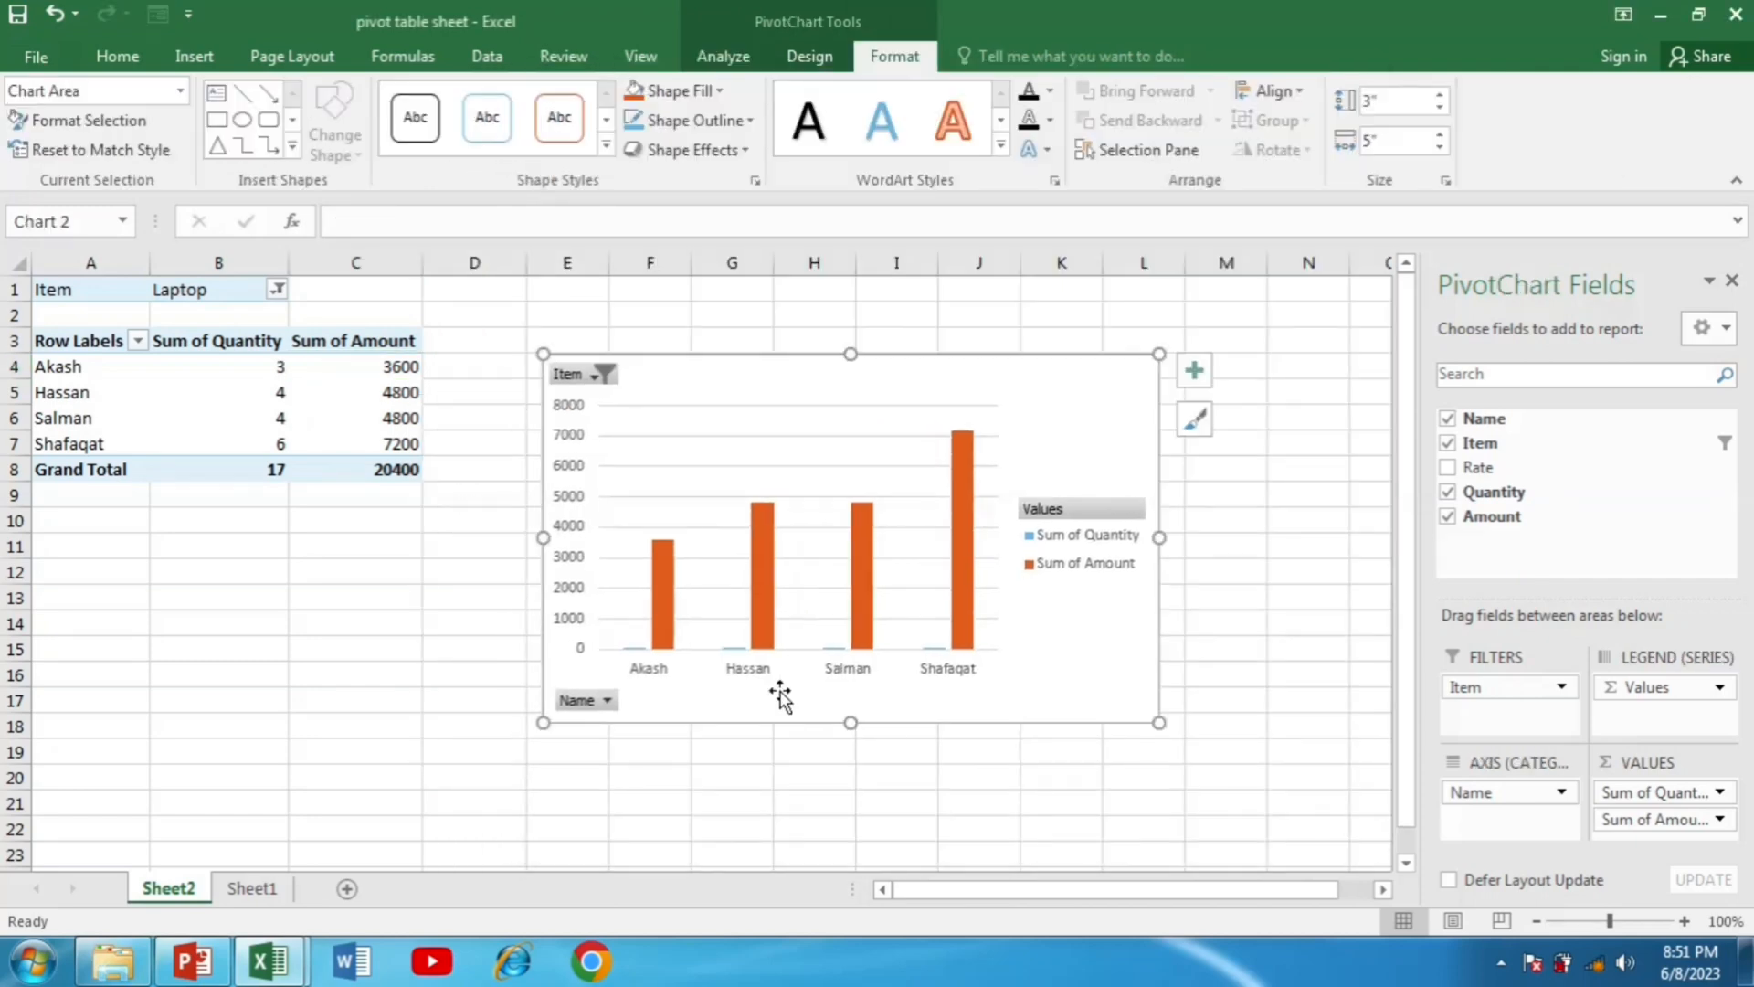
pyautogui.moveTo(808, 579)
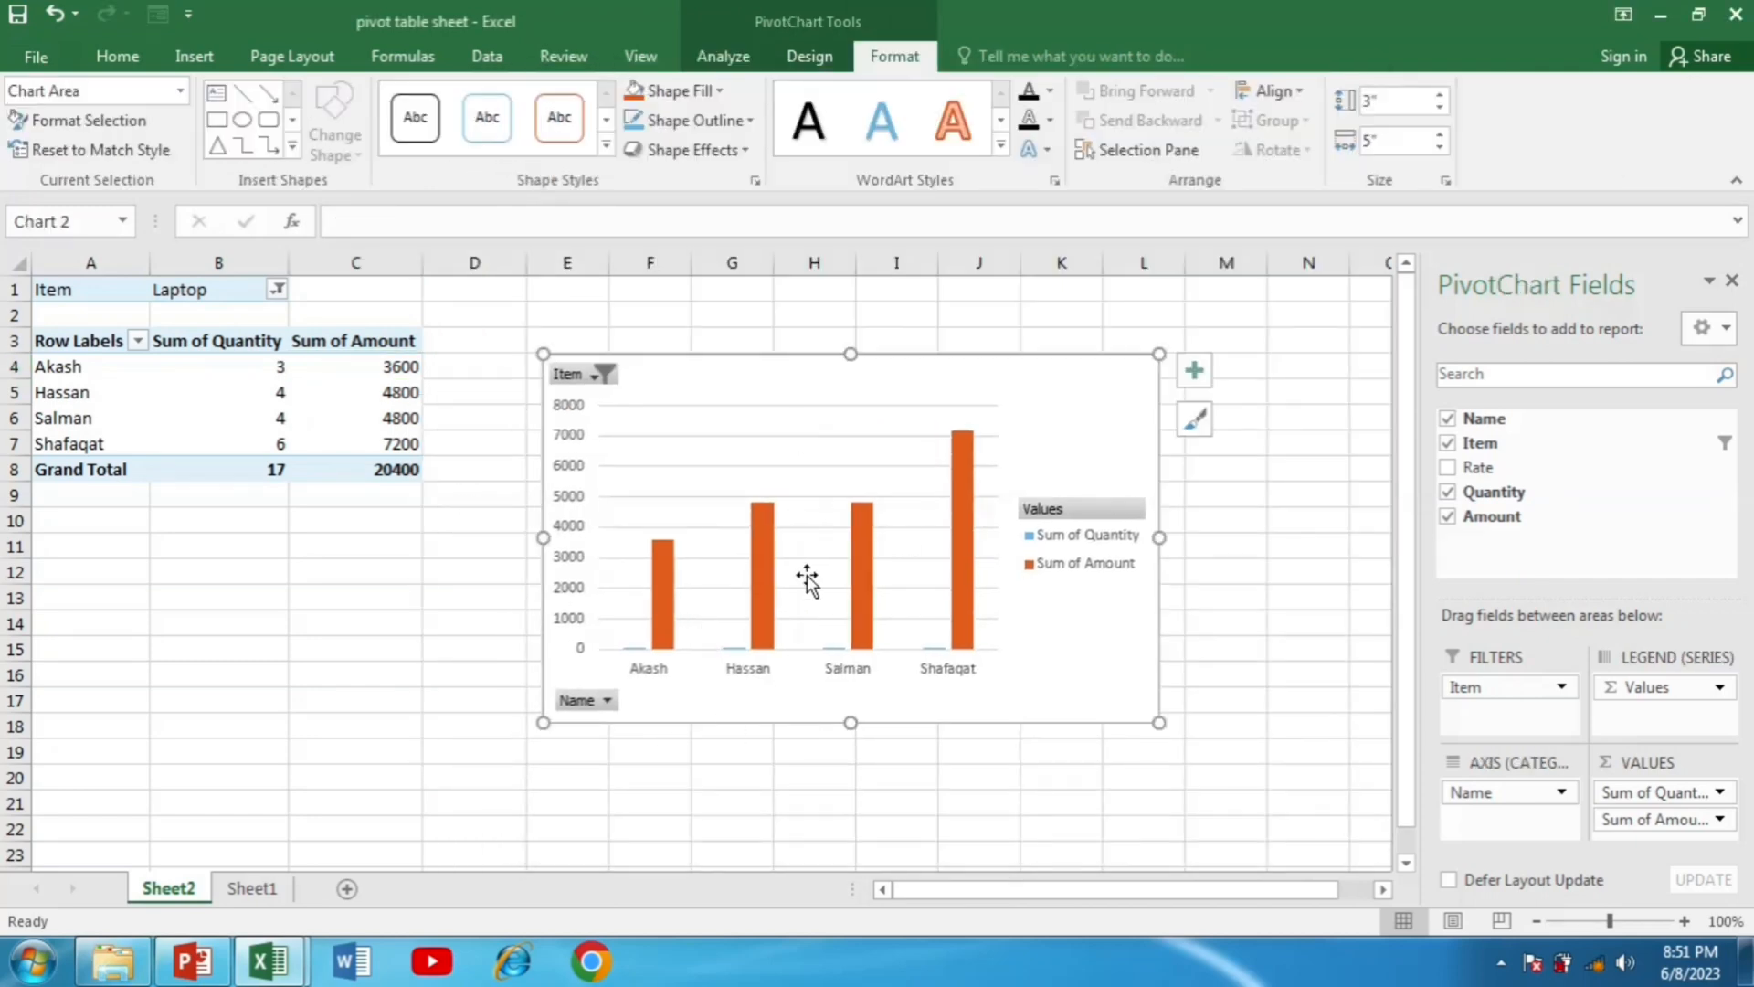
pyautogui.moveTo(607, 671)
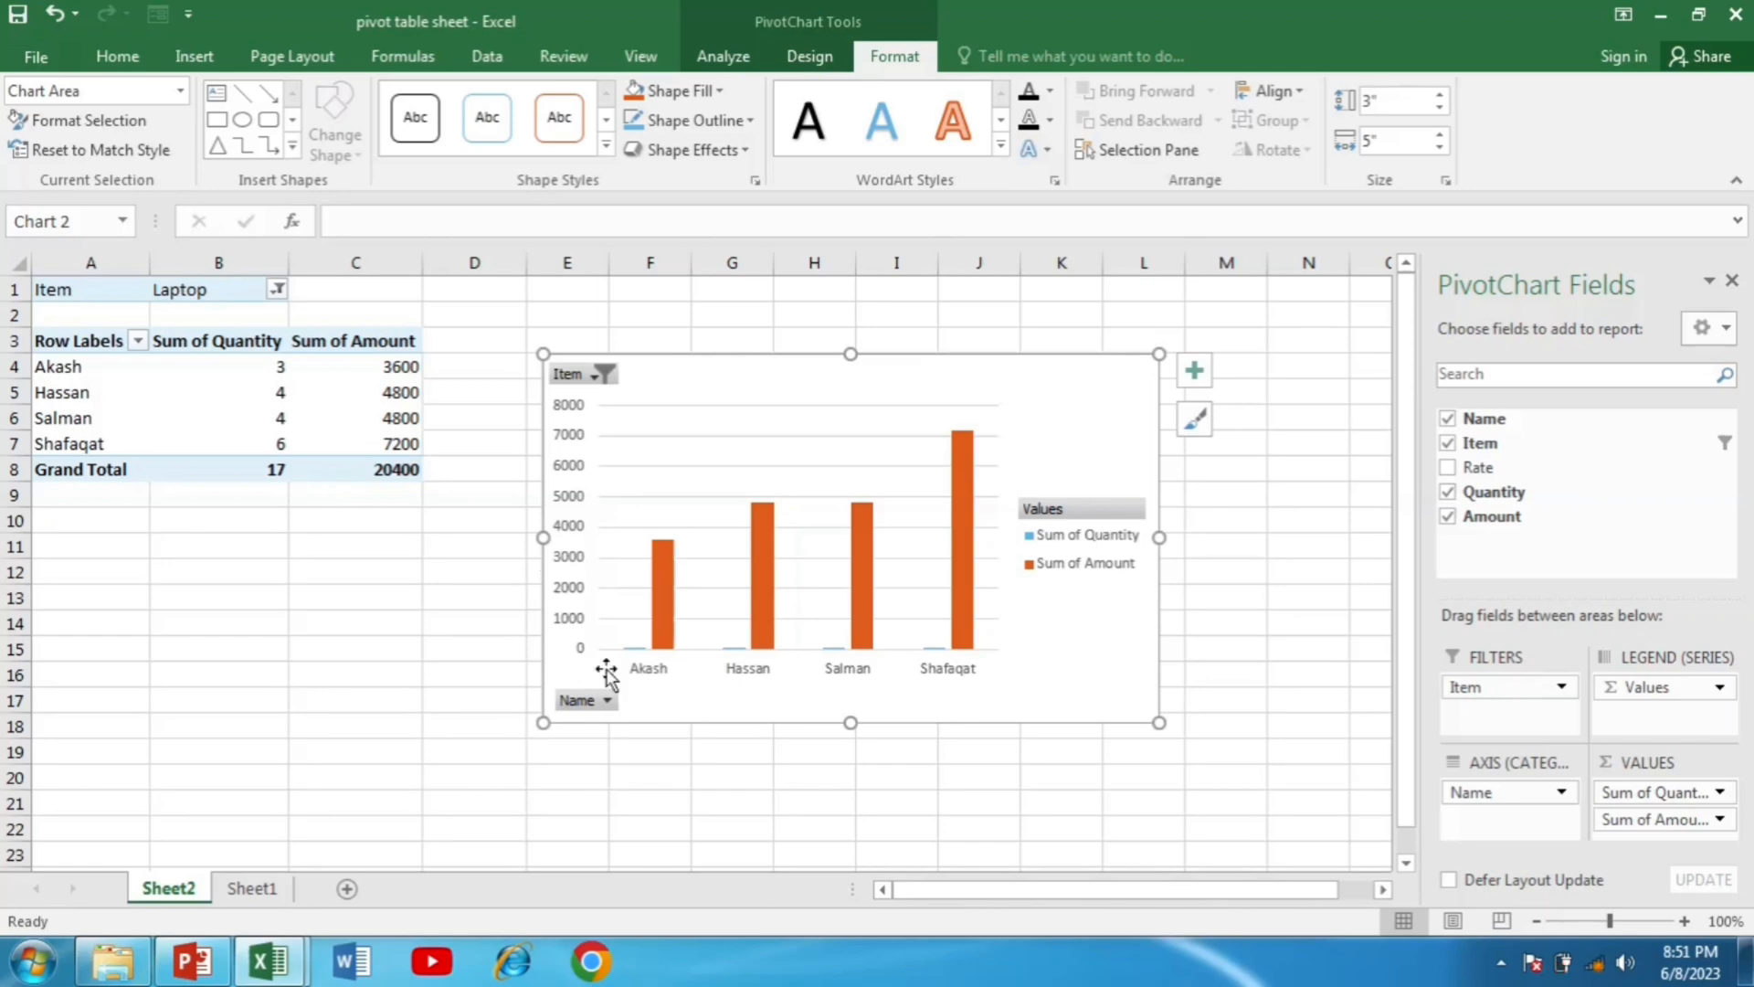
pyautogui.moveTo(1215, 544)
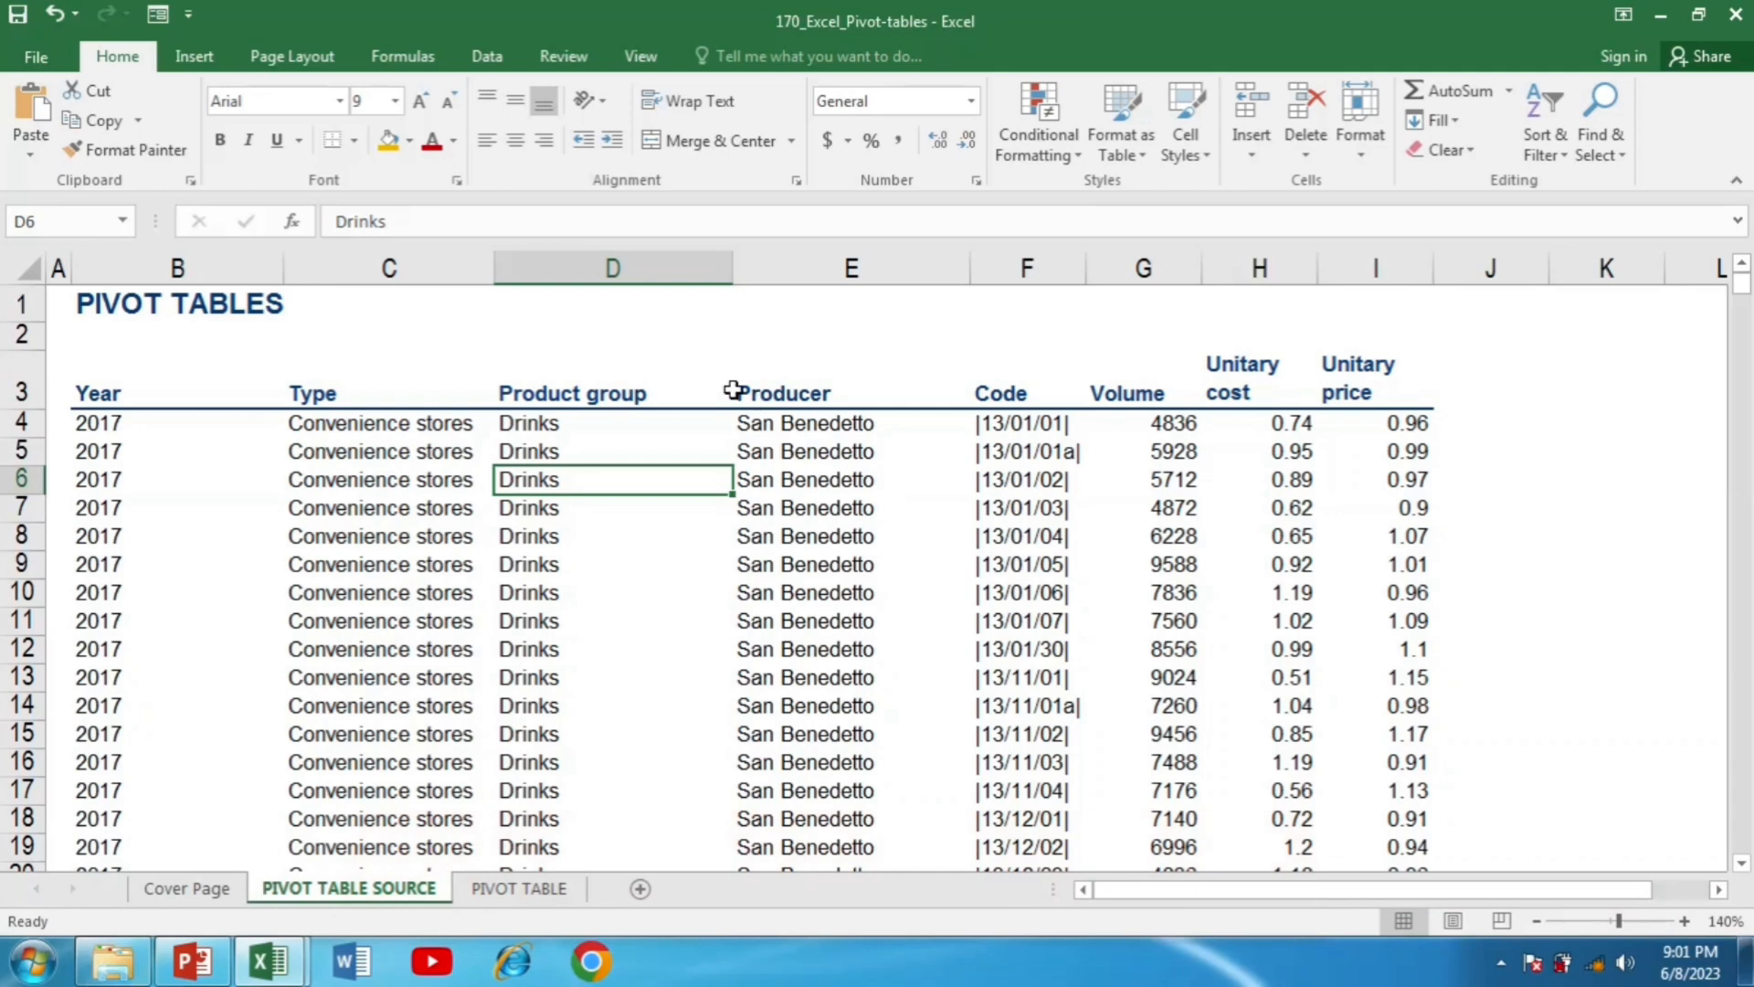
# - Scroll through the PIVOT TABLE SOURCE sales data and return to the top
pyautogui.scroll(-3)
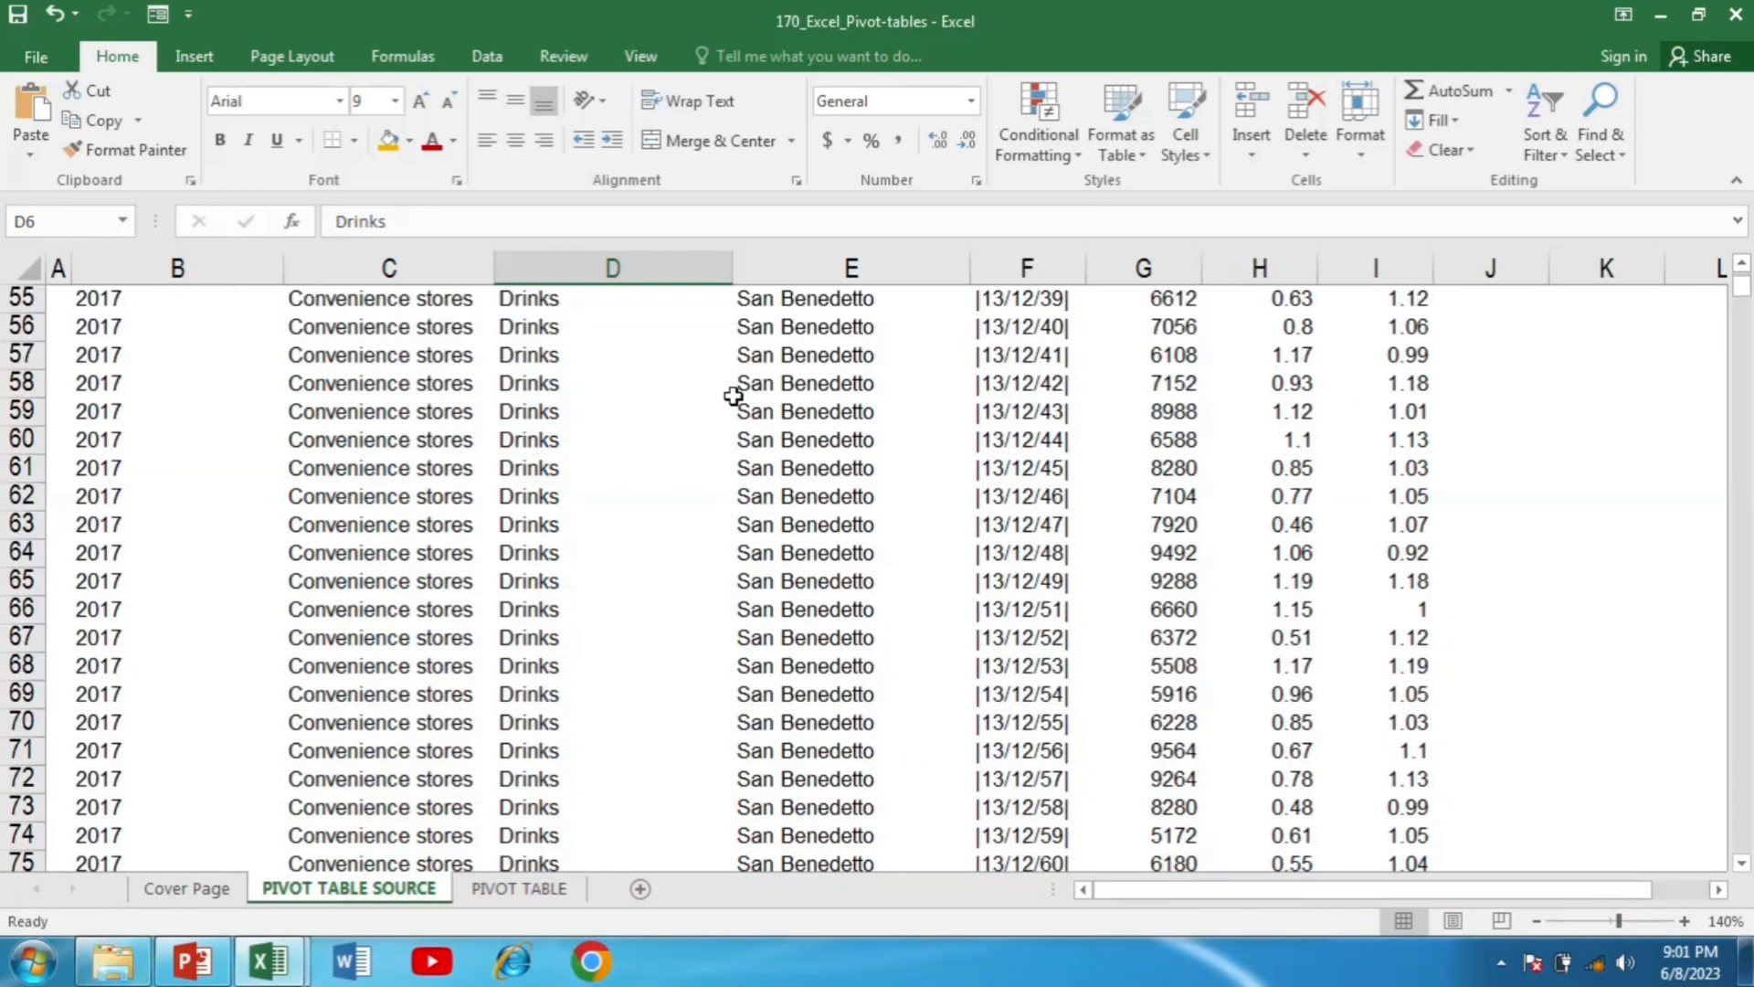
pyautogui.scroll(-3)
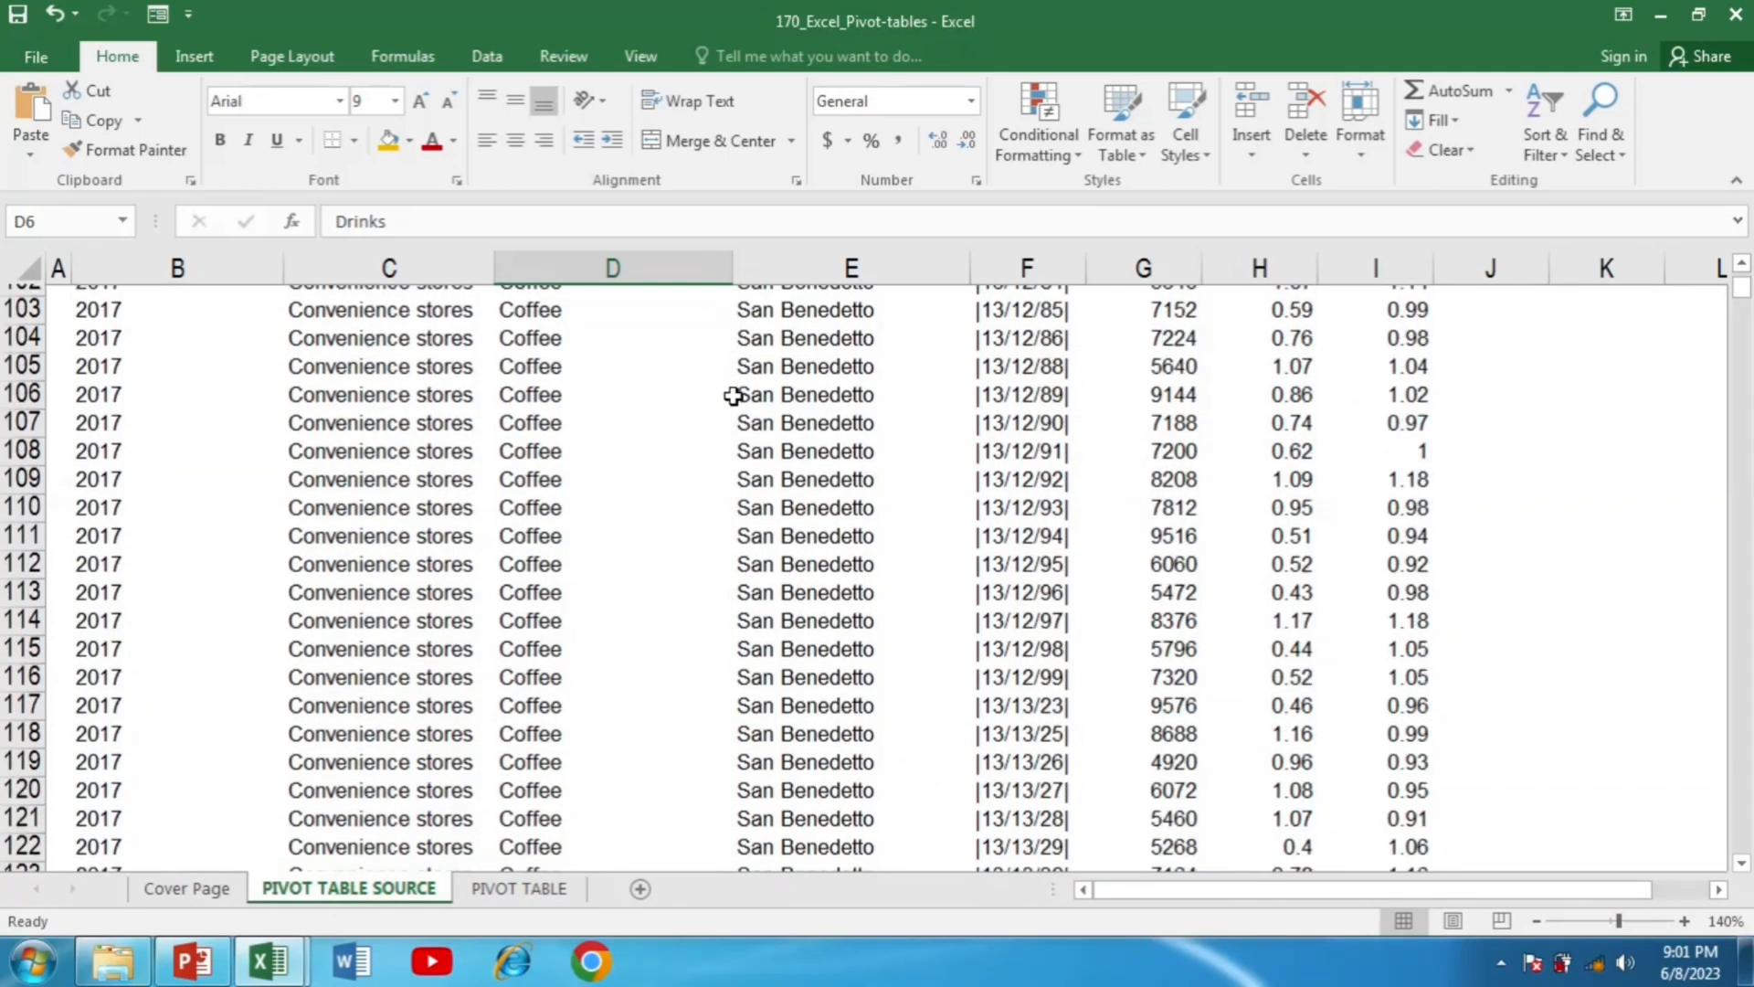
pyautogui.scroll(3)
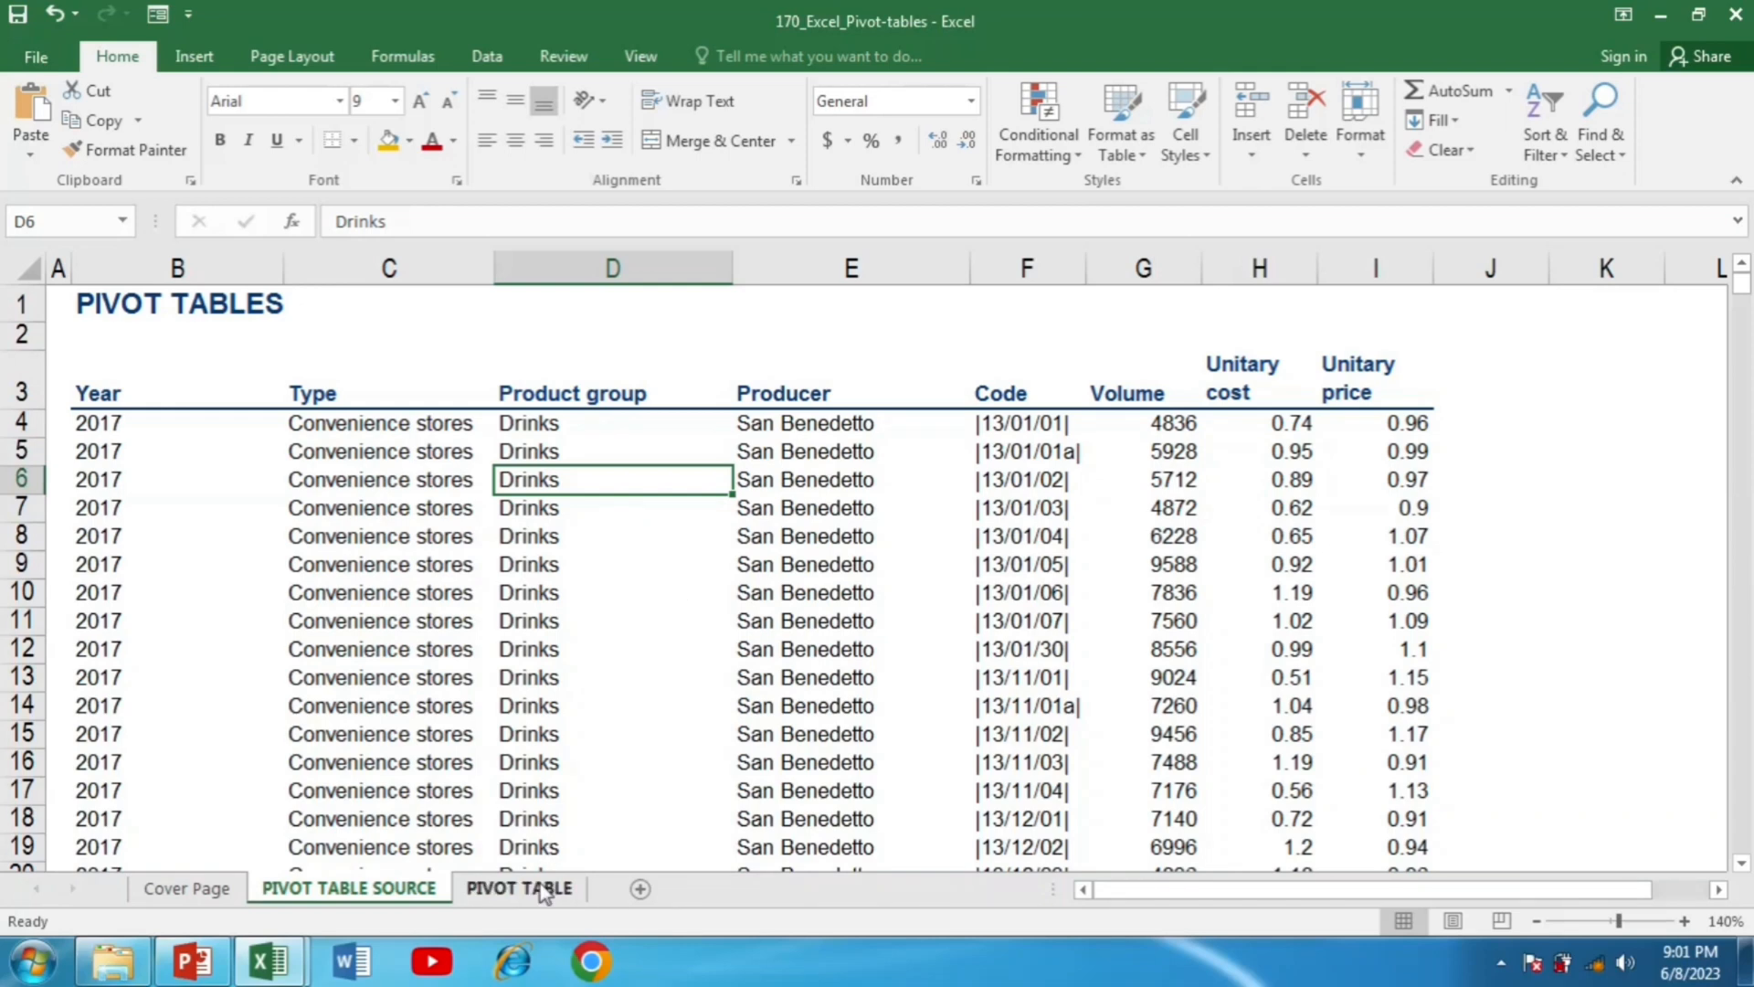
# - On the PIVOT TABLE sheet, include 2017 and 2018 so all four years show as columns
pyautogui.click(517, 888)
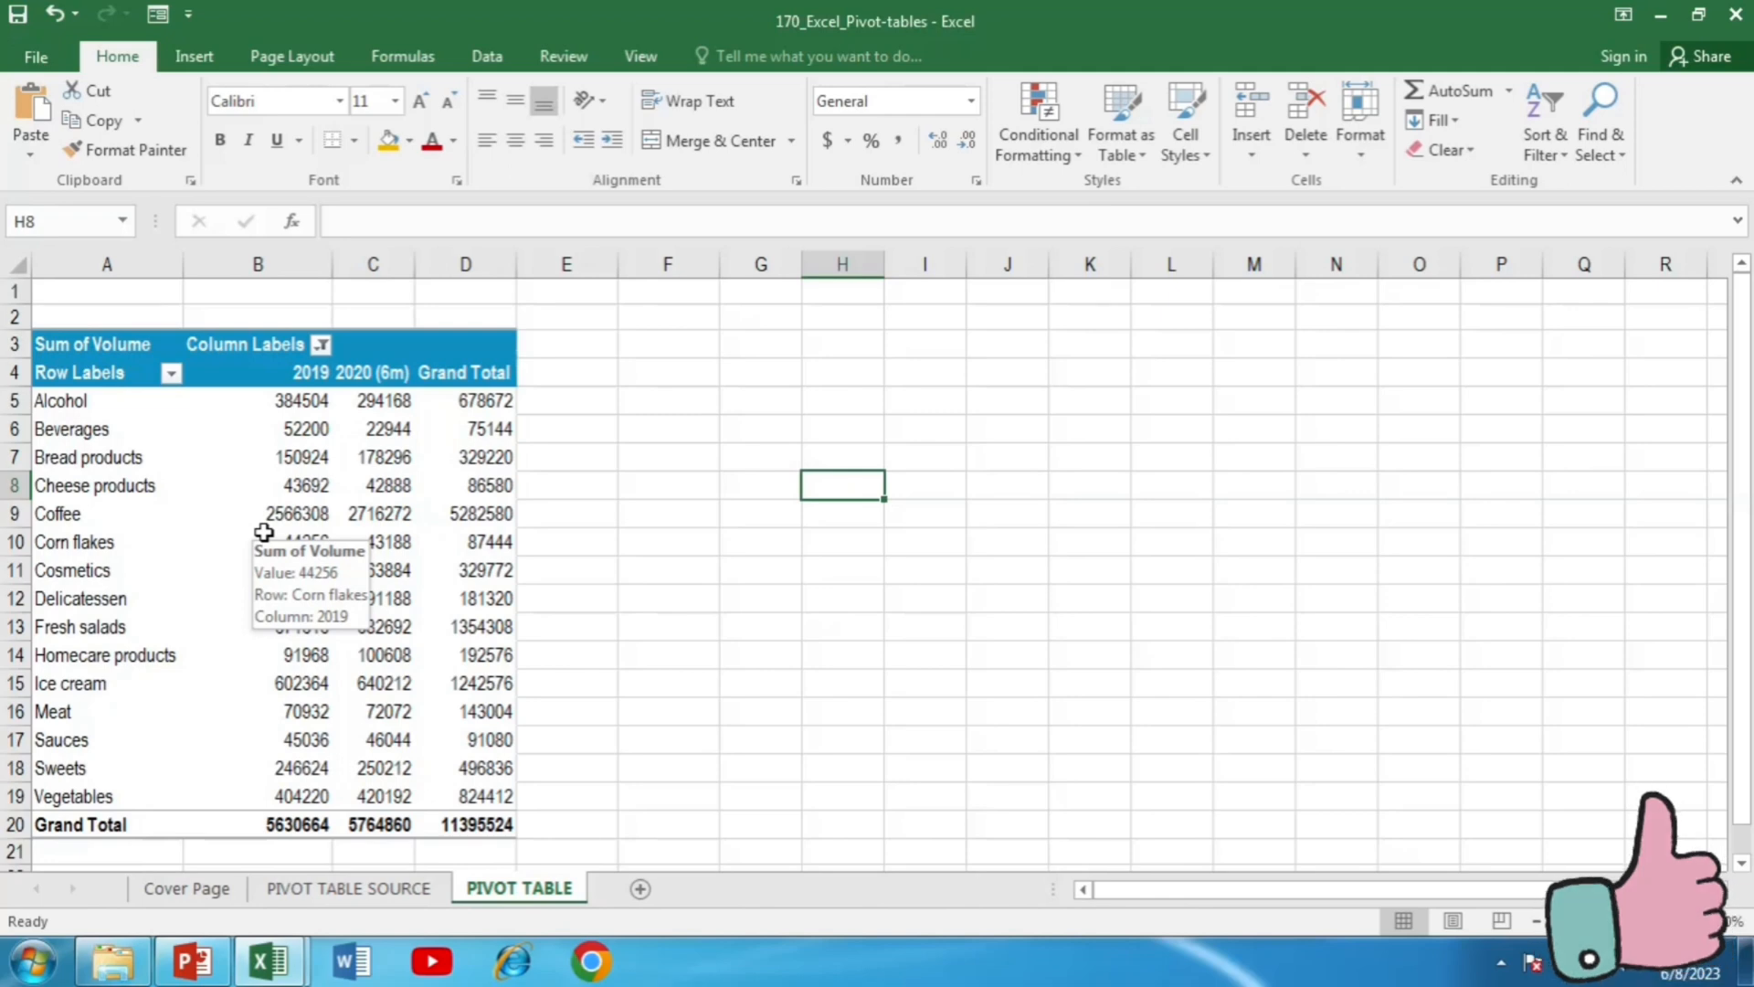
pyautogui.moveTo(259, 467)
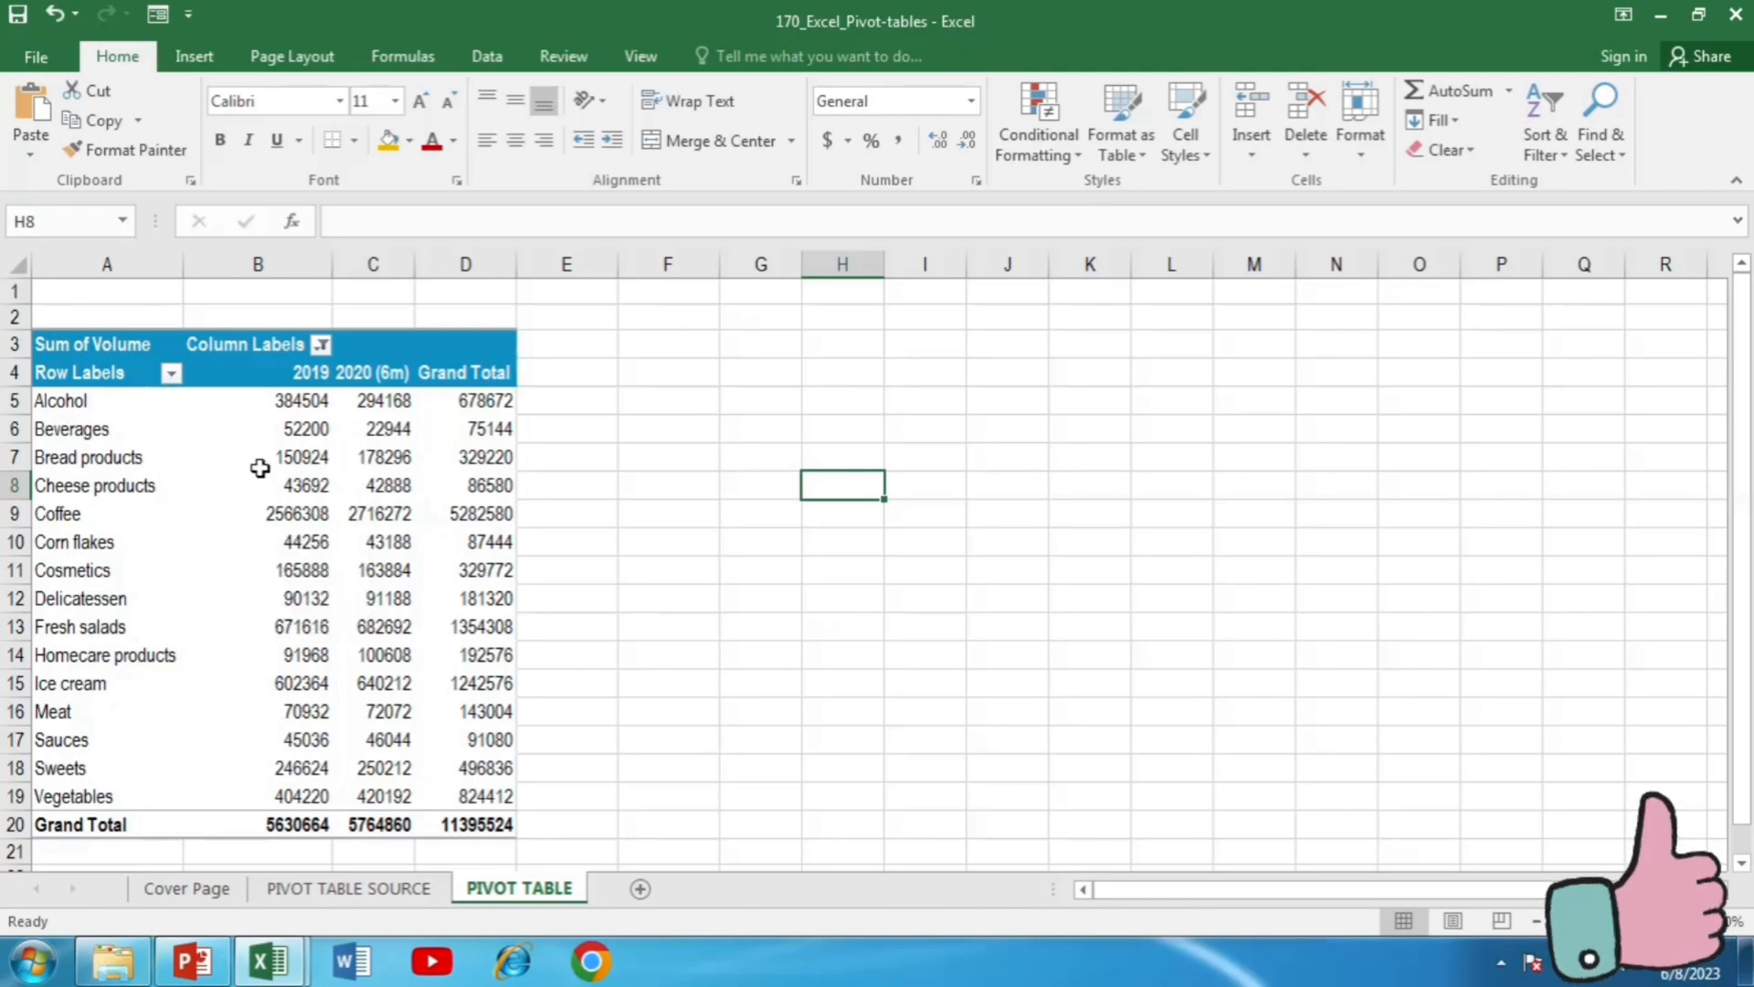
pyautogui.moveTo(305, 388)
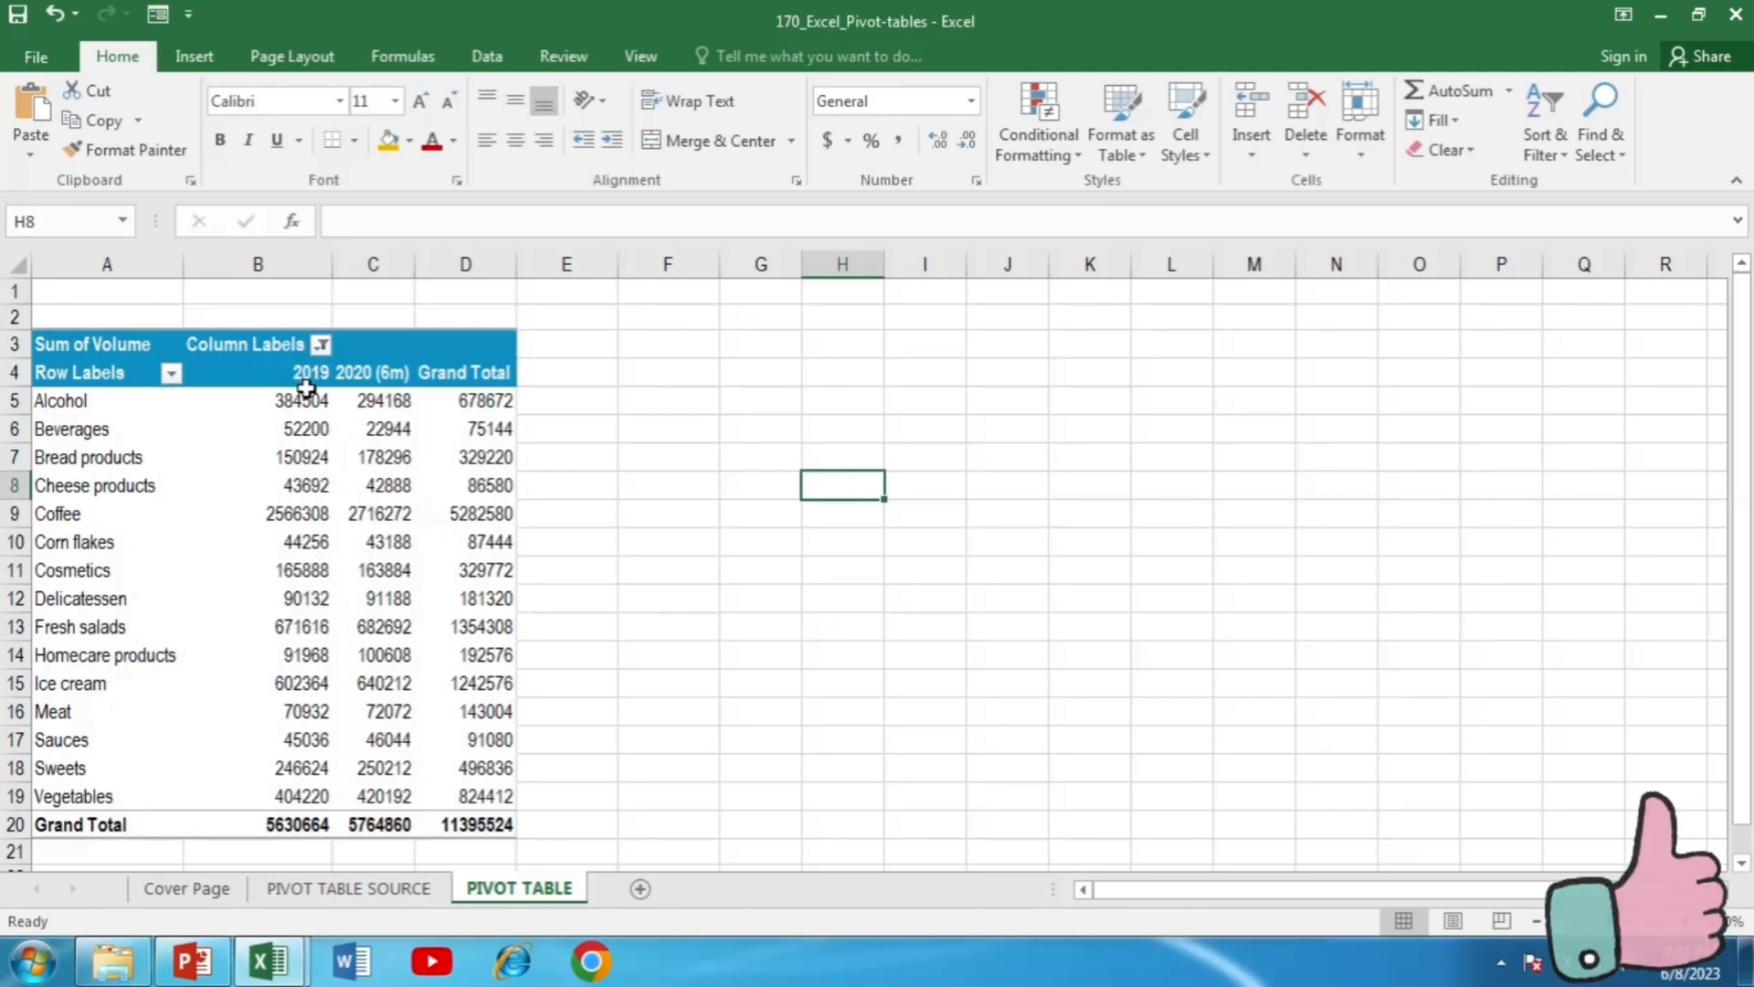
pyautogui.moveTo(298, 373)
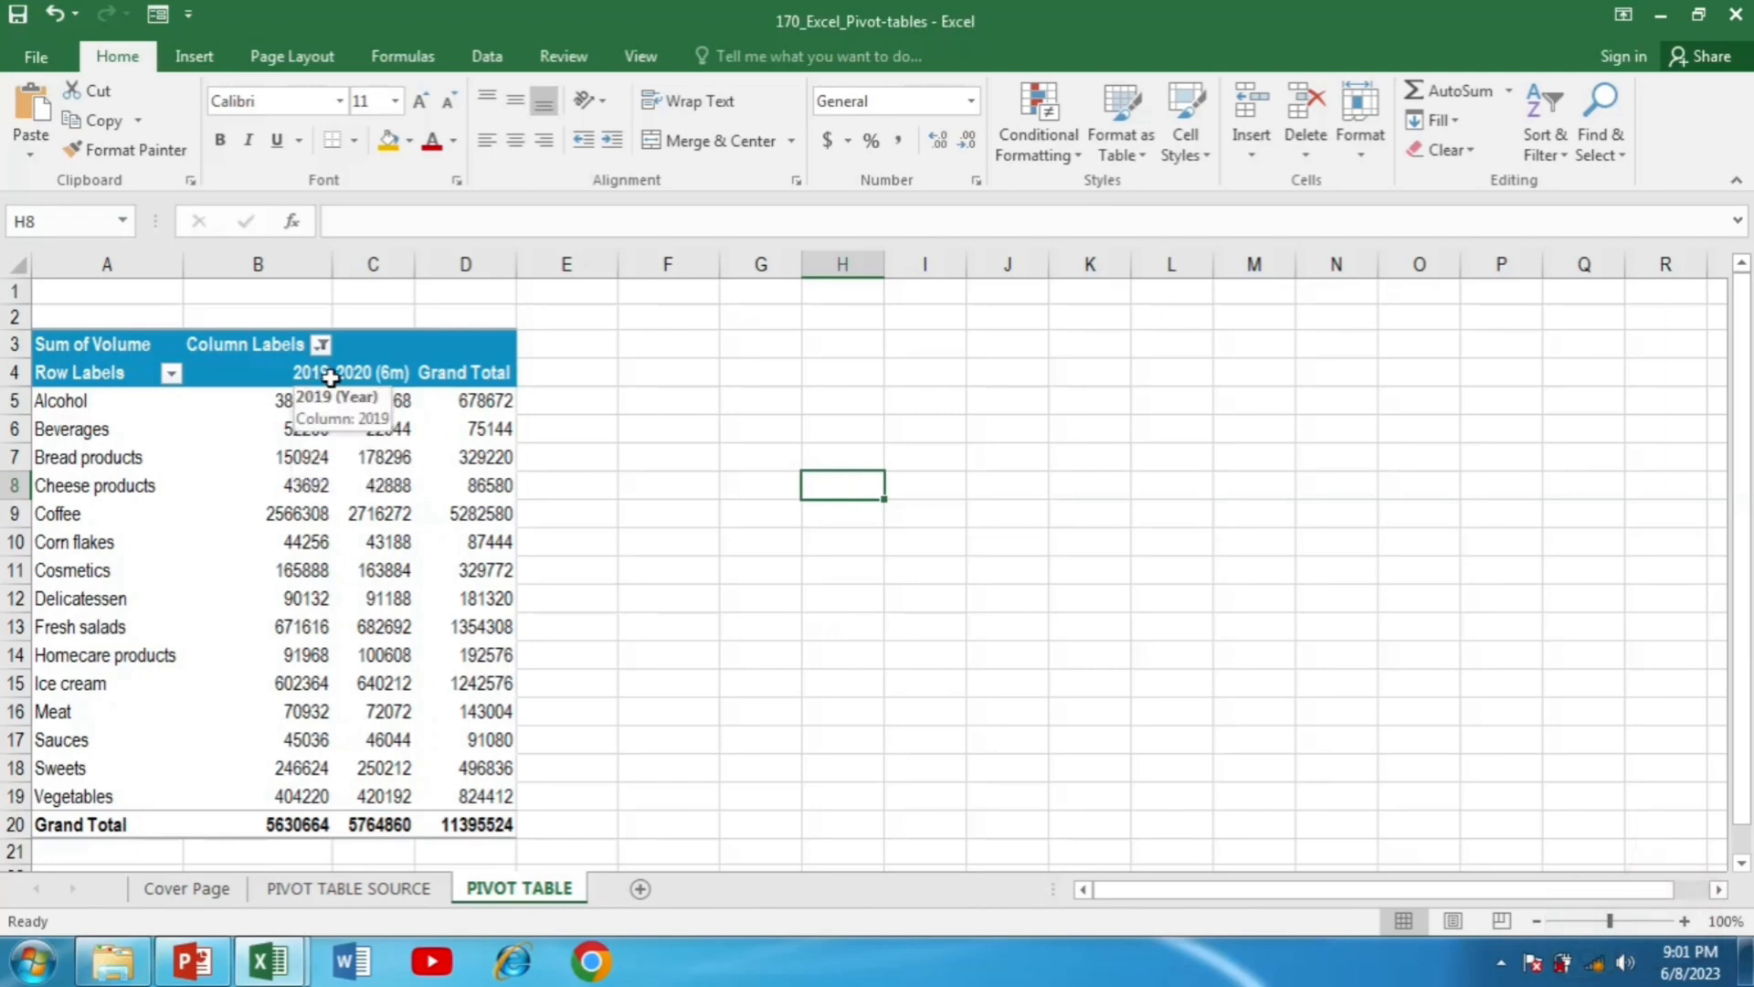
pyautogui.click(322, 345)
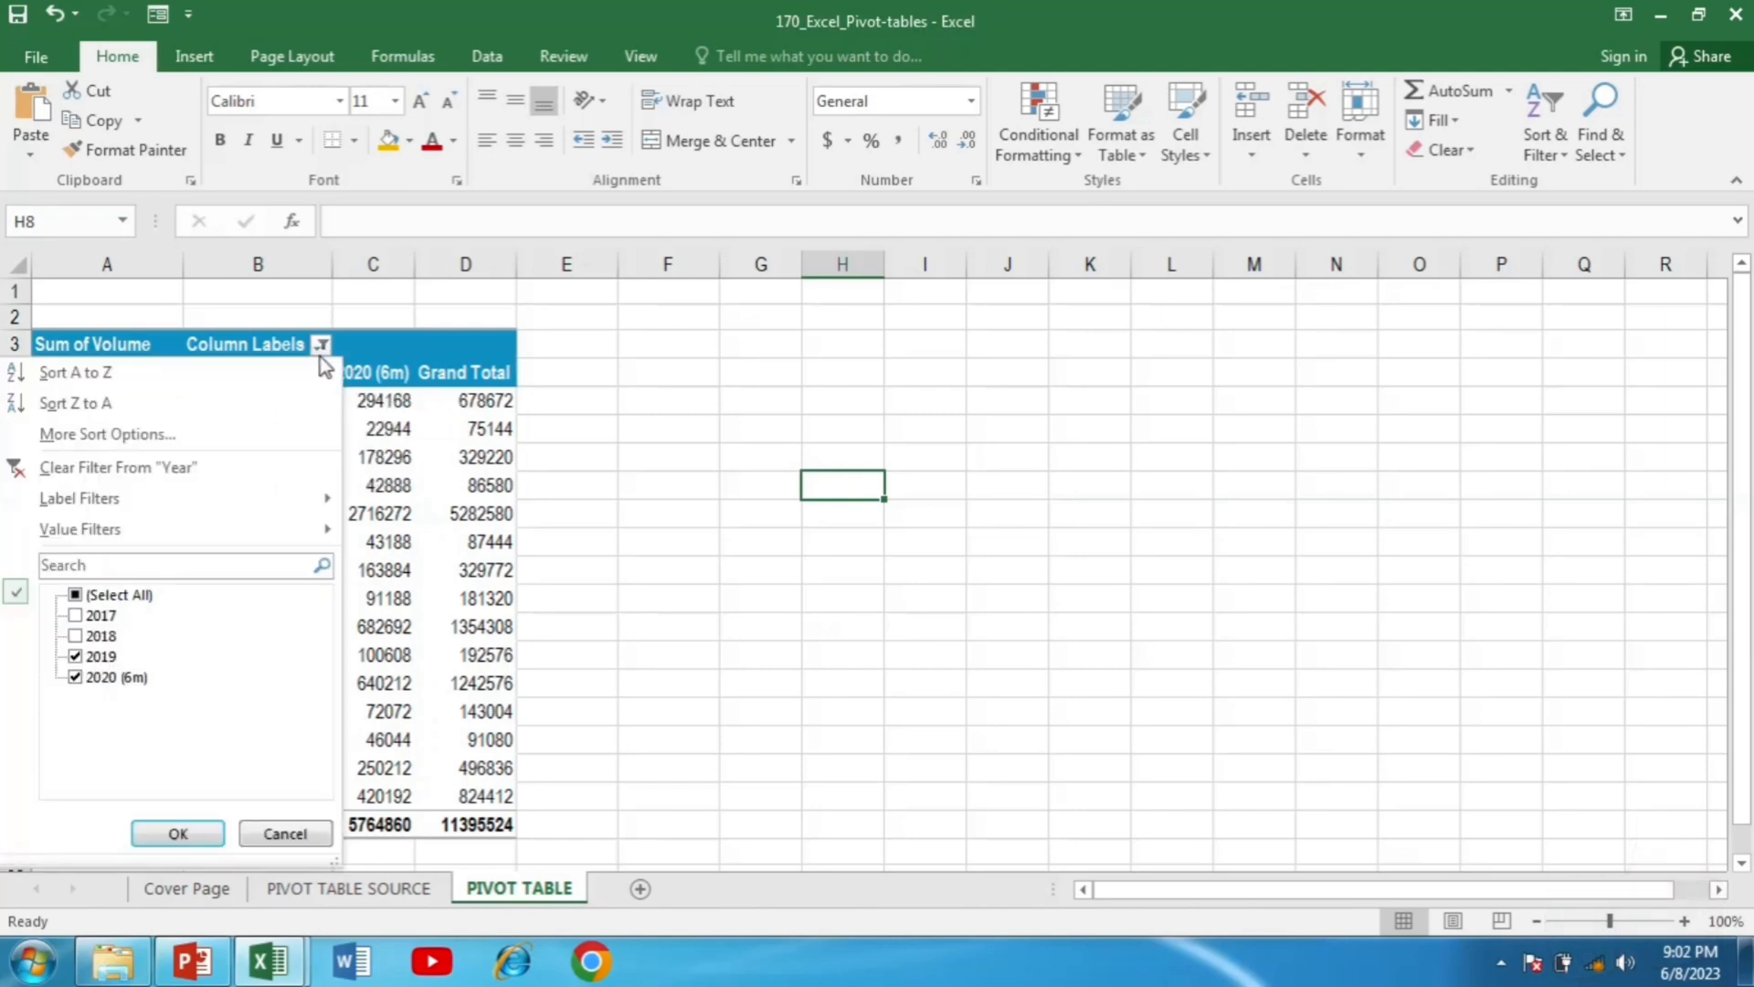
pyautogui.click(101, 636)
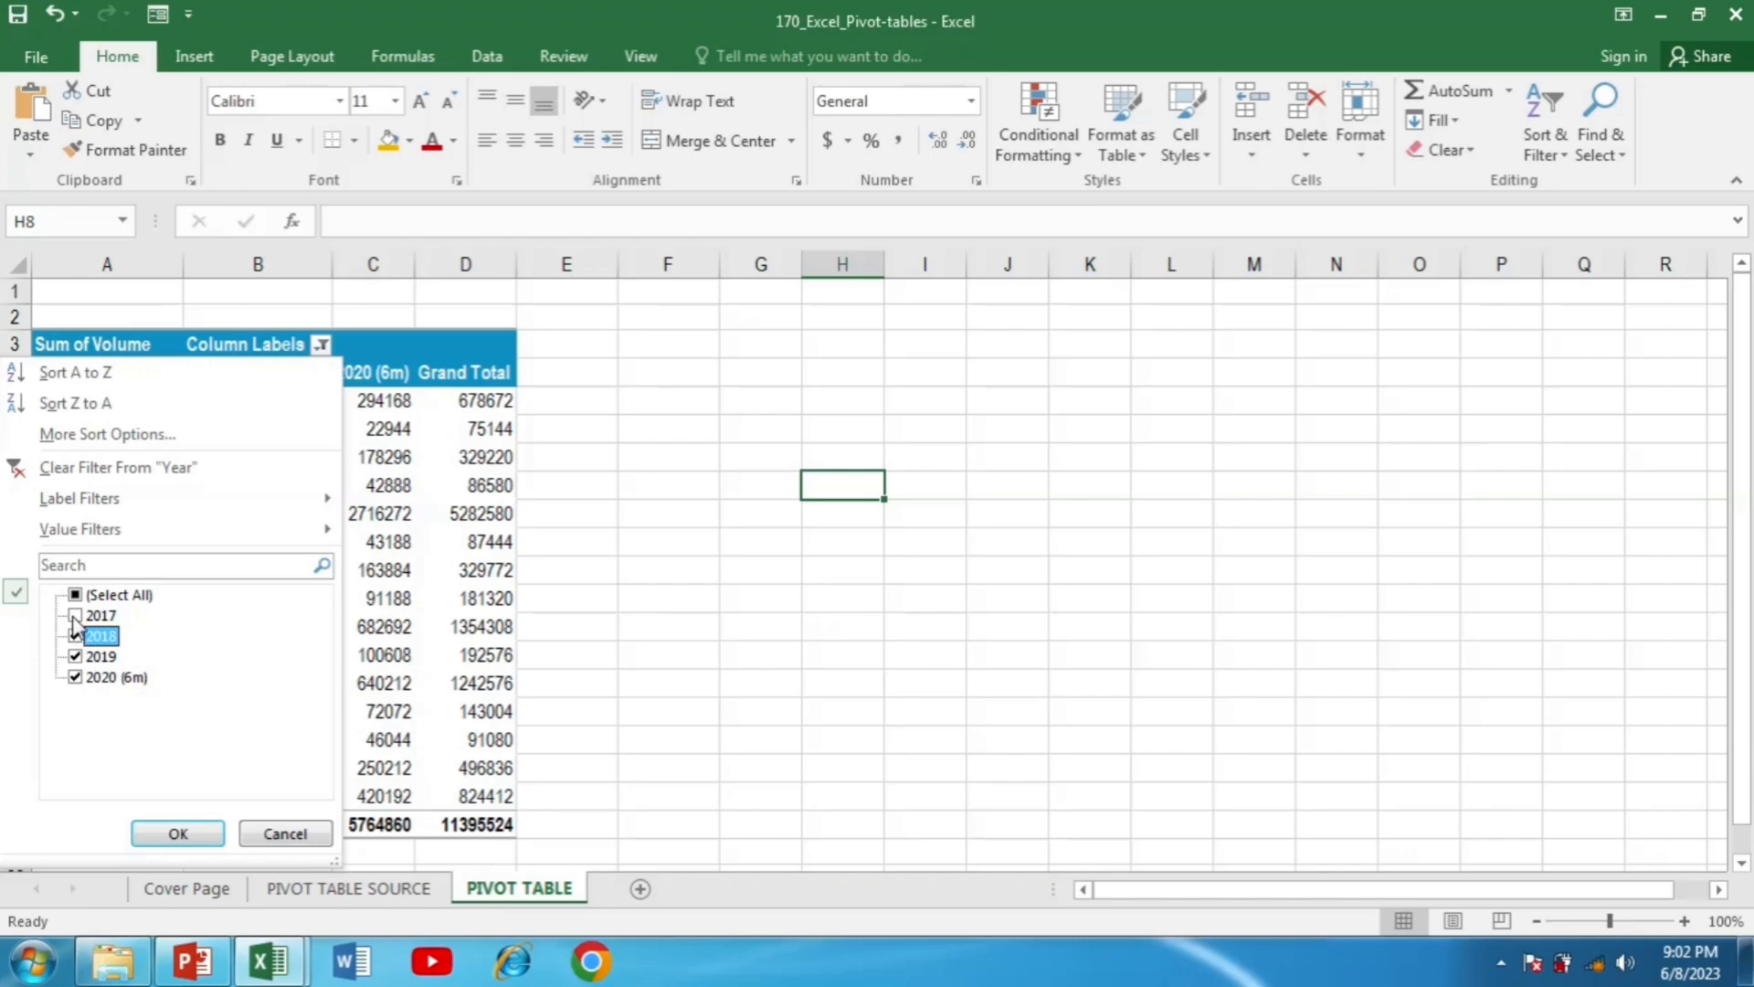
pyautogui.click(177, 833)
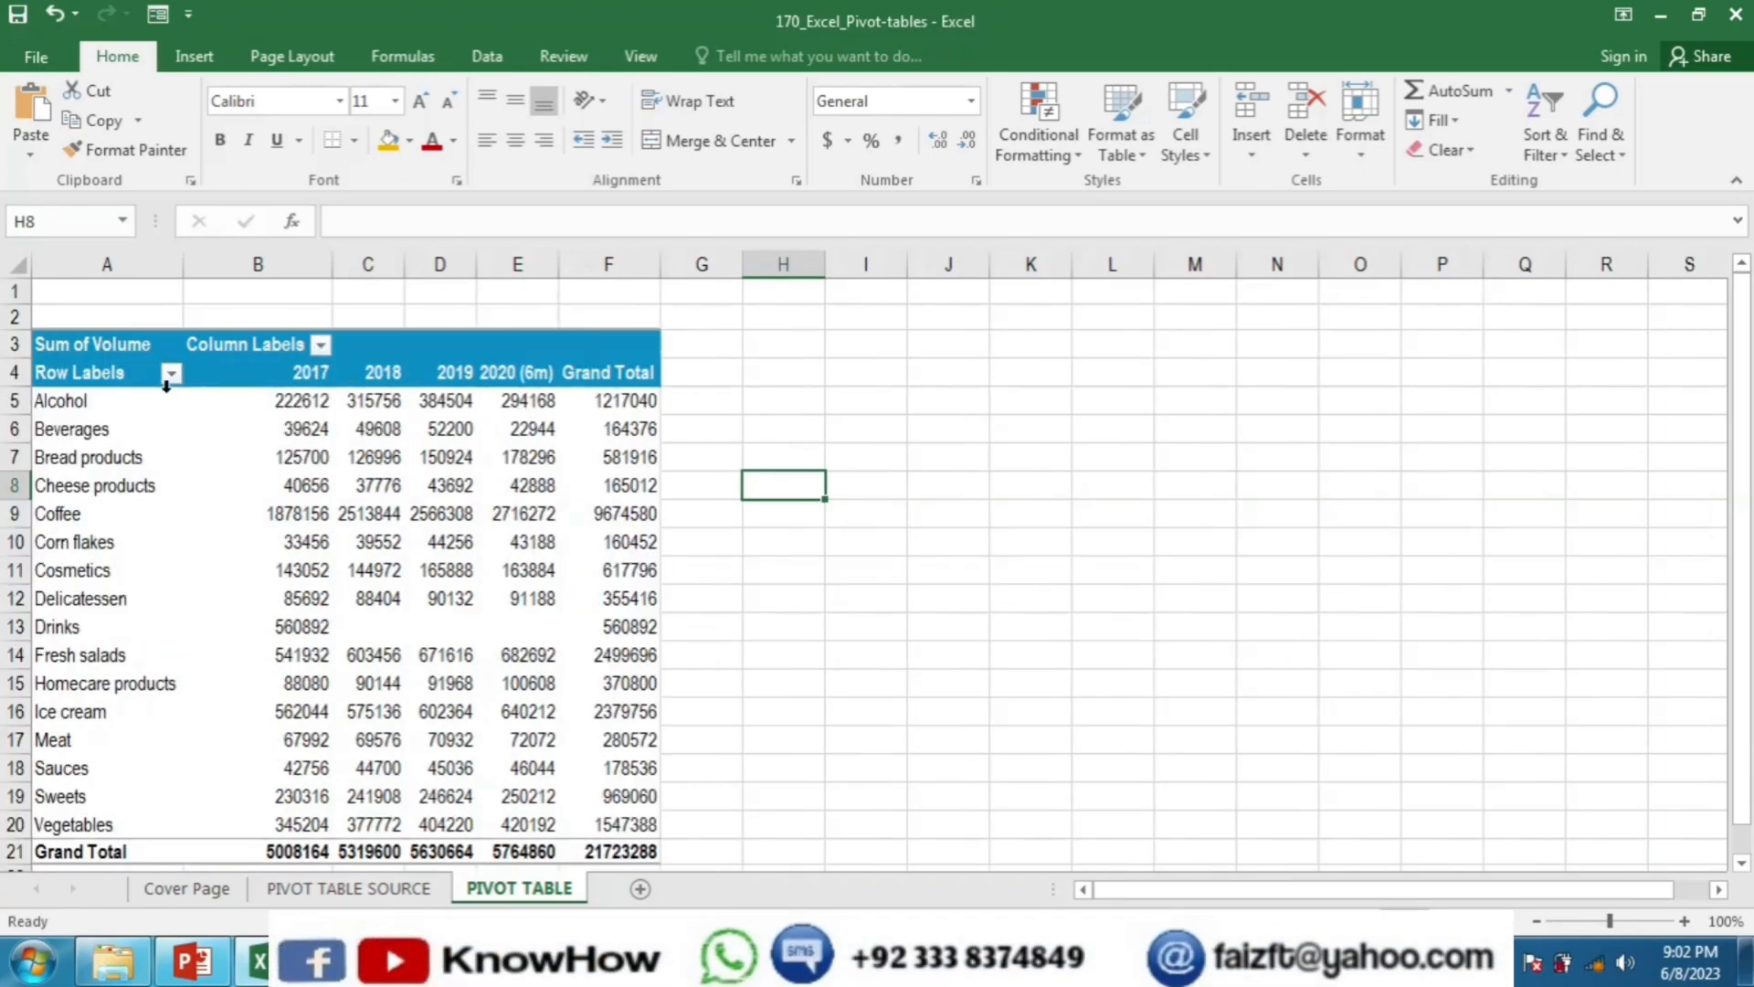
# - Filter Bread products and Cheese products out of the Row Labels product groups
pyautogui.click(172, 373)
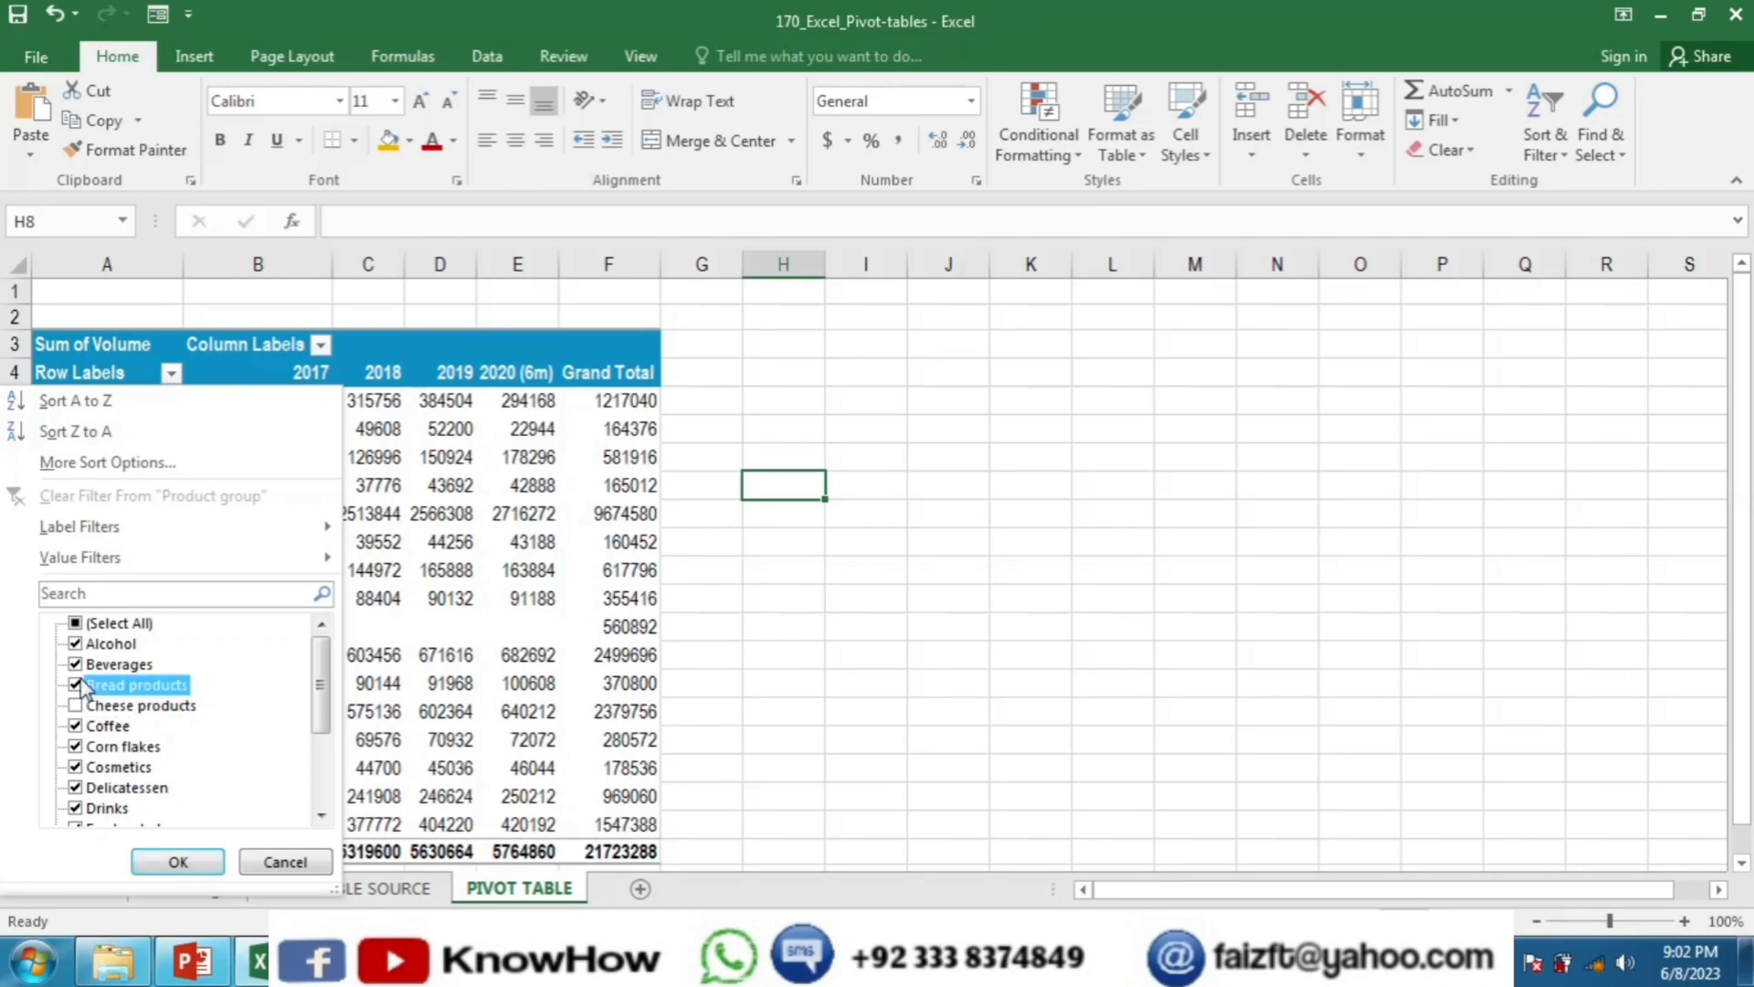
pyautogui.click(177, 861)
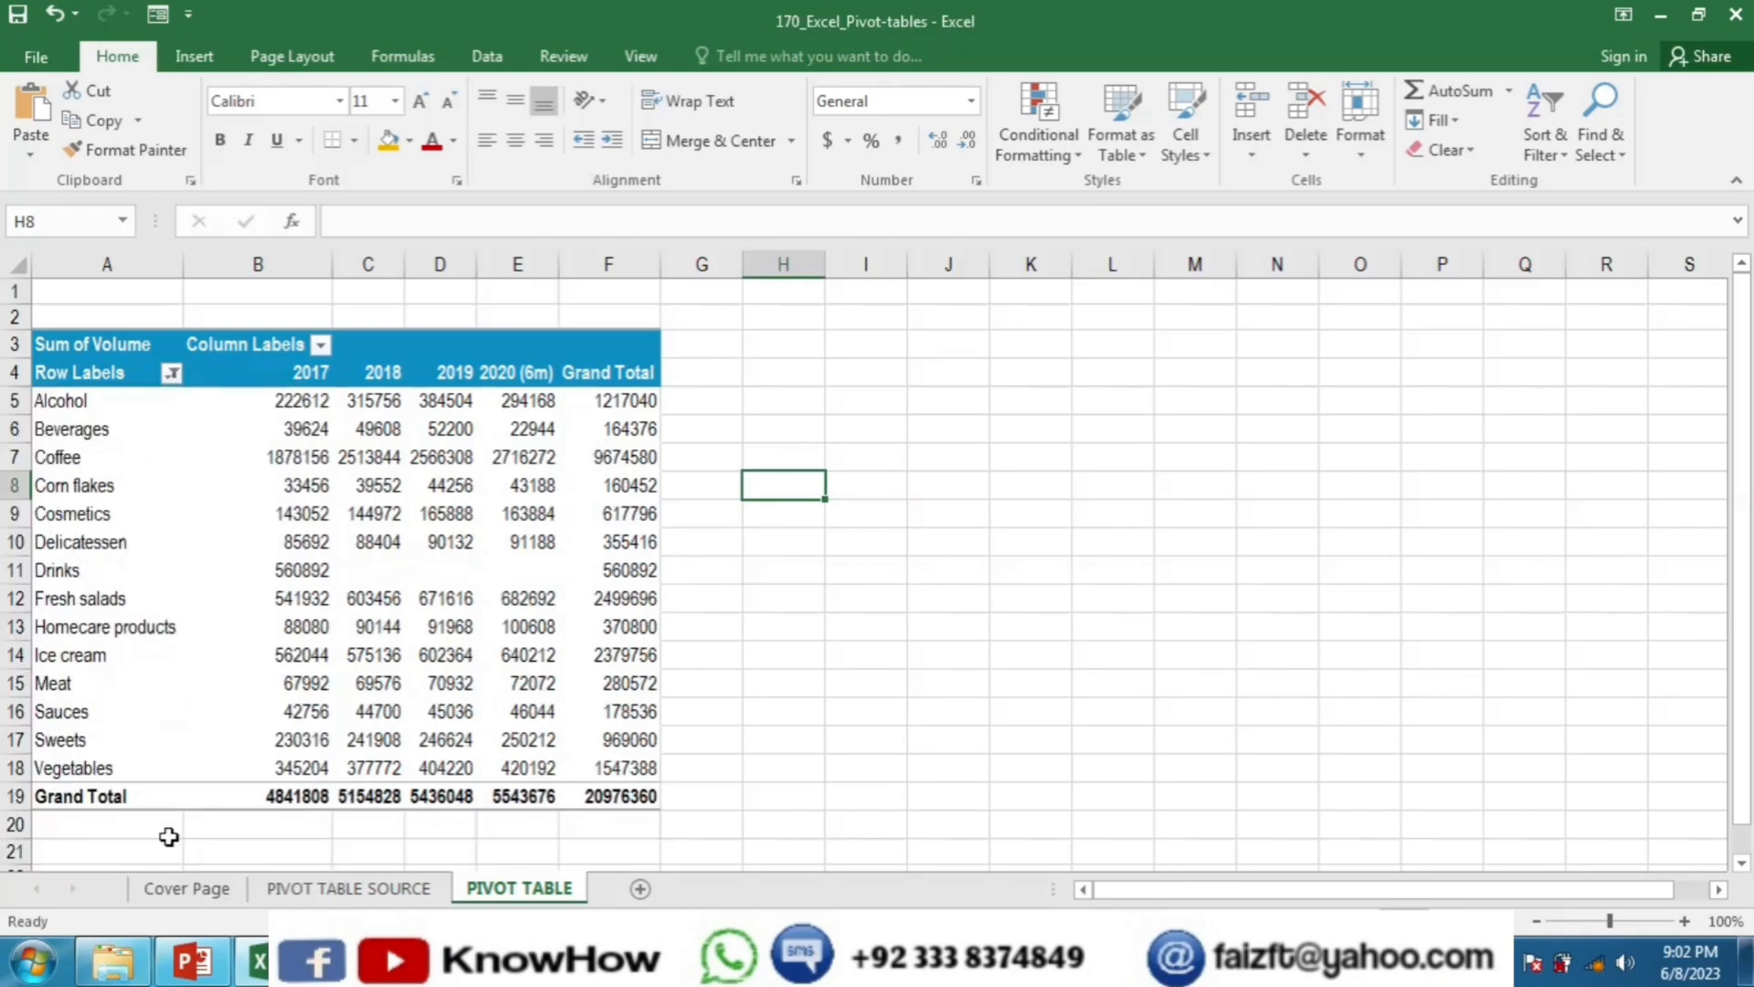